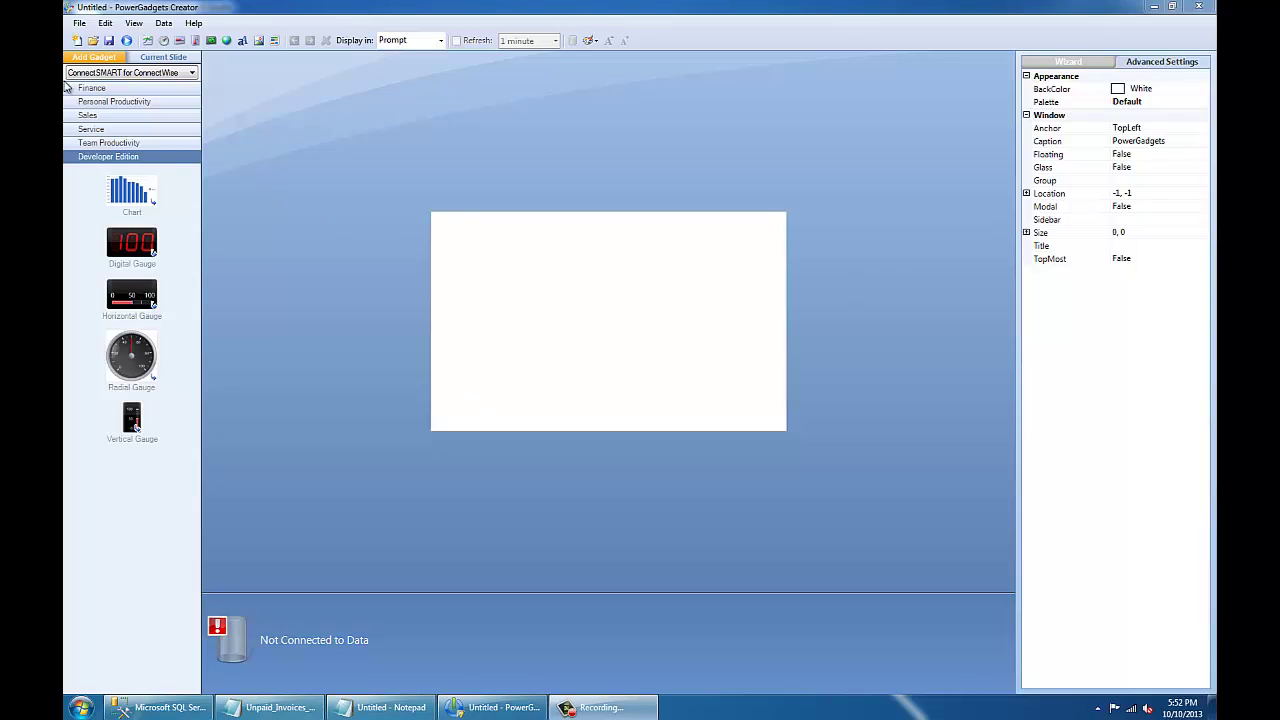
mouse_move(300, 207)
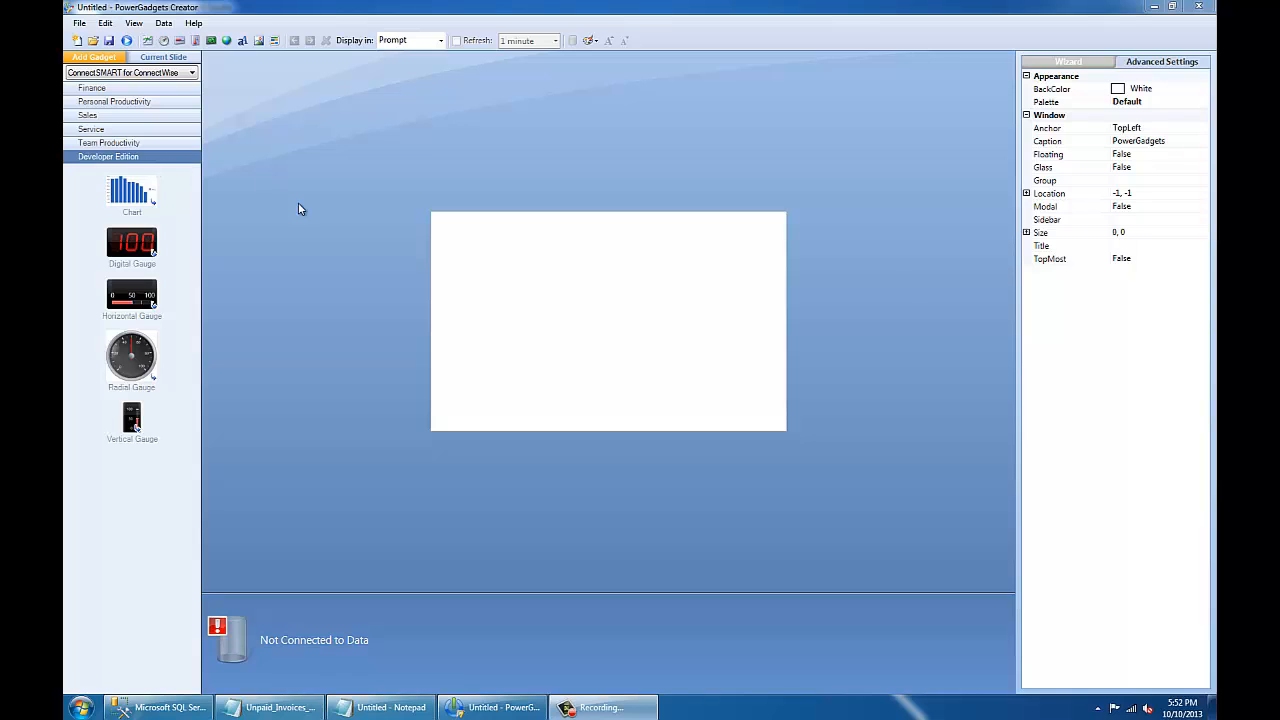
mouse_move(155, 195)
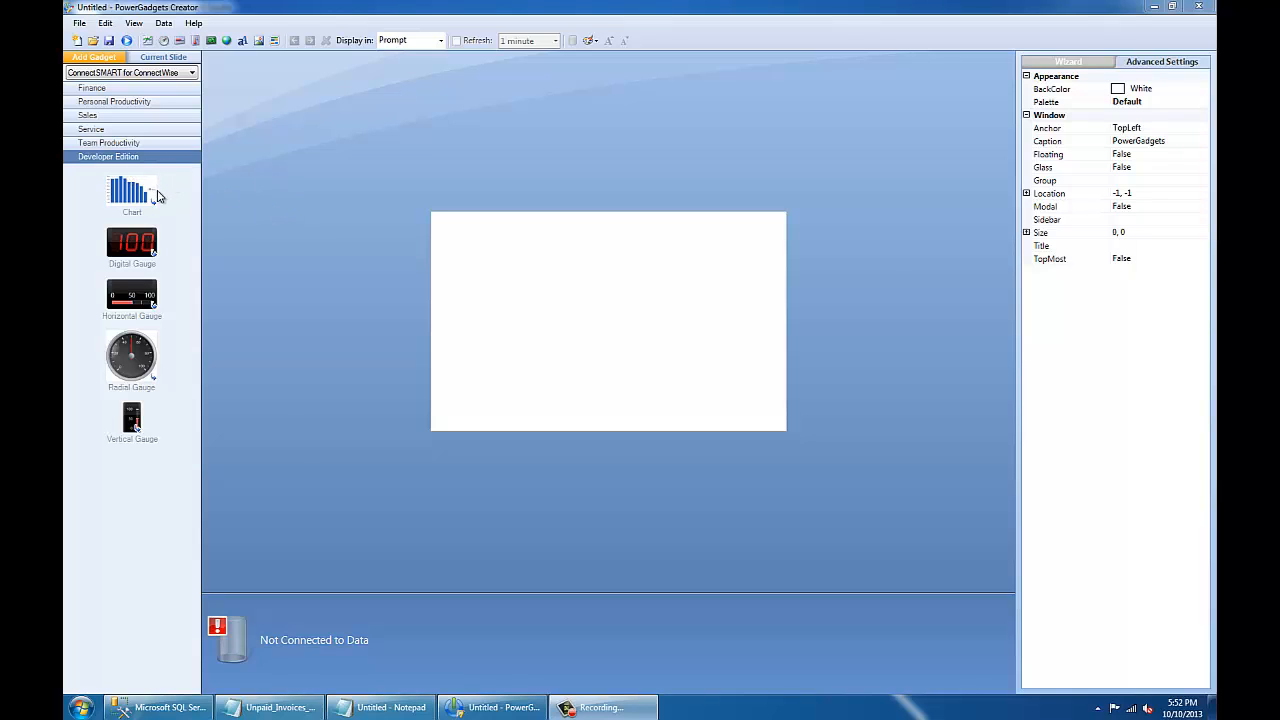
mouse_move(84, 230)
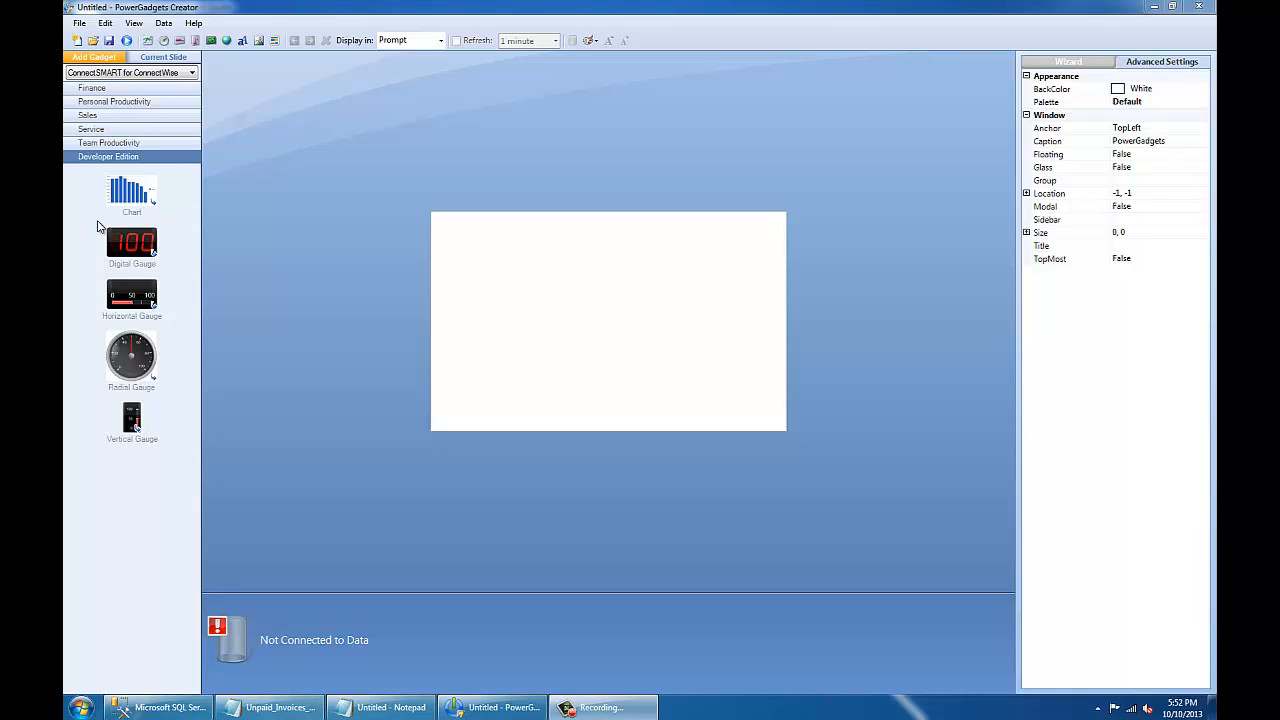
mouse_move(194, 200)
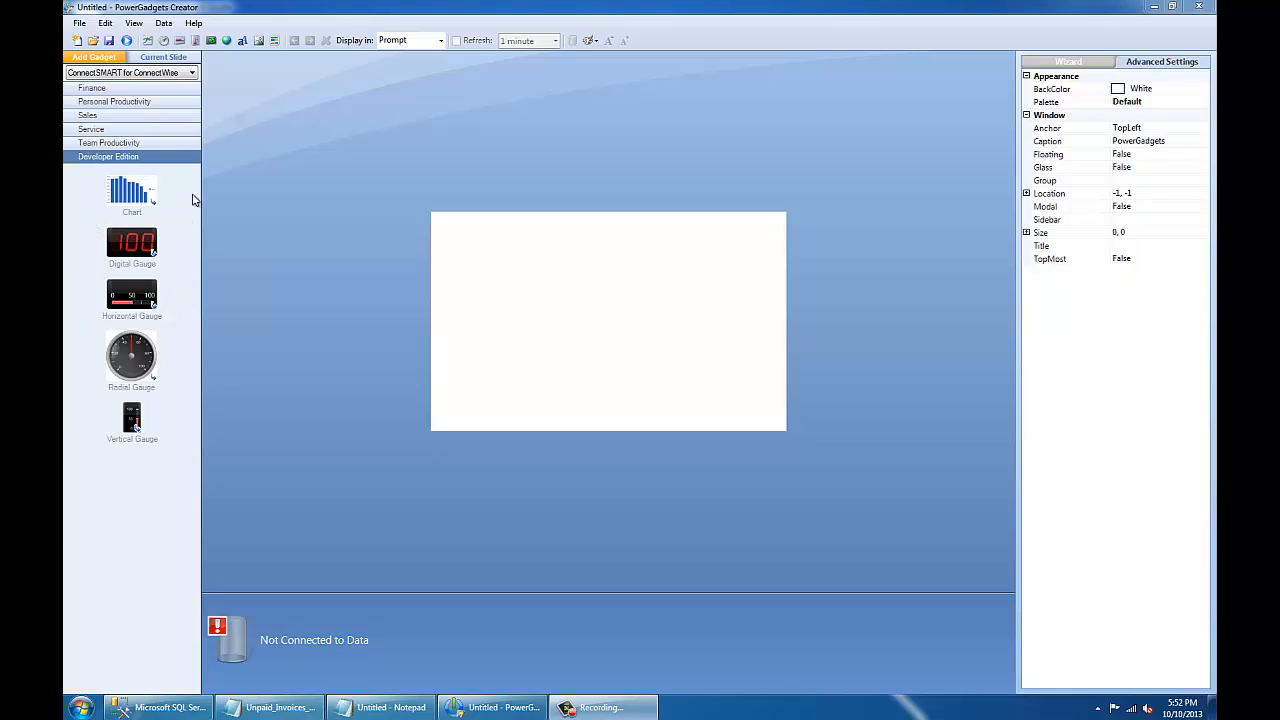
mouse_move(184, 220)
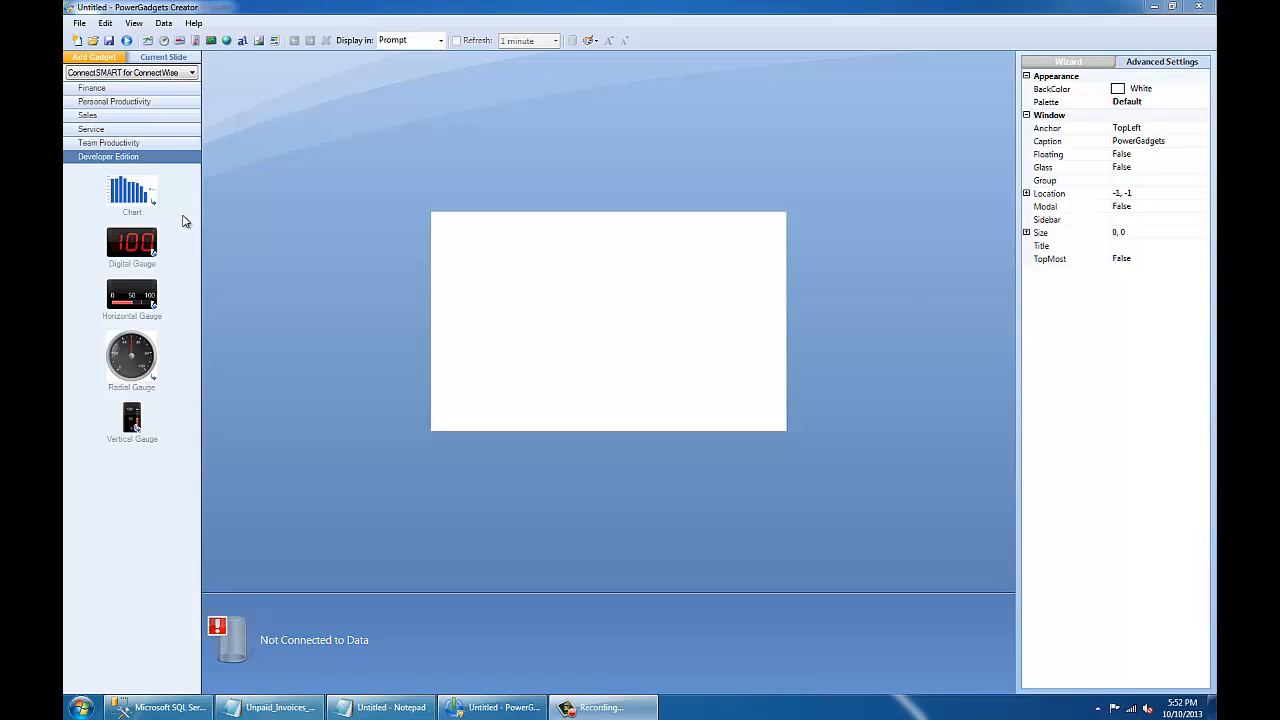
mouse_move(162, 192)
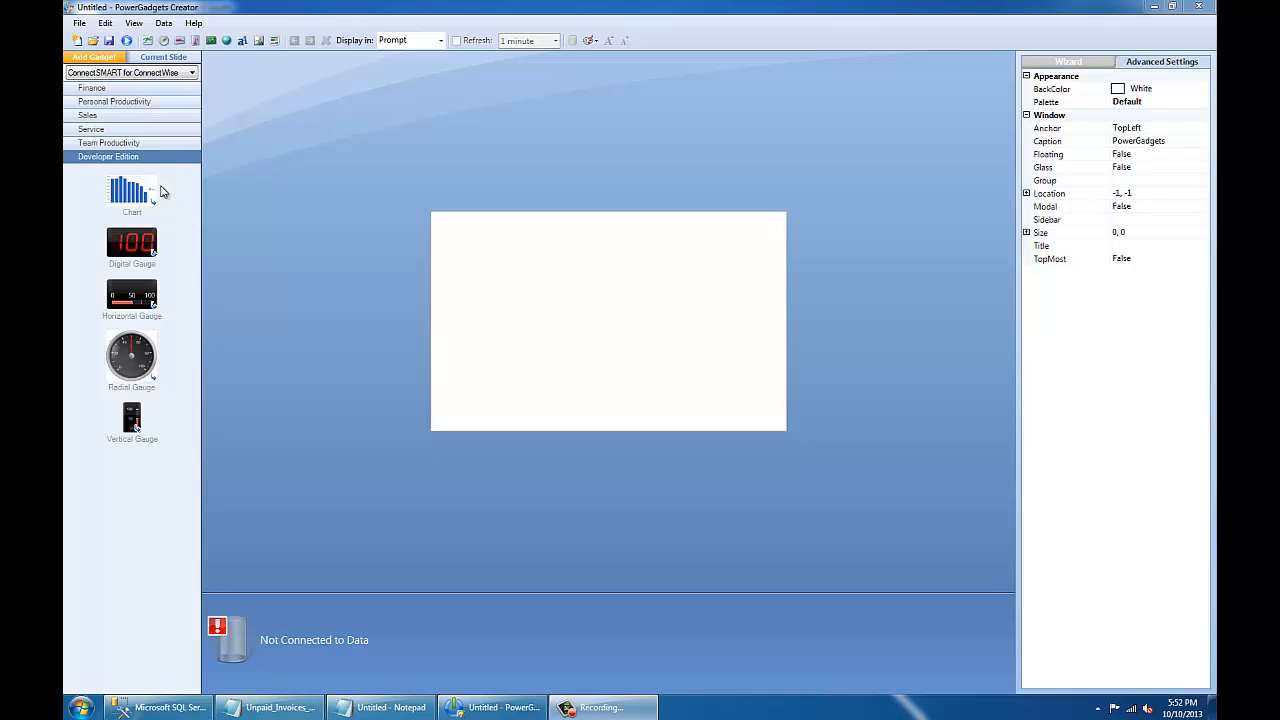
mouse_move(308, 161)
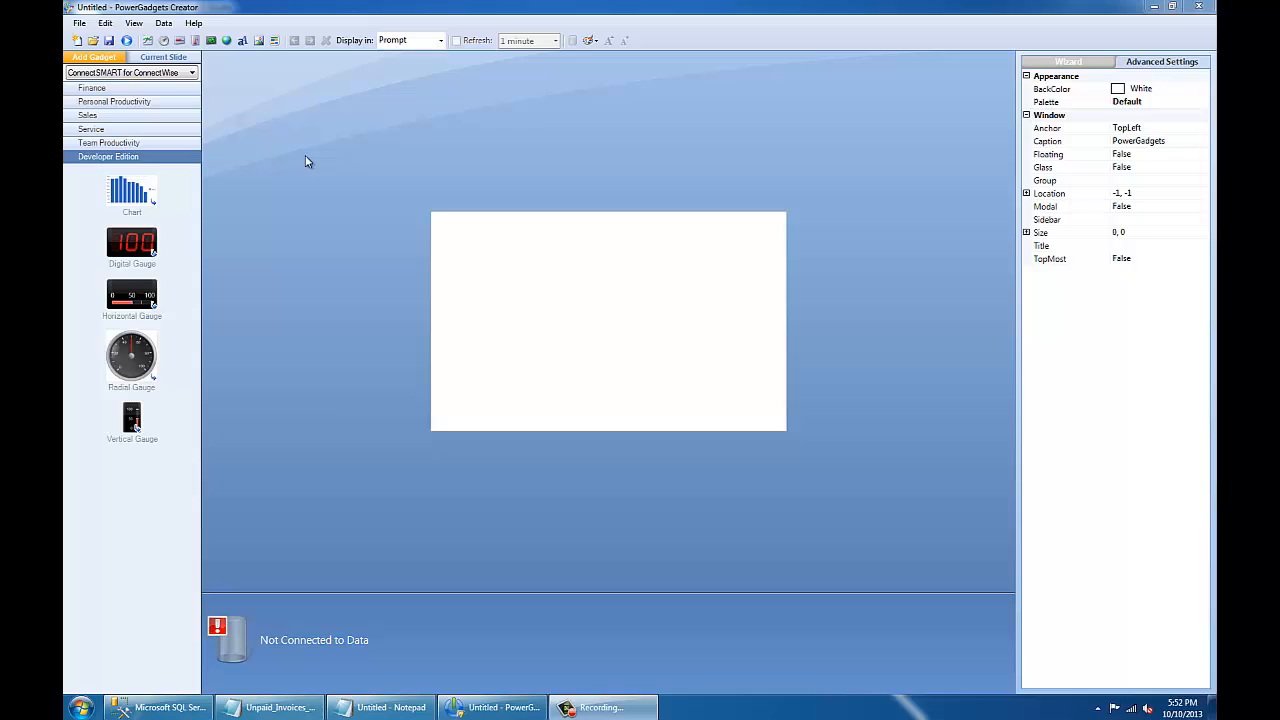
mouse_move(94, 42)
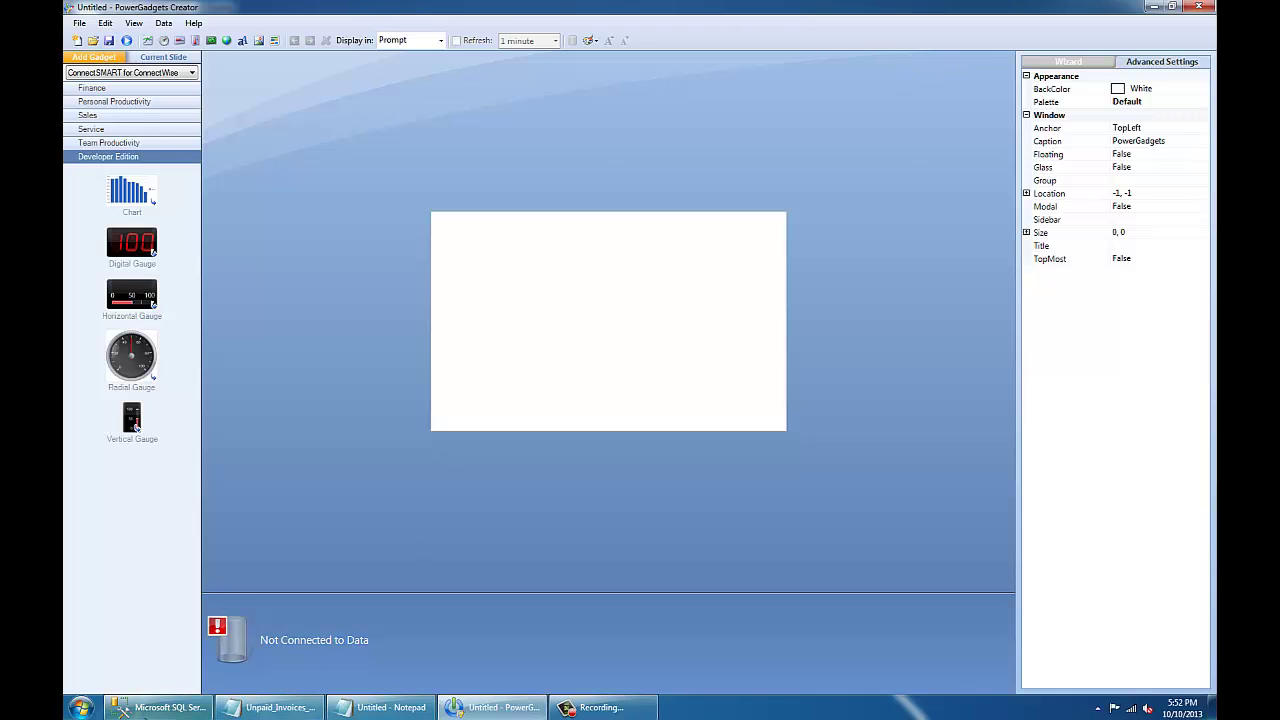
Execute the failed-invoice count and listing queries in SSMS, returning 2 and two invoice rows.
left_click(166, 706)
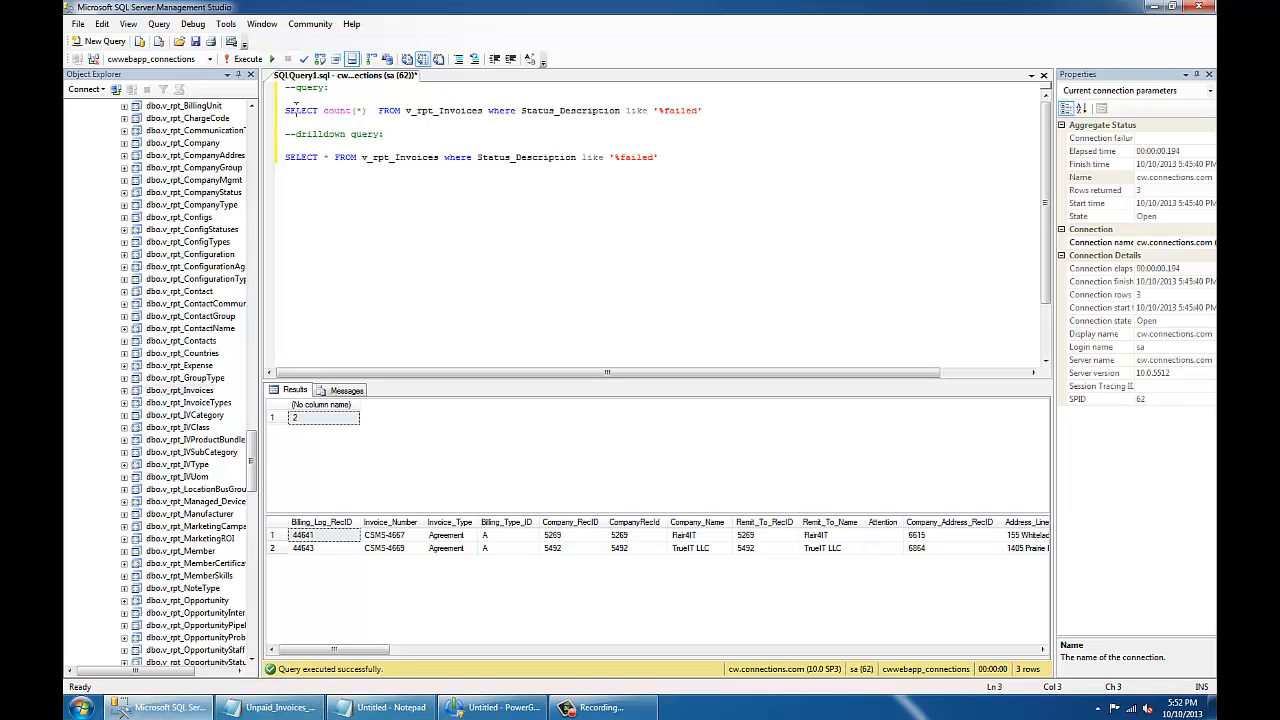
left_click(255, 58)
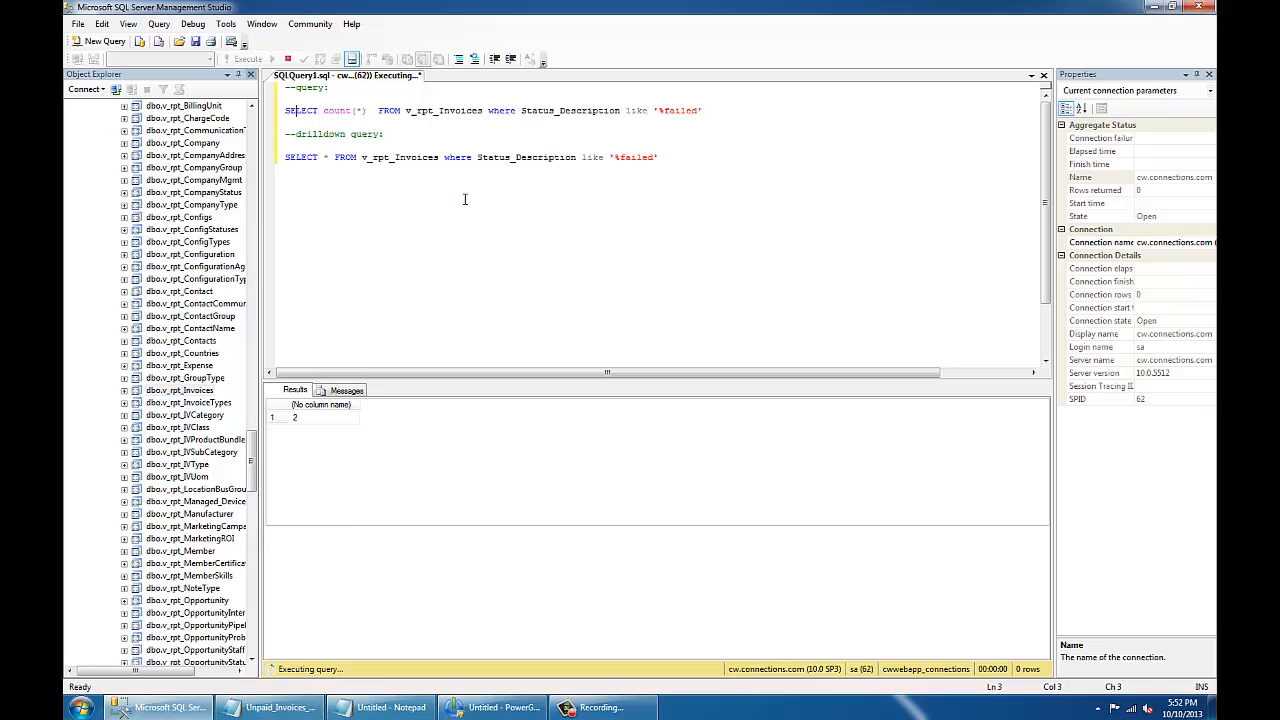
left_click(272, 57)
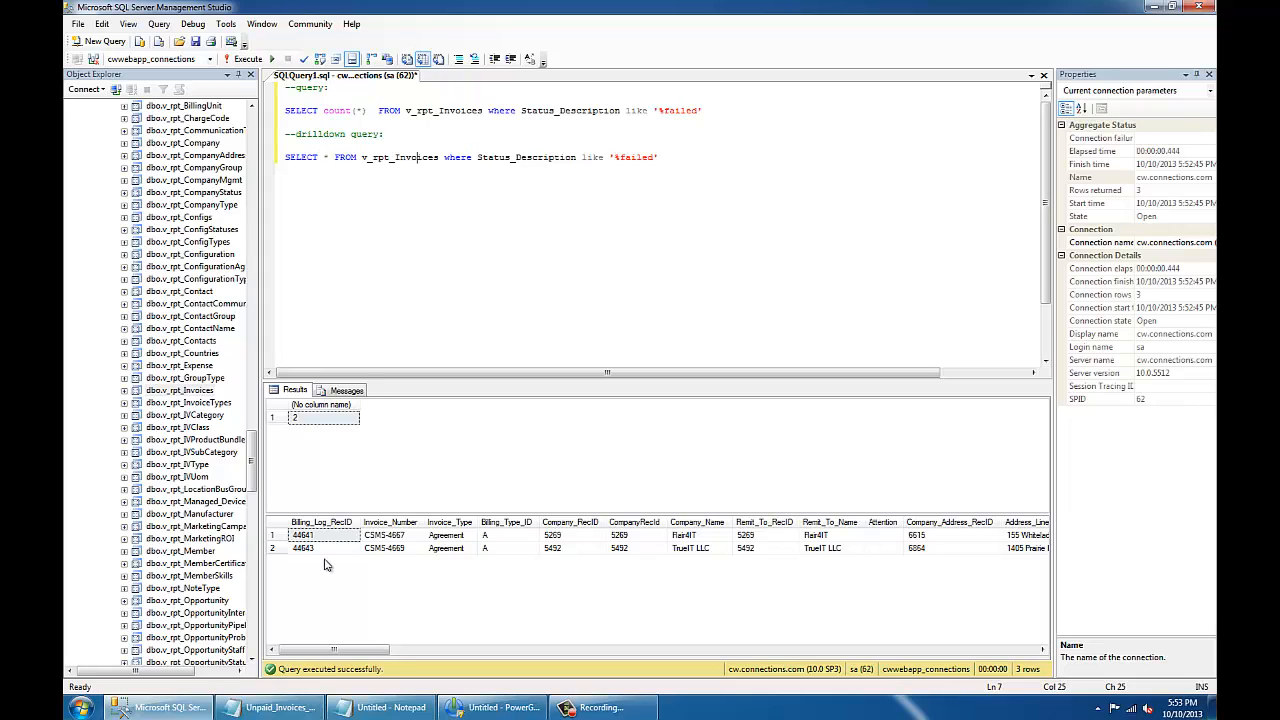
mouse_move(541, 255)
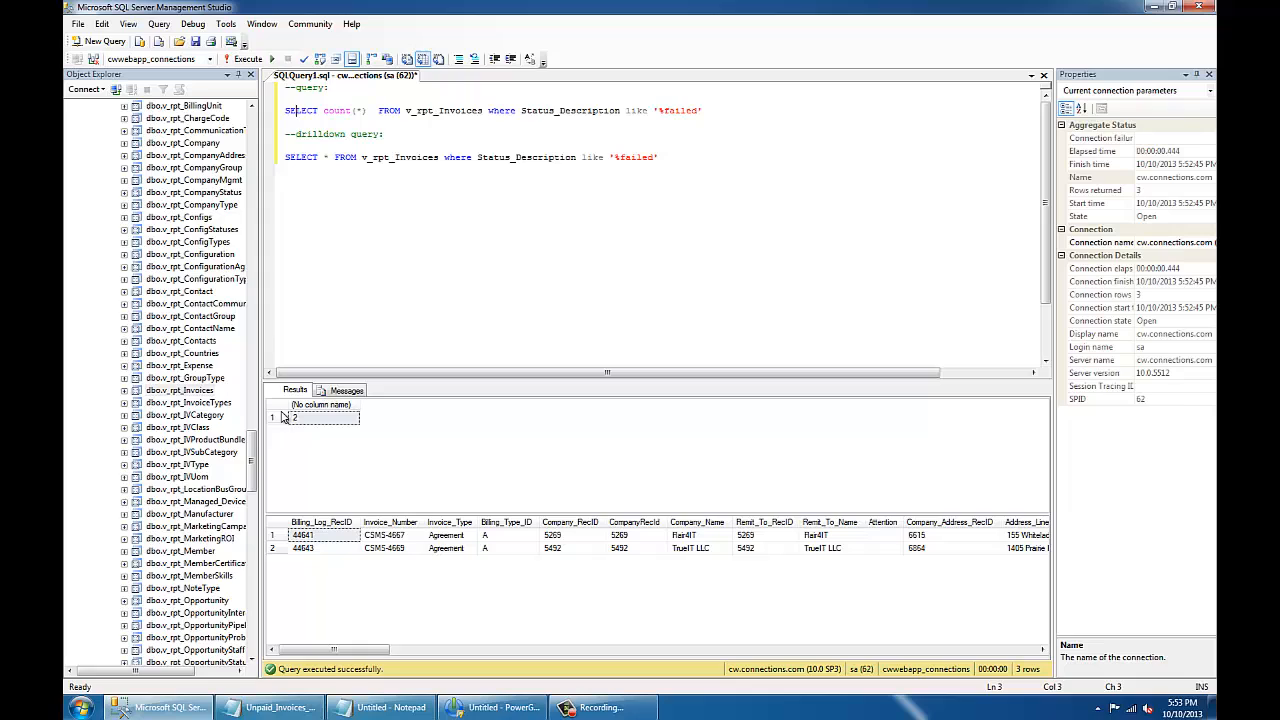
mouse_move(307, 430)
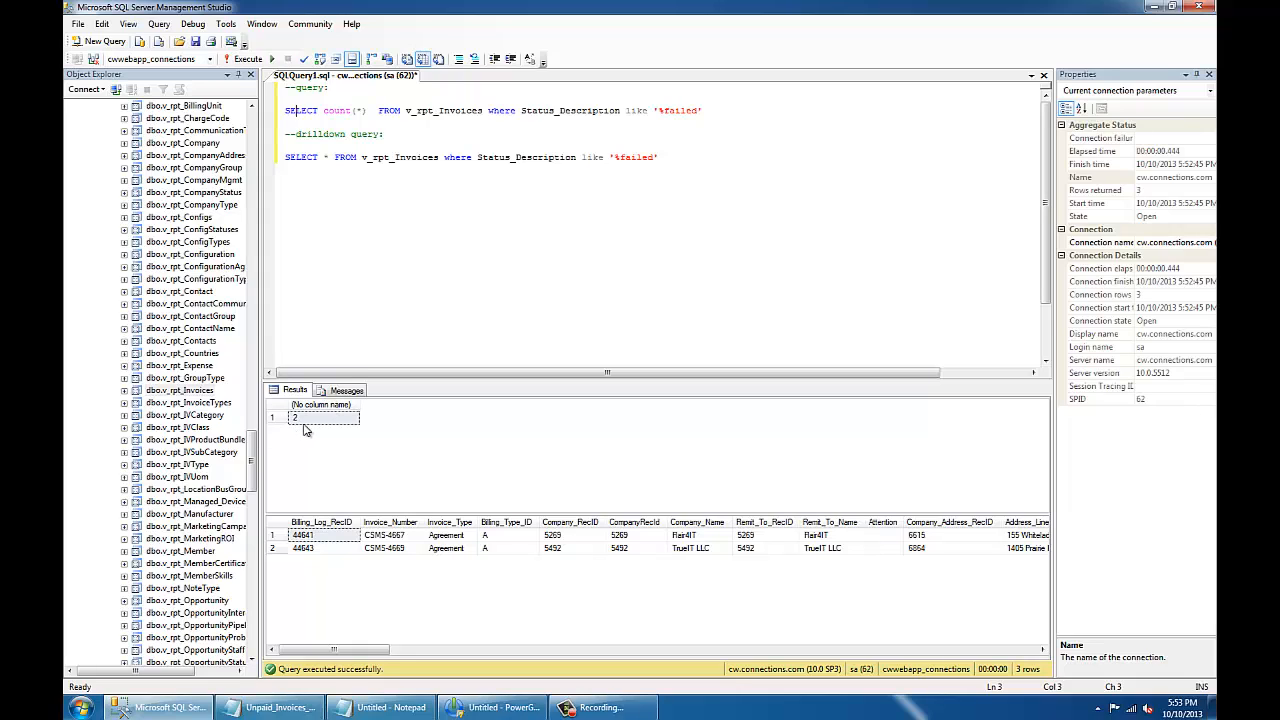
mouse_move(248, 400)
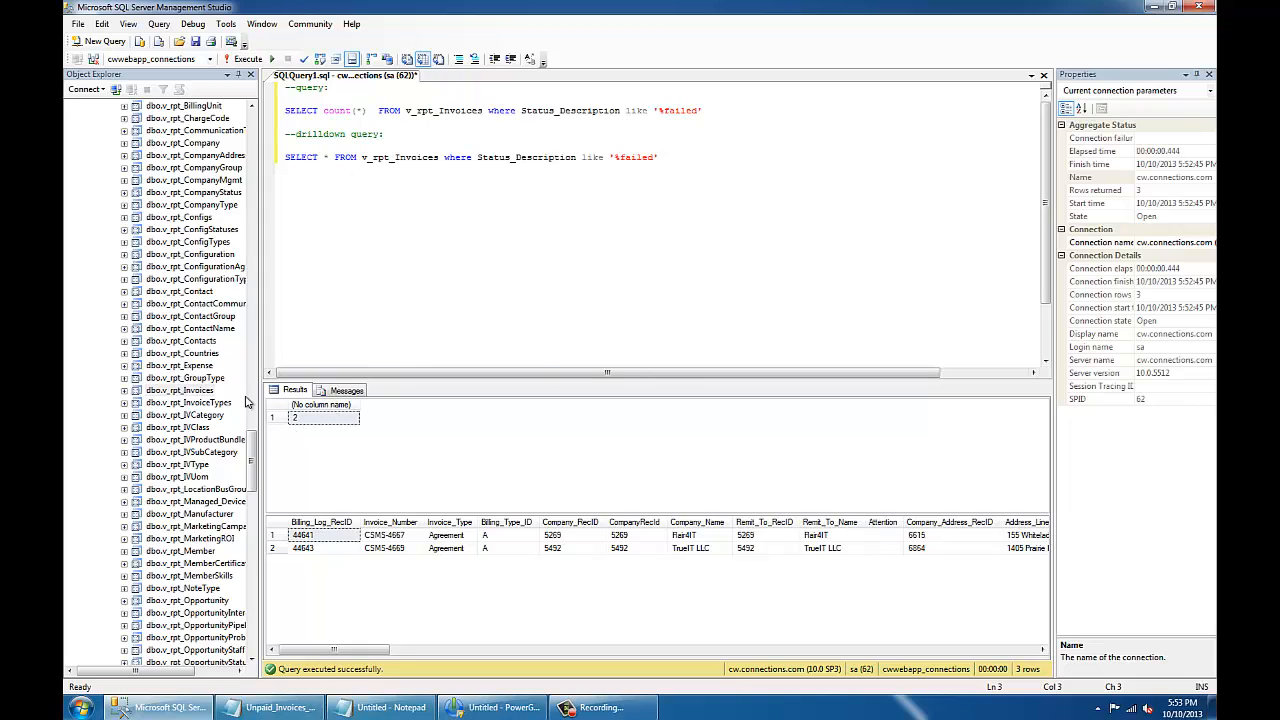
mouse_move(445, 217)
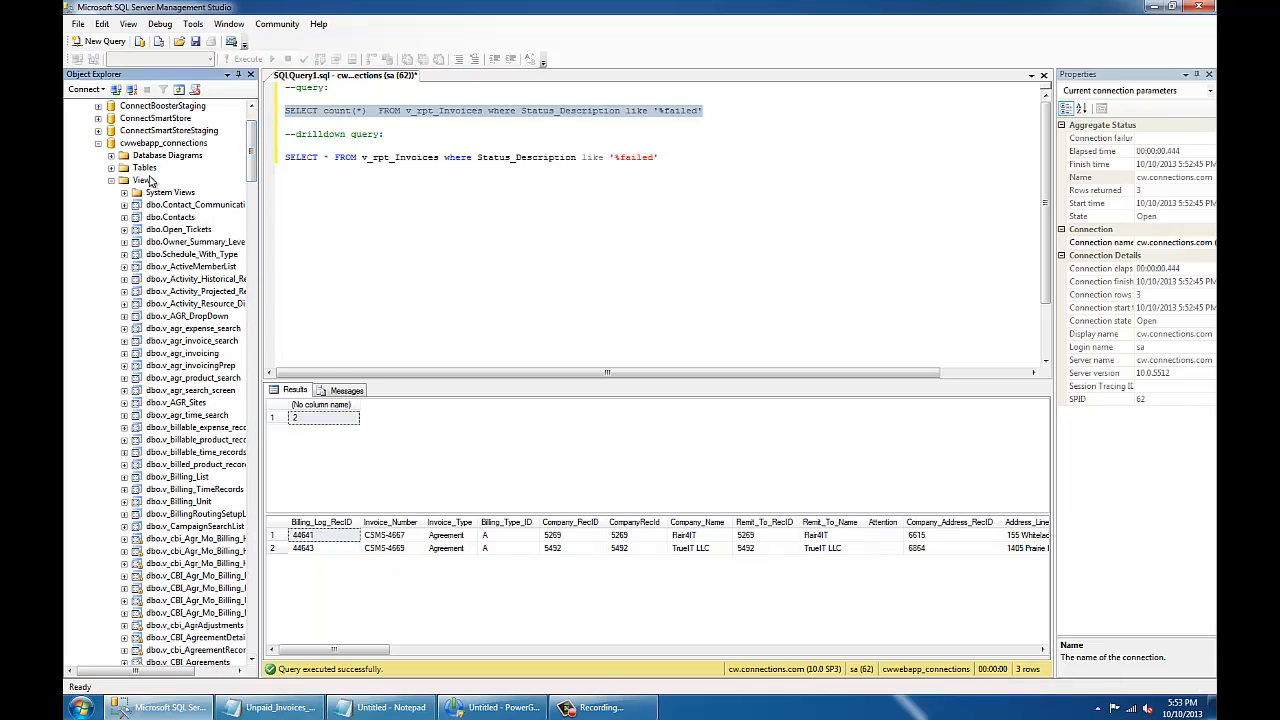
scroll("down", 3)
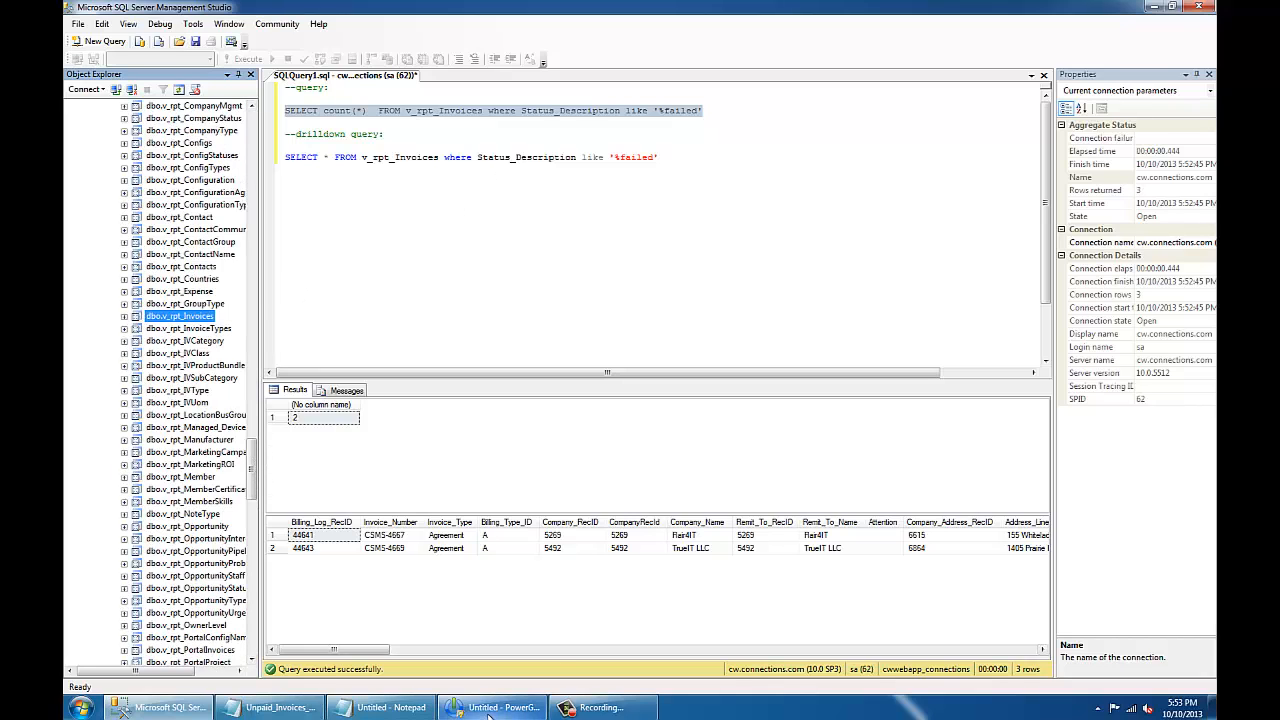
Drop a digital gauge, accept the duplicate parameter names, and reach its data connection.
left_click(490, 707)
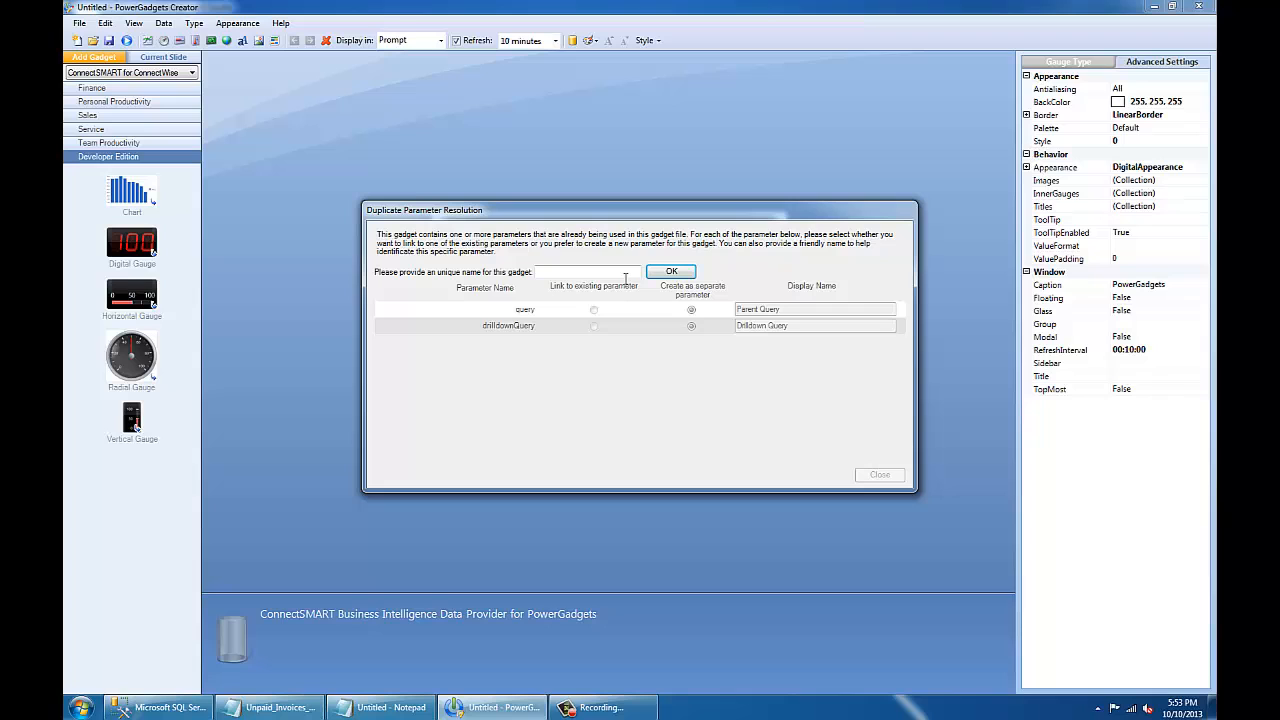
left_click(670, 271)
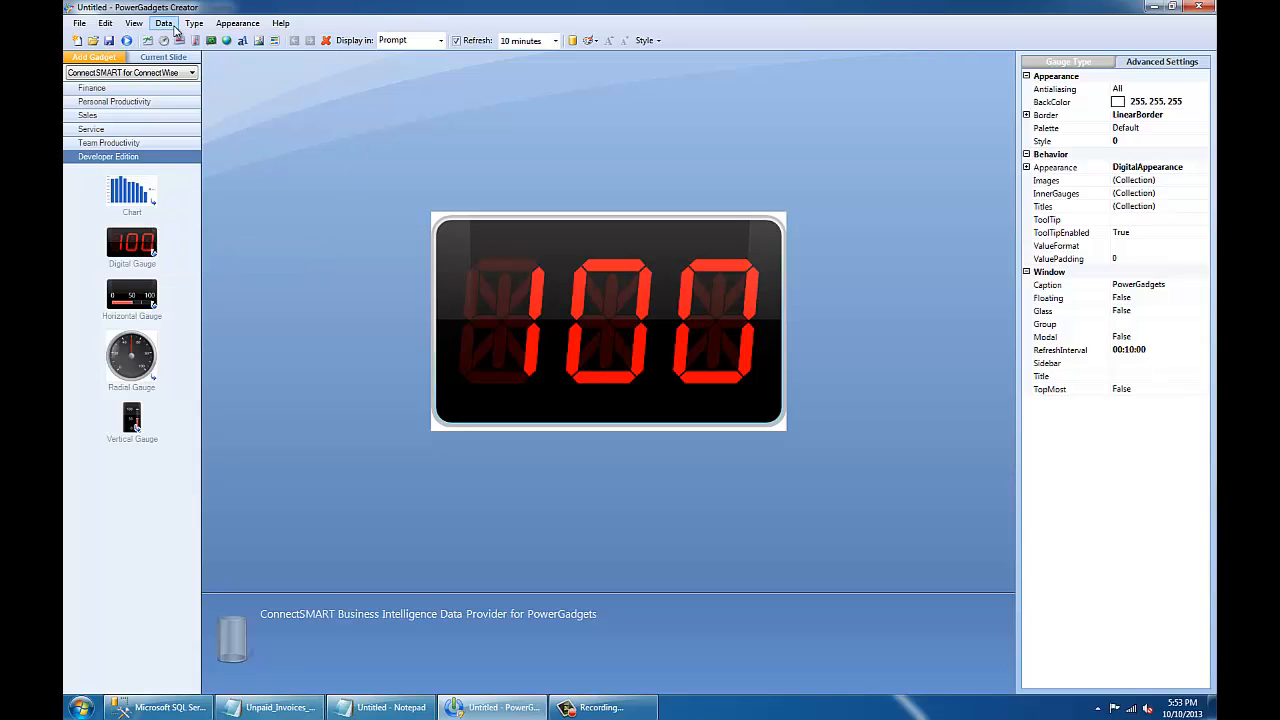
left_click(158, 23)
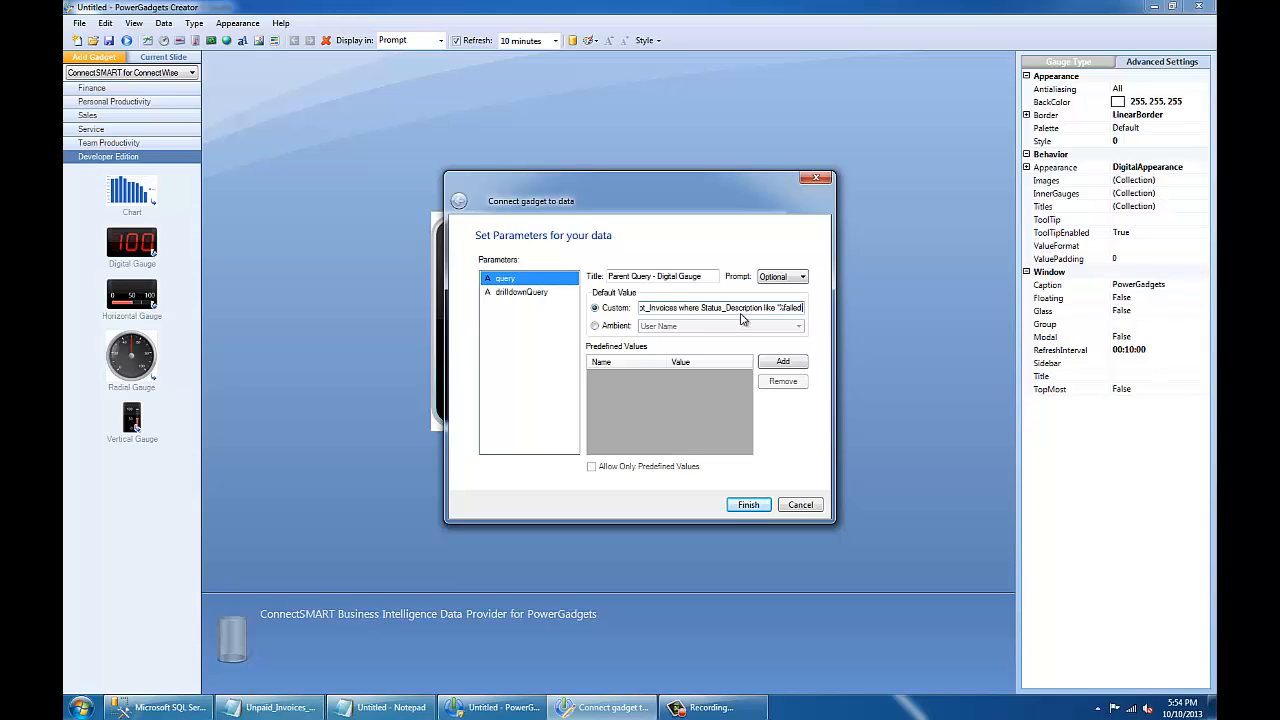
mouse_move(740, 272)
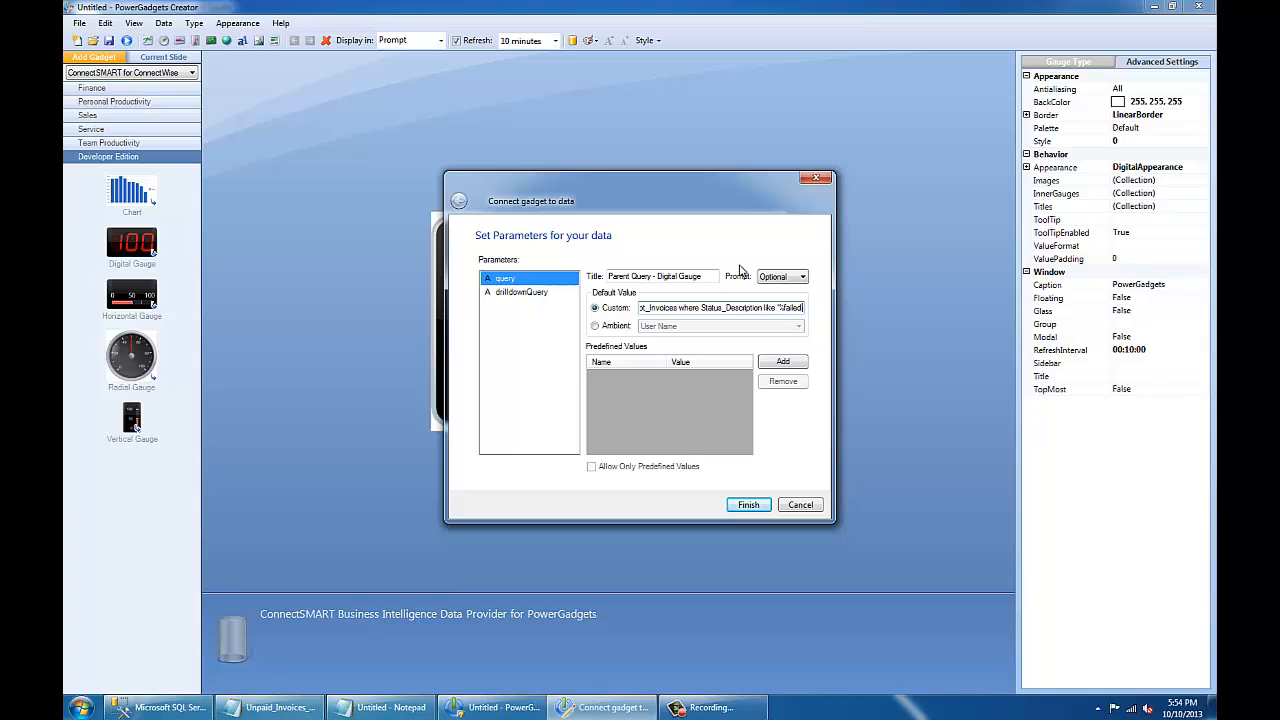
mouse_move(710, 452)
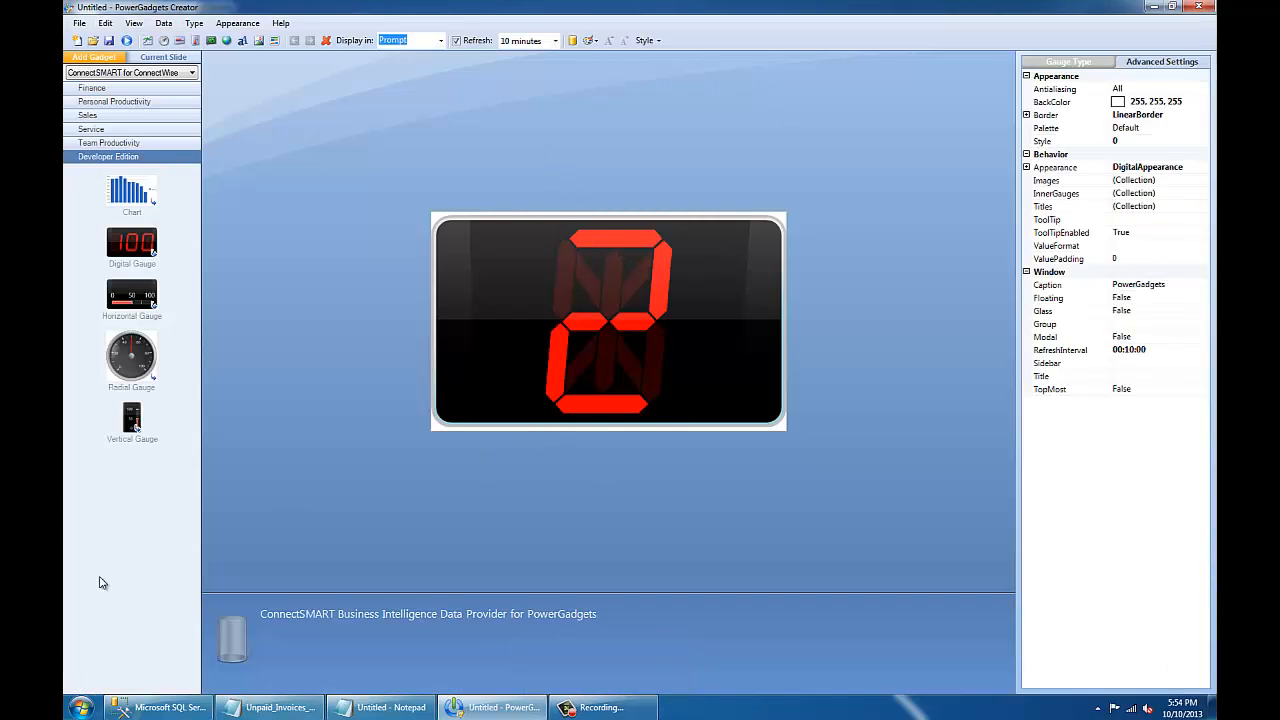
mouse_move(154, 23)
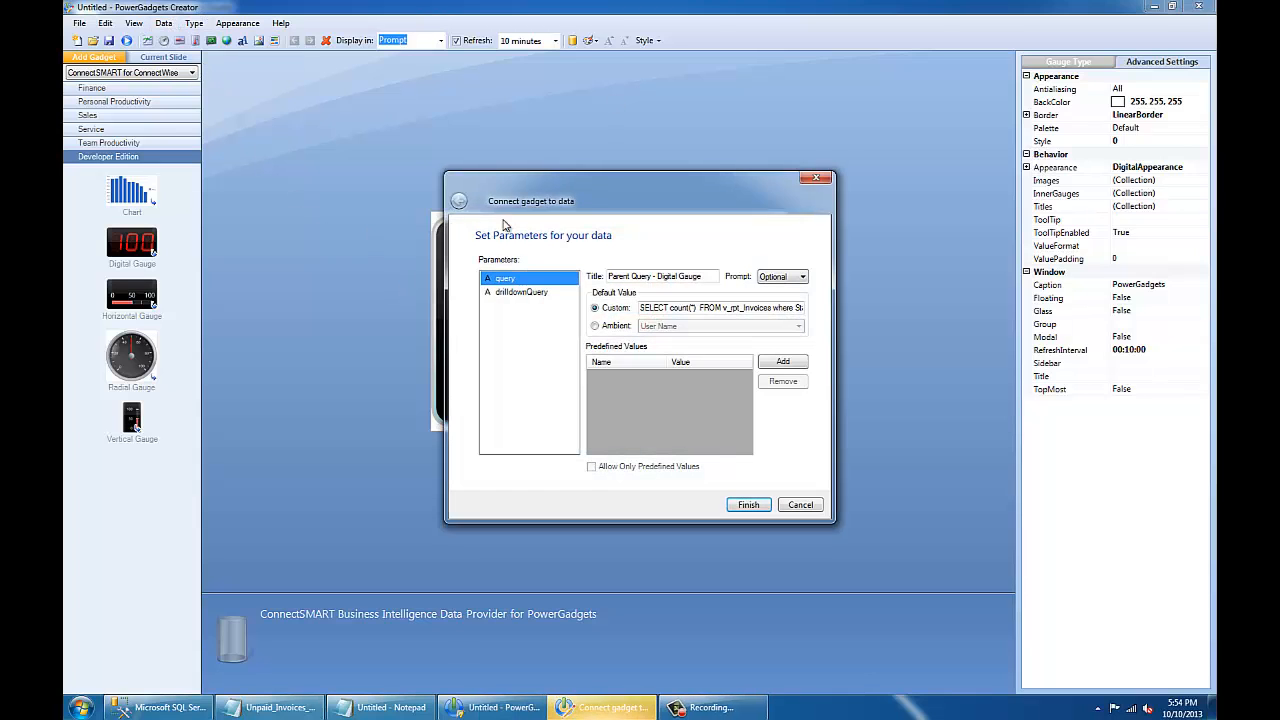
Copy the SELECT * failed-invoice listing from SSMS into drilldownQuery's custom default value.
left_click(523, 291)
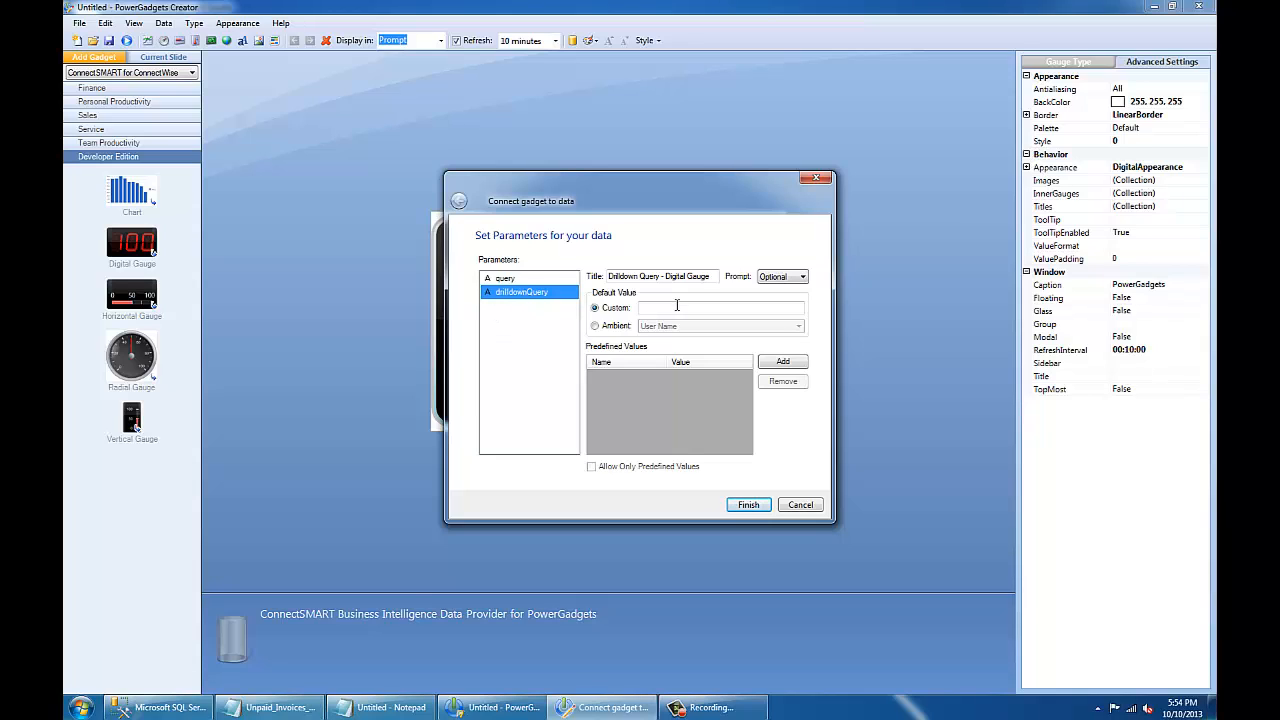
left_click(168, 707)
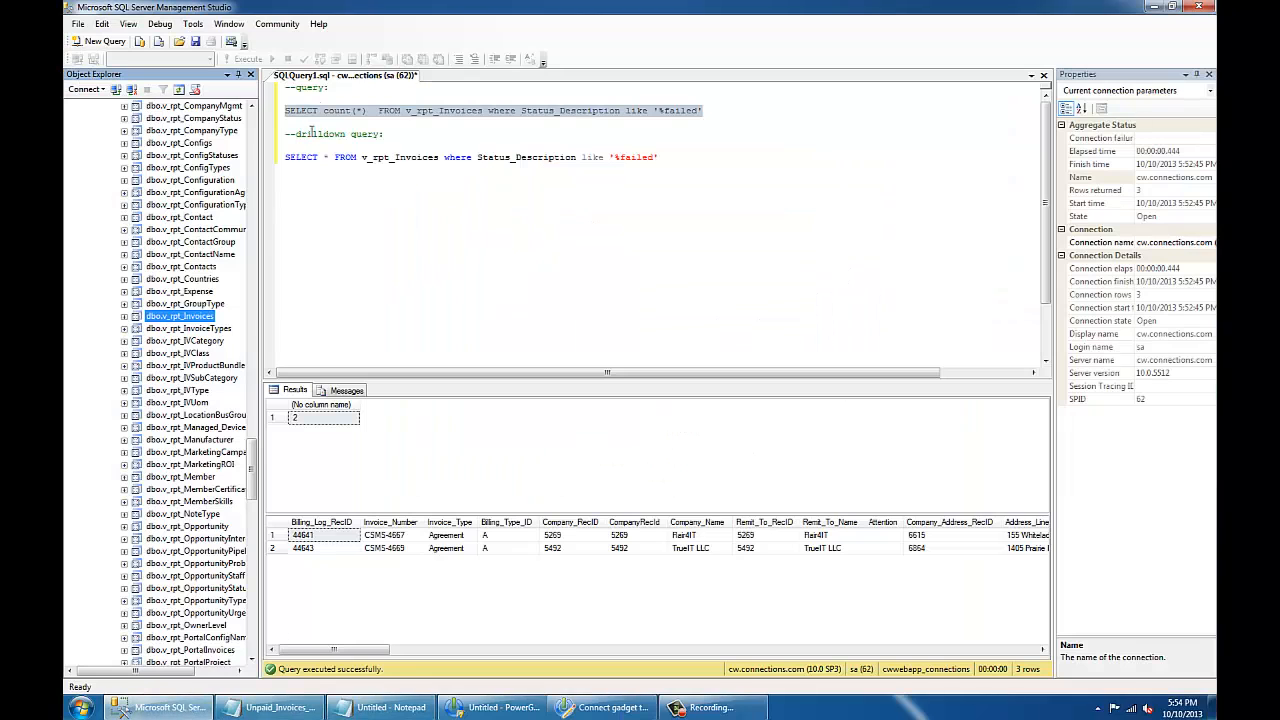
left_click_drag(285, 157, 657, 157)
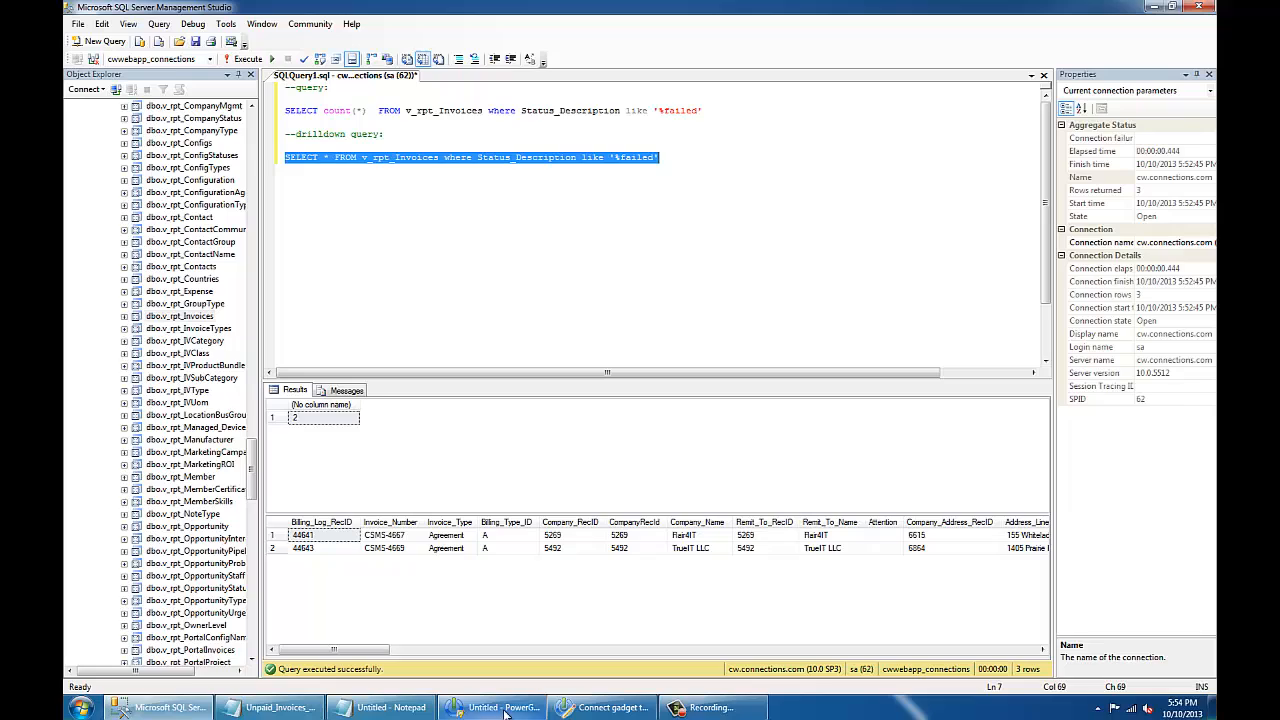
left_click(493, 706)
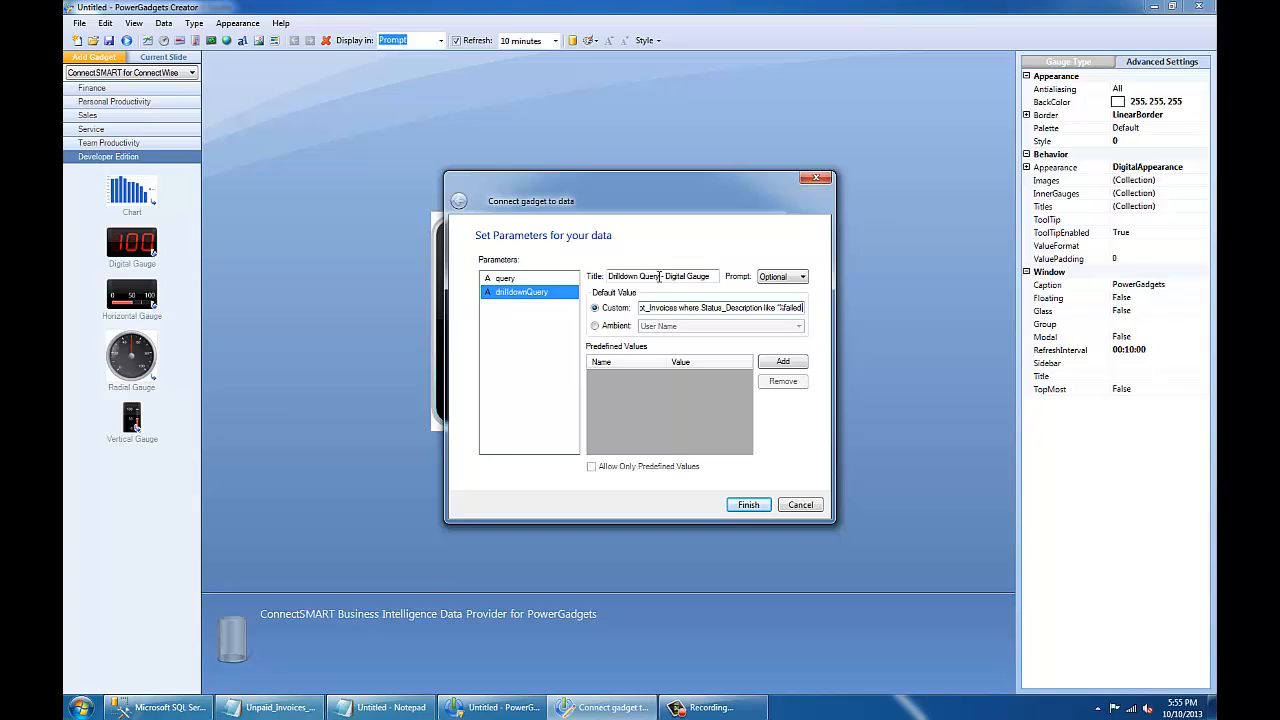
left_click(748, 504)
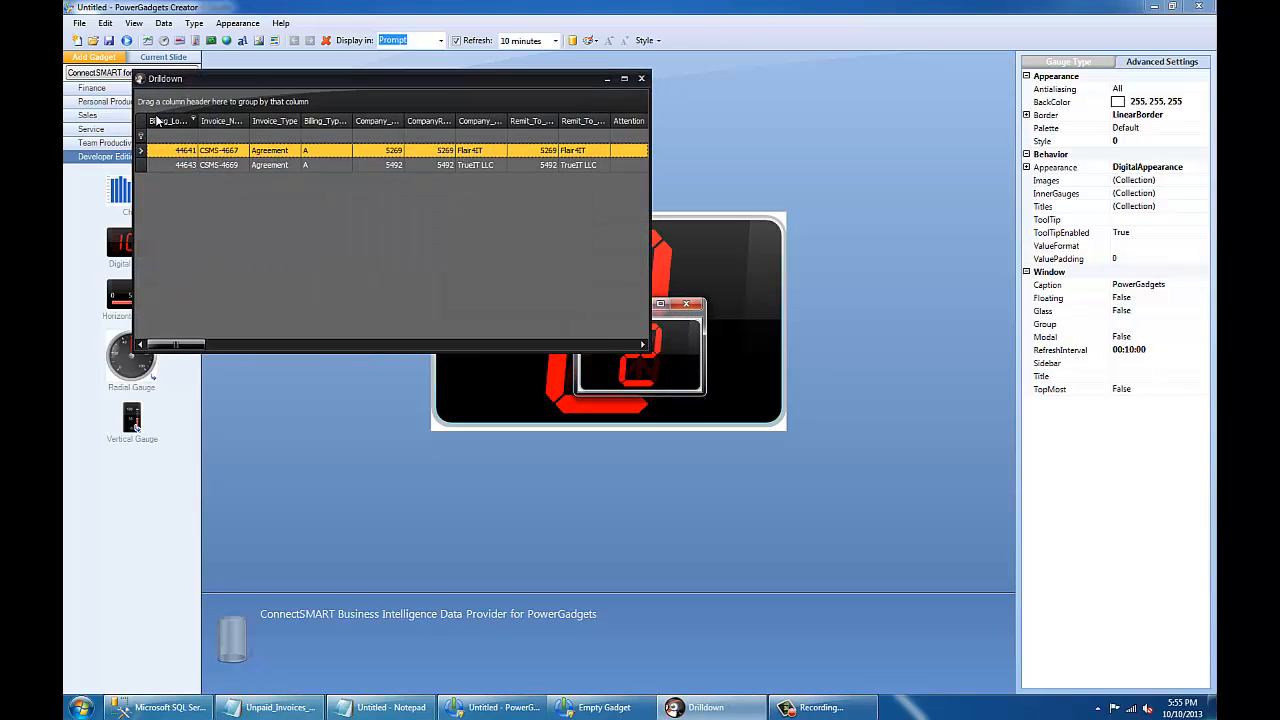
Adjust the drilldown table of two invoices, then close the Empty Gadget preview.
left_click_drag(180, 344, 275, 344)
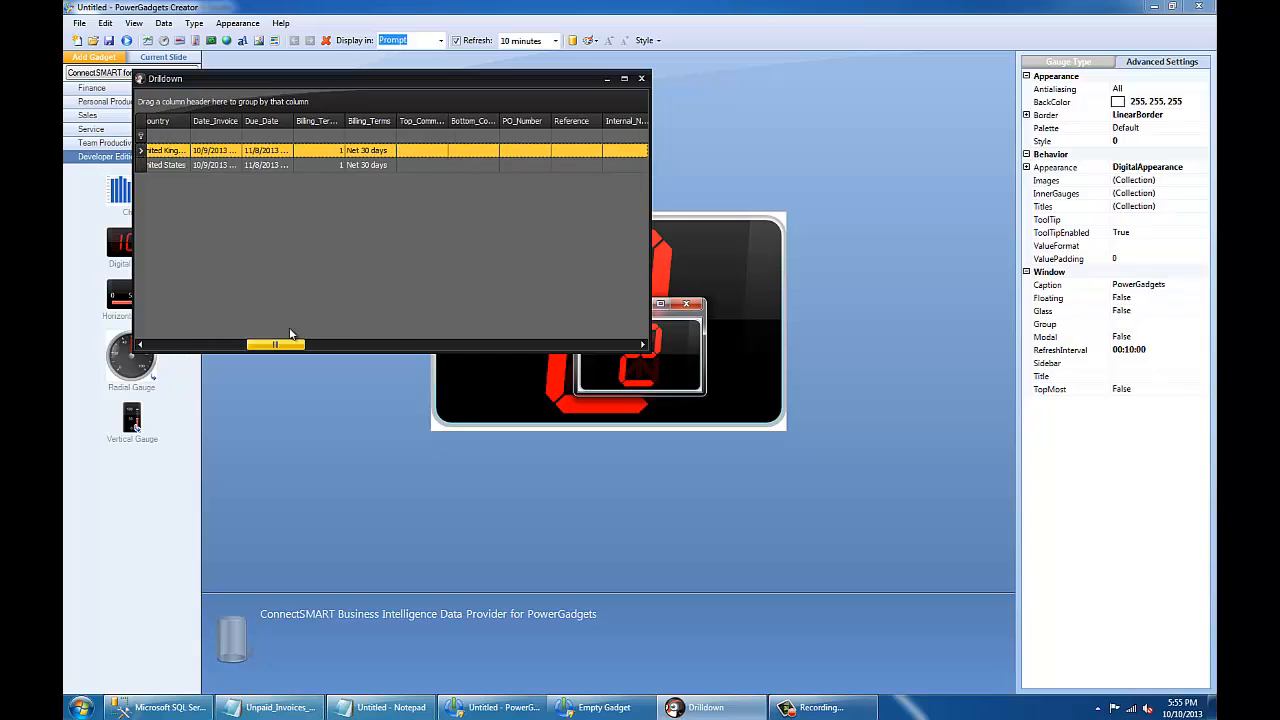
left_click_drag(275, 344, 556, 344)
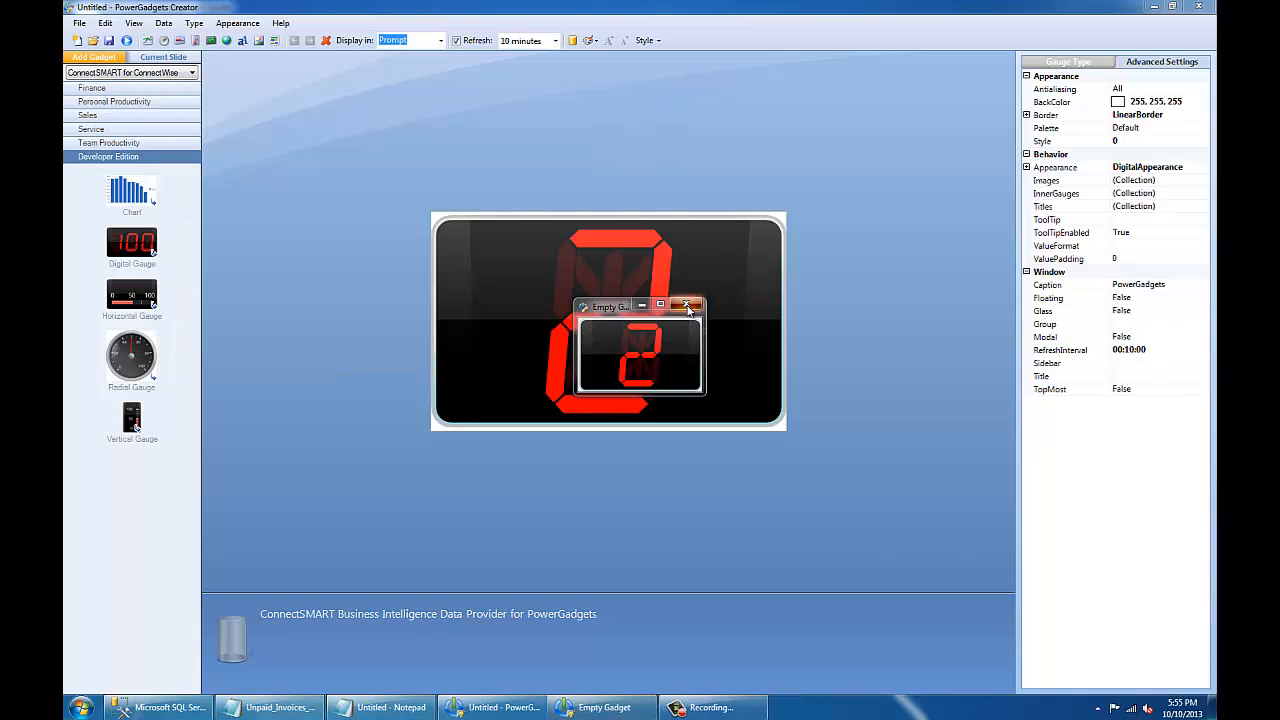
left_click(685, 305)
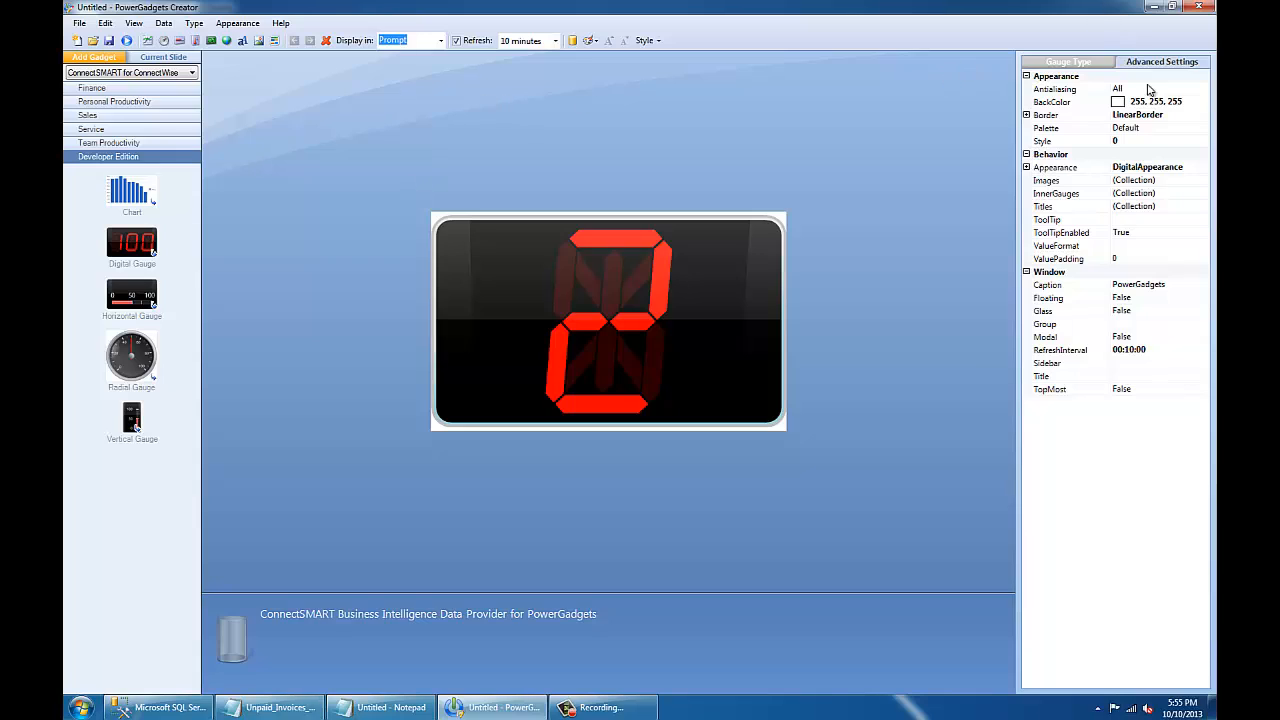
Set BackColor Transparent, Color Lime, Layout Size 0.7, Border LinearBorder16, and open Titles.
left_click(1155, 101)
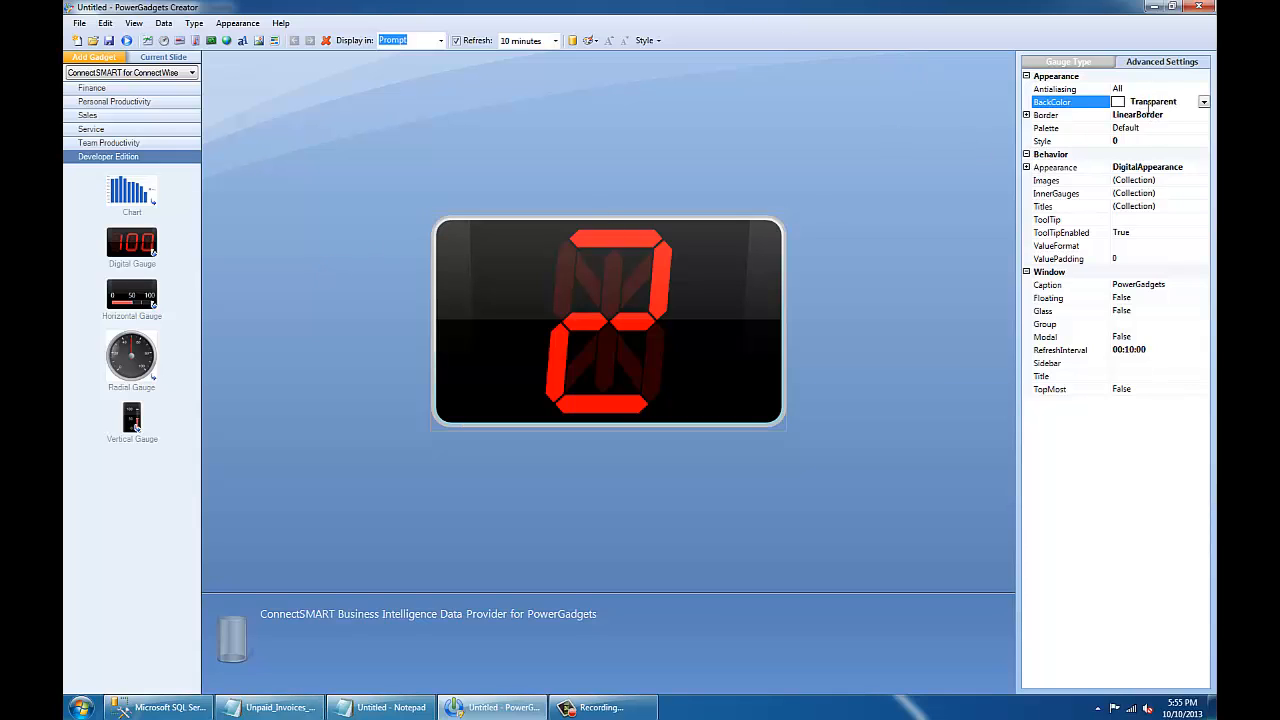
left_click(1026, 167)
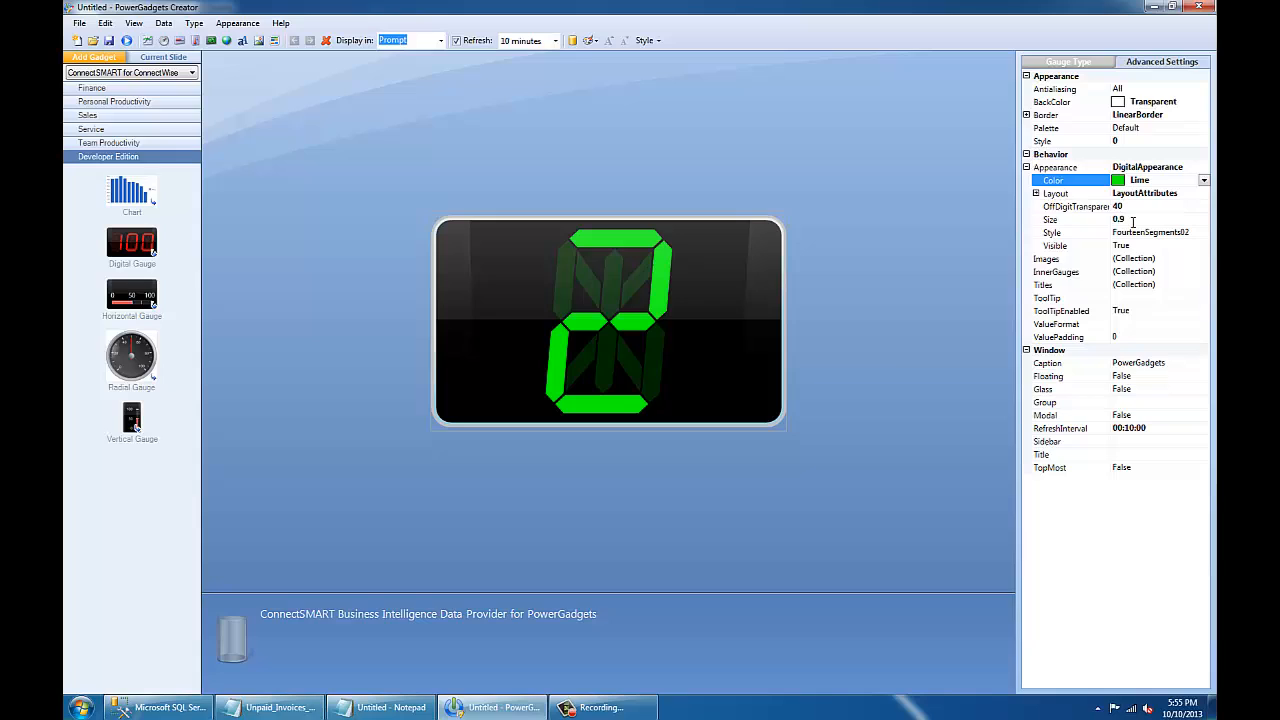
left_click(1130, 219)
type("0.7")
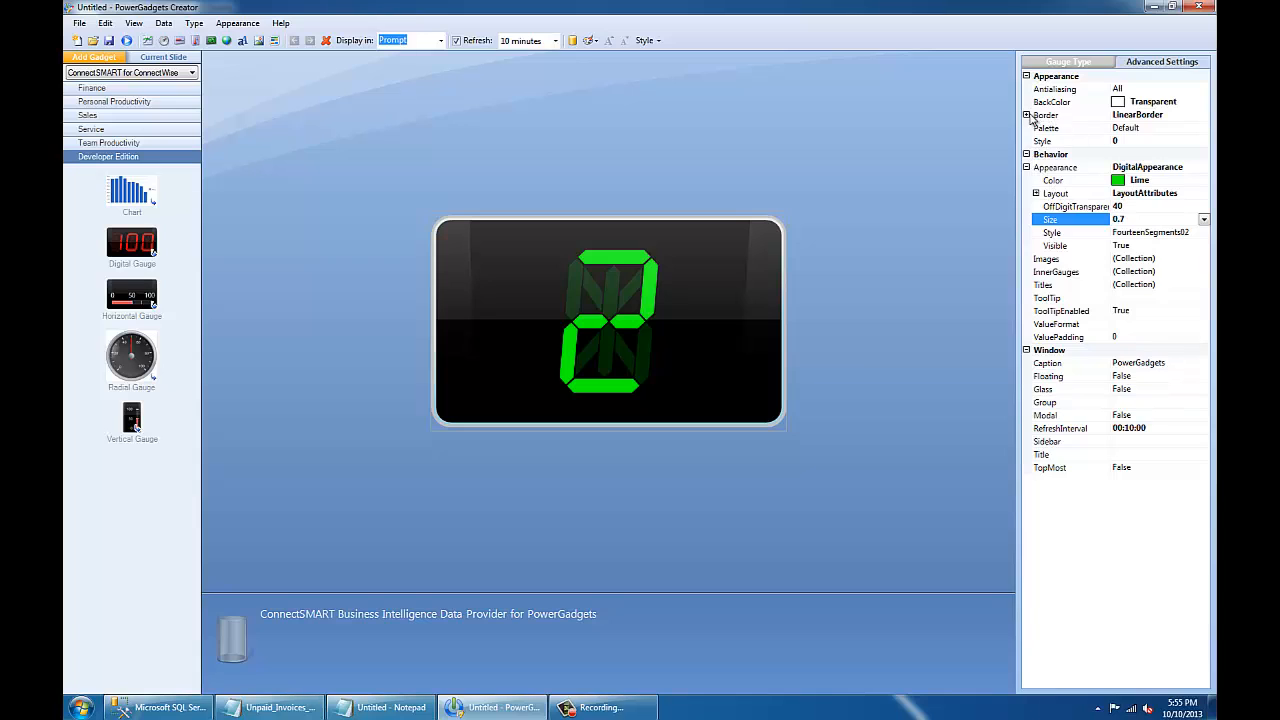
left_click(1027, 114)
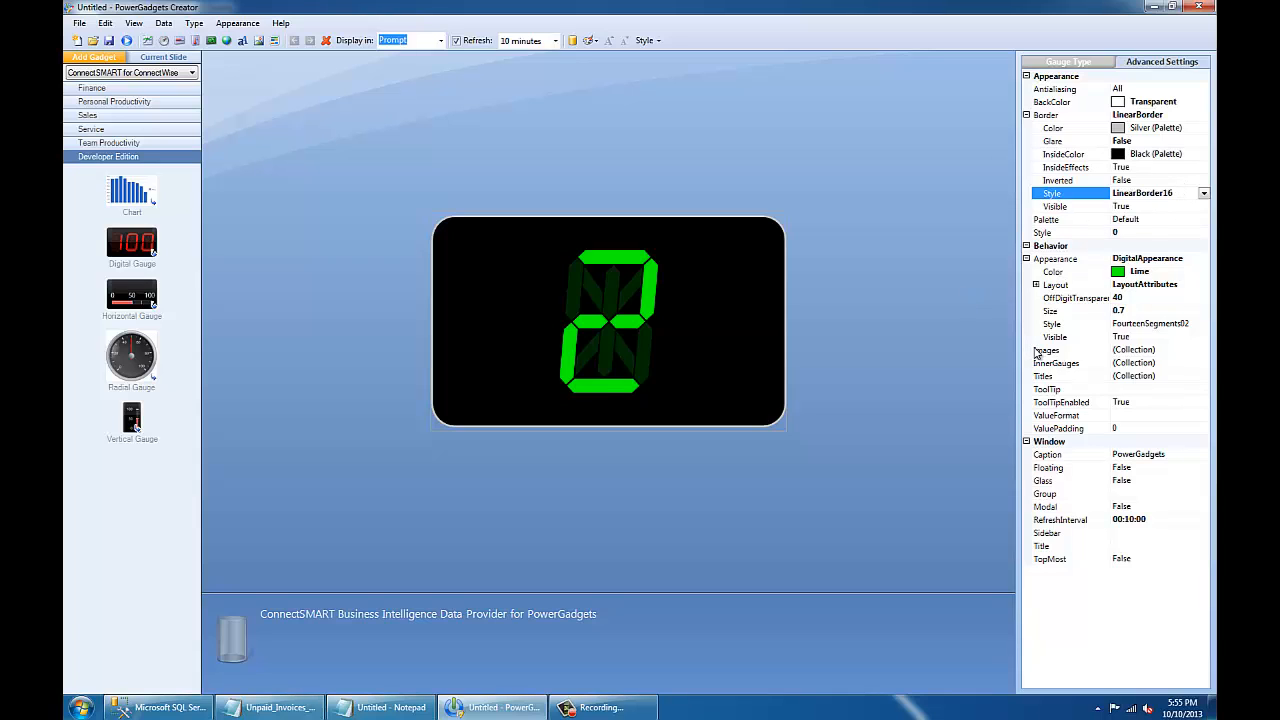
left_click(1134, 376)
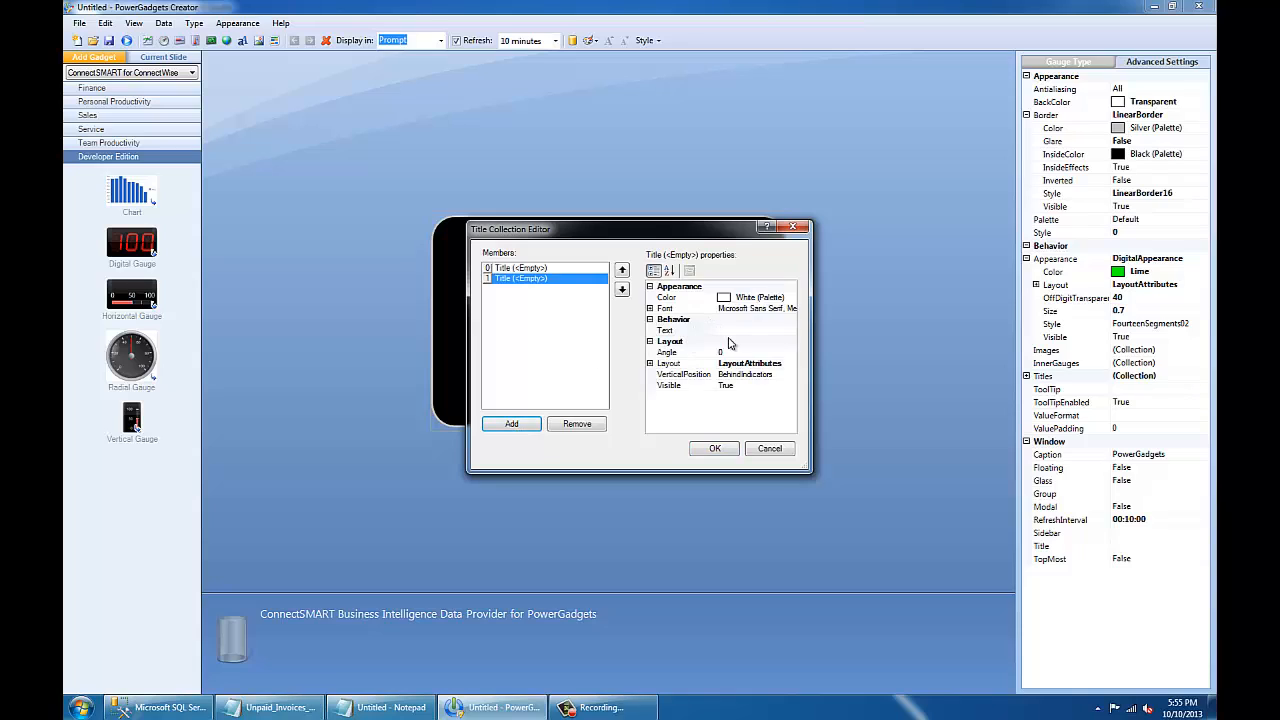
Title the gauge 'Unpaid Invoices' and reduce its Layout Size to 0.6.
type("Unpaid")
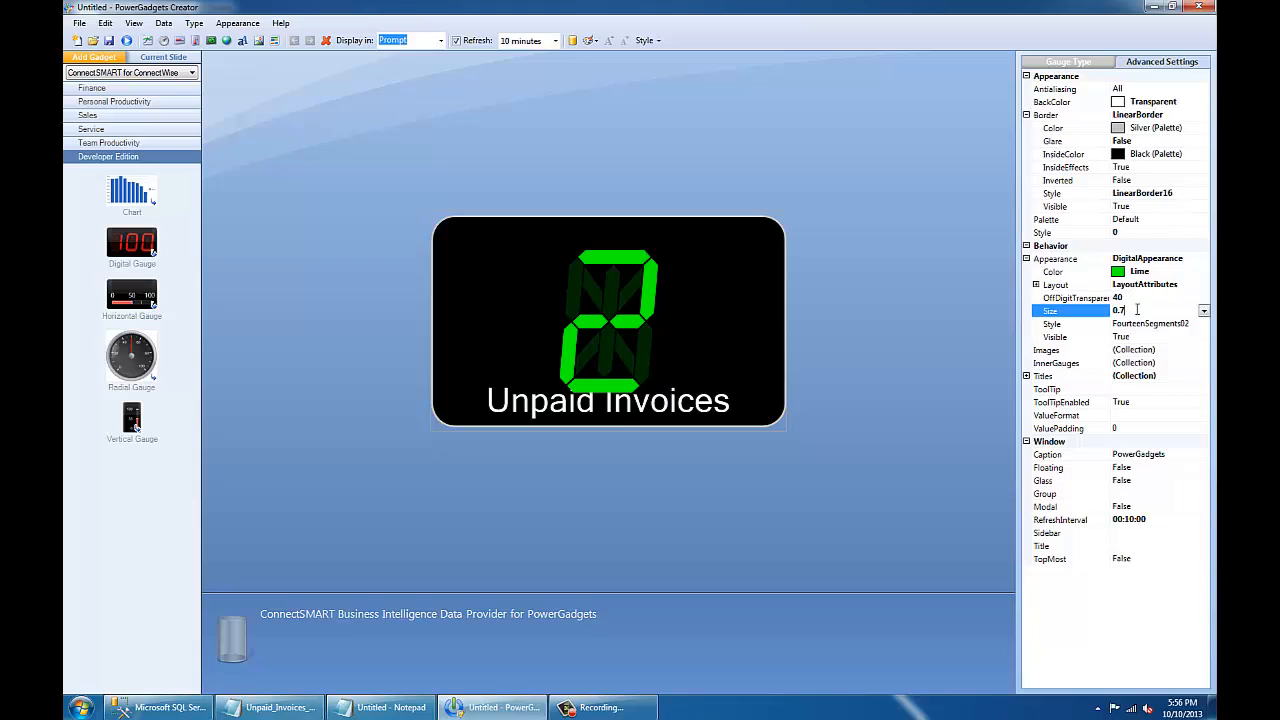
type("0.6")
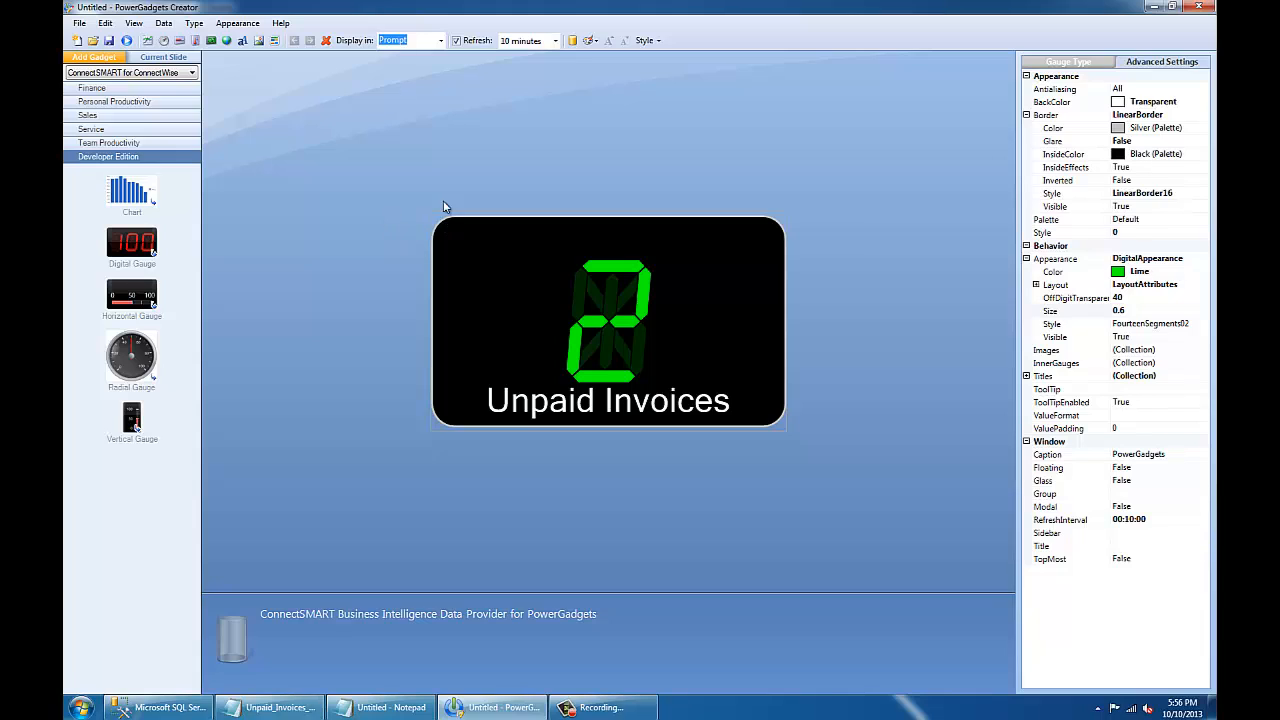
mouse_move(360, 239)
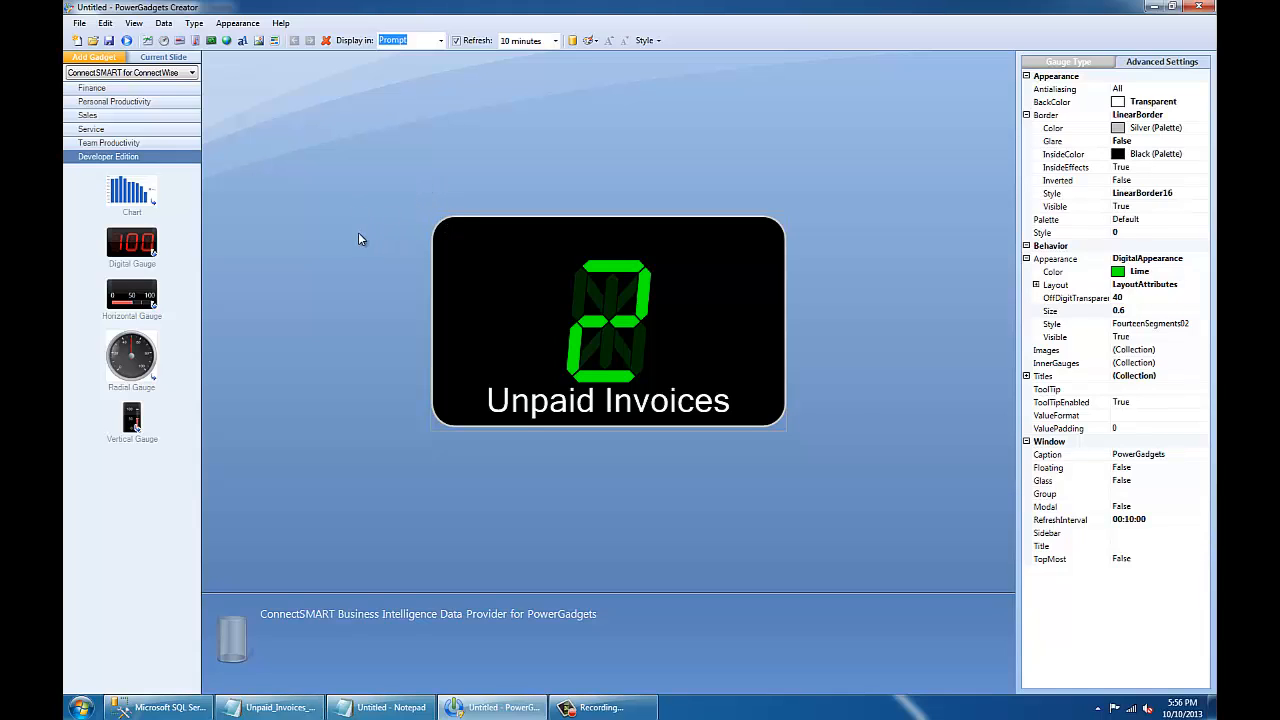
mouse_move(344, 233)
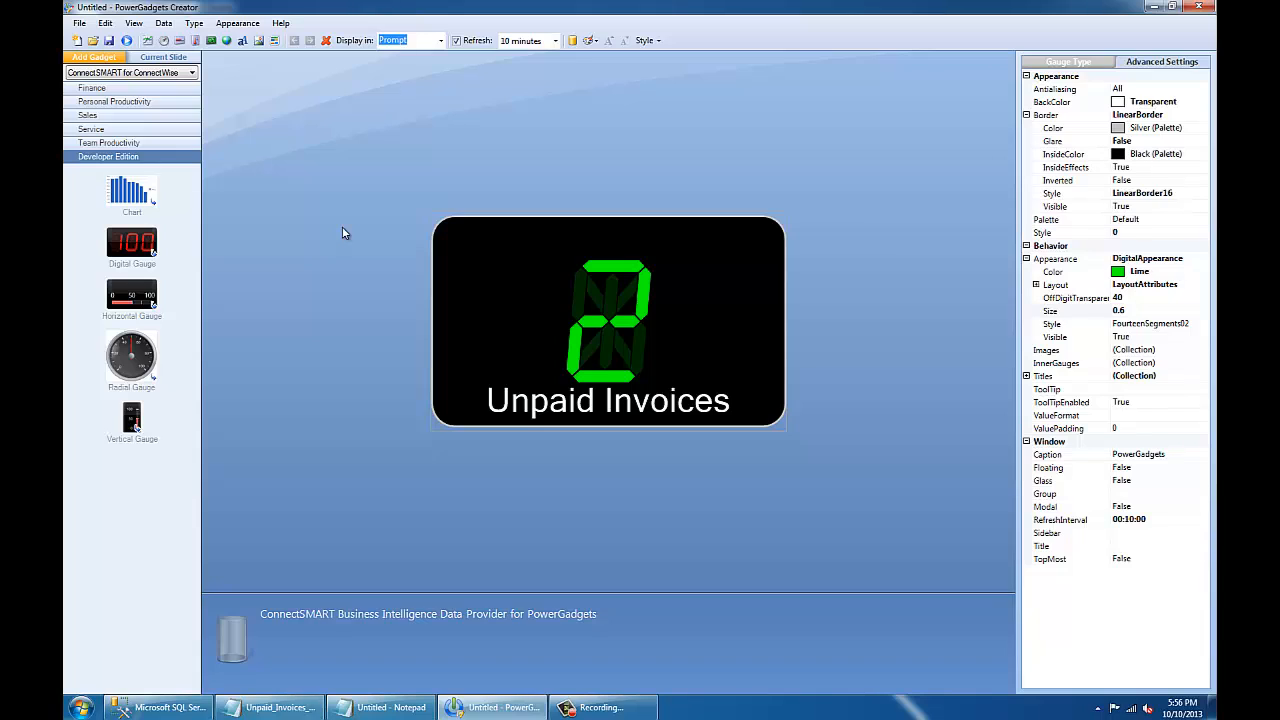
mouse_move(371, 196)
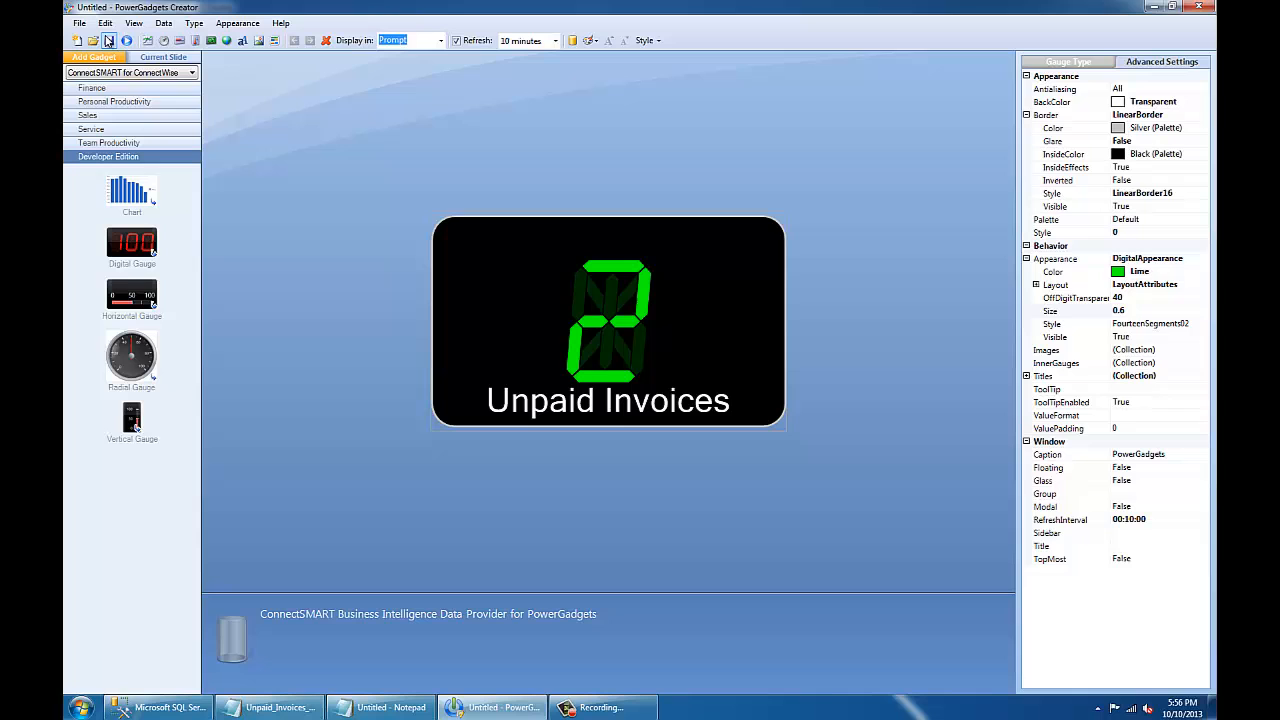
Overwrite the Unpaid_Invoices gadget file in the Developer Edition folder.
left_click(109, 40)
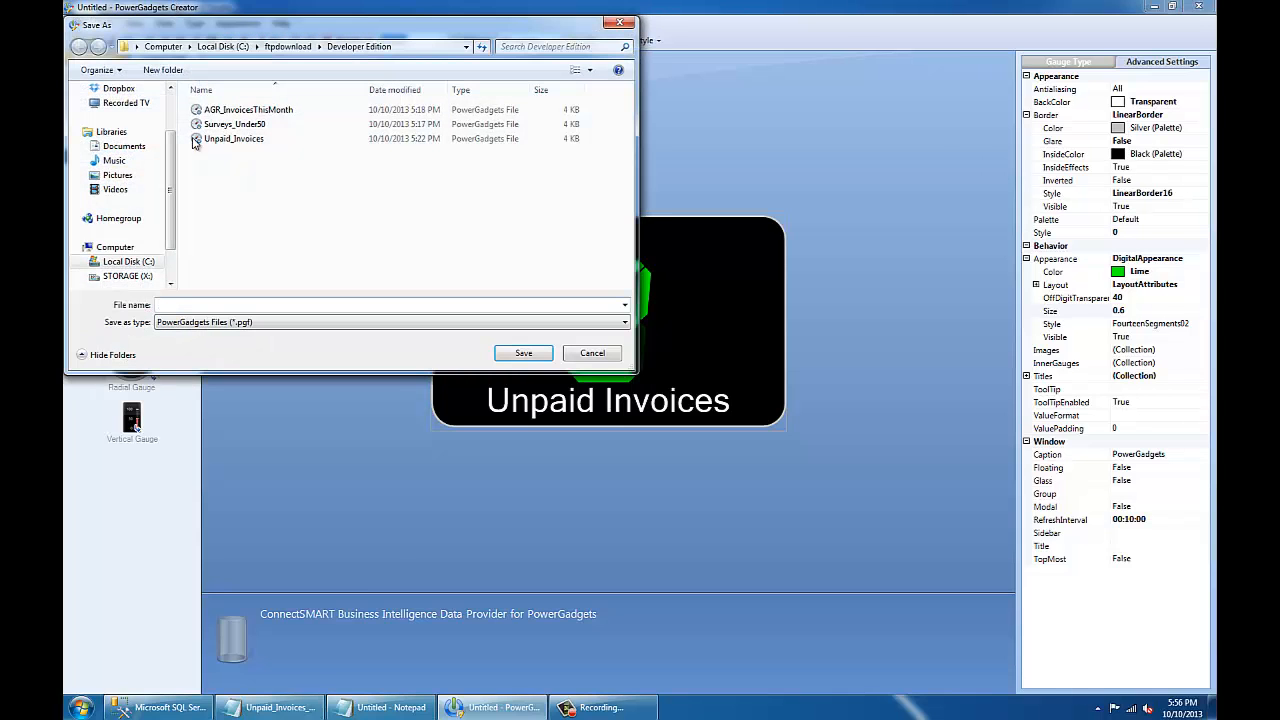
mouse_move(247, 142)
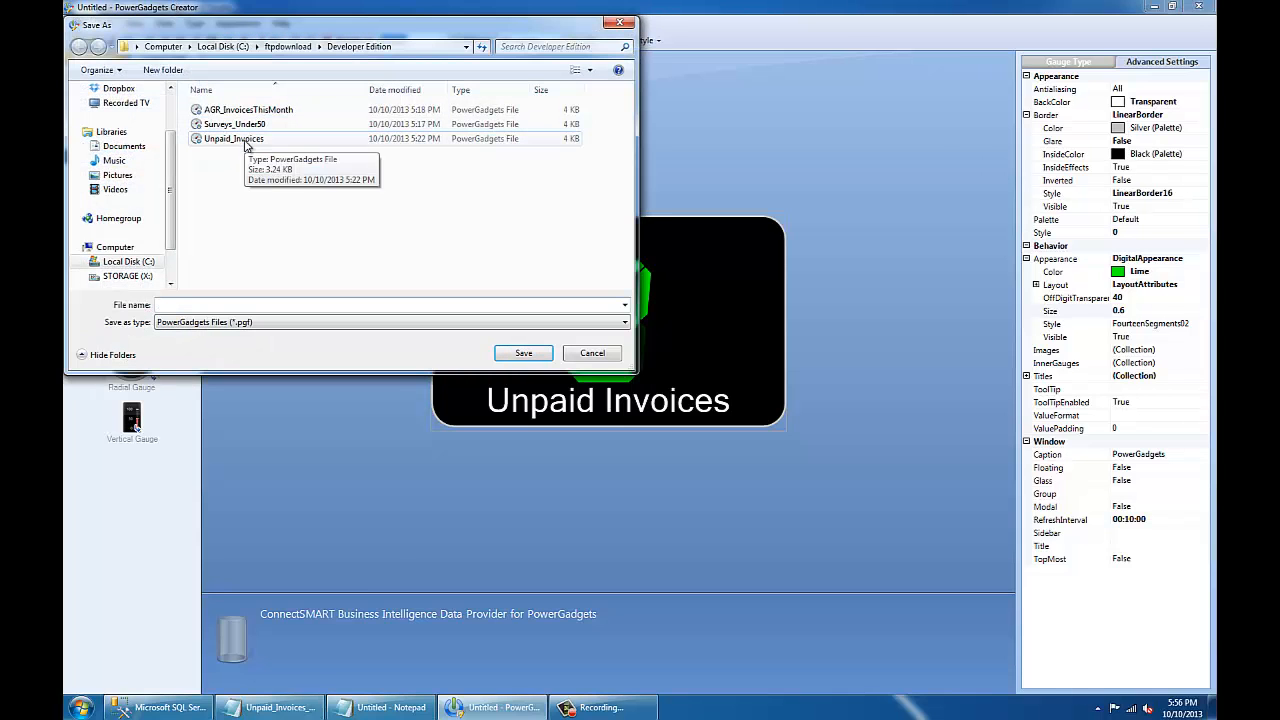
left_click(523, 353)
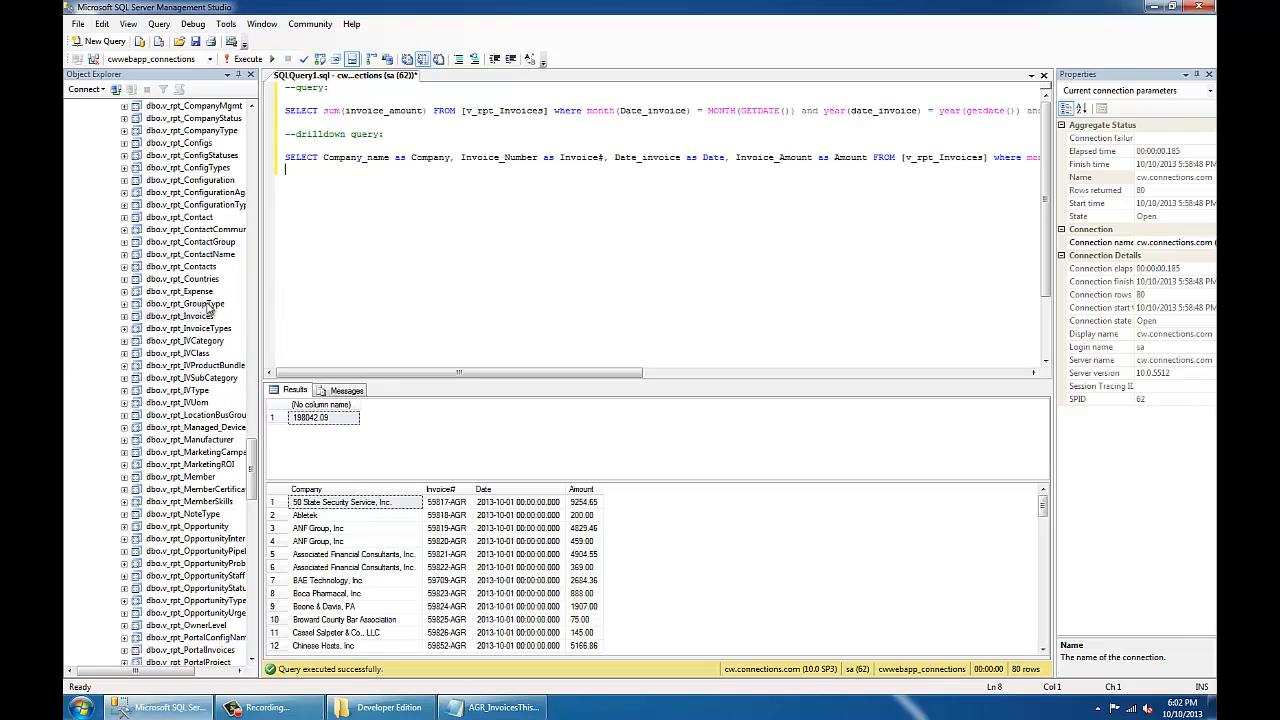
mouse_move(226, 320)
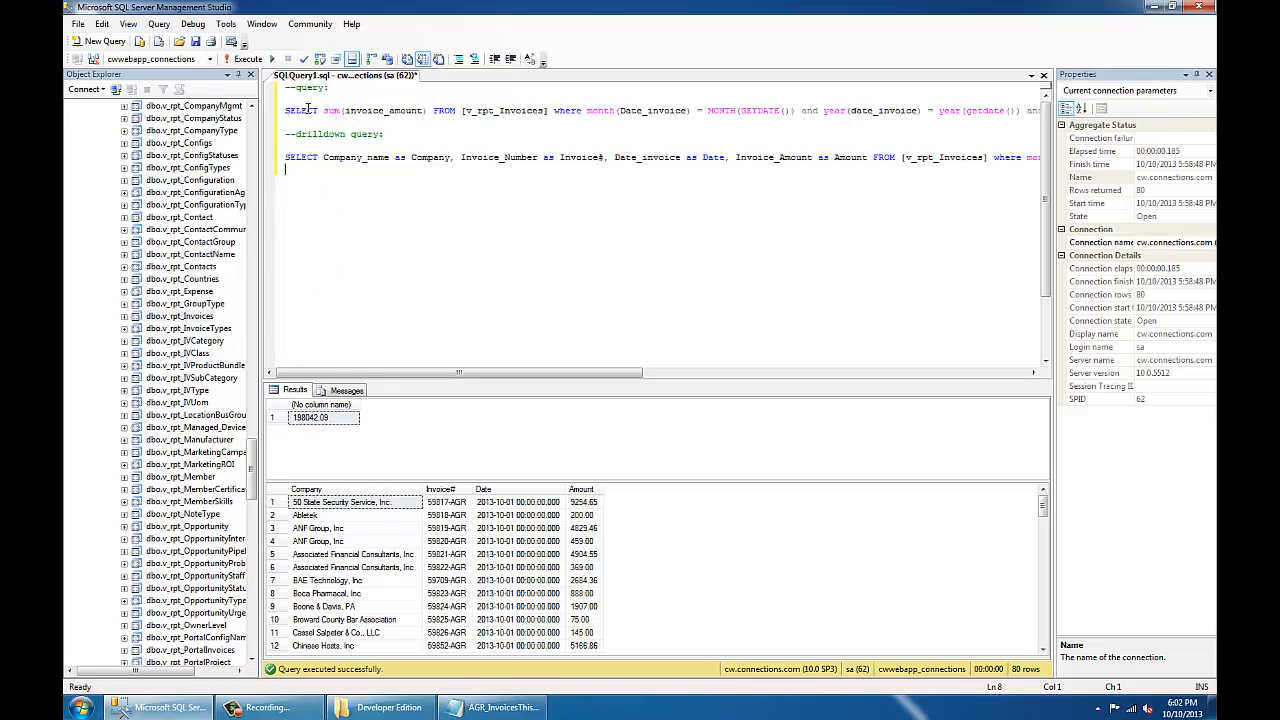
mouse_move(377, 192)
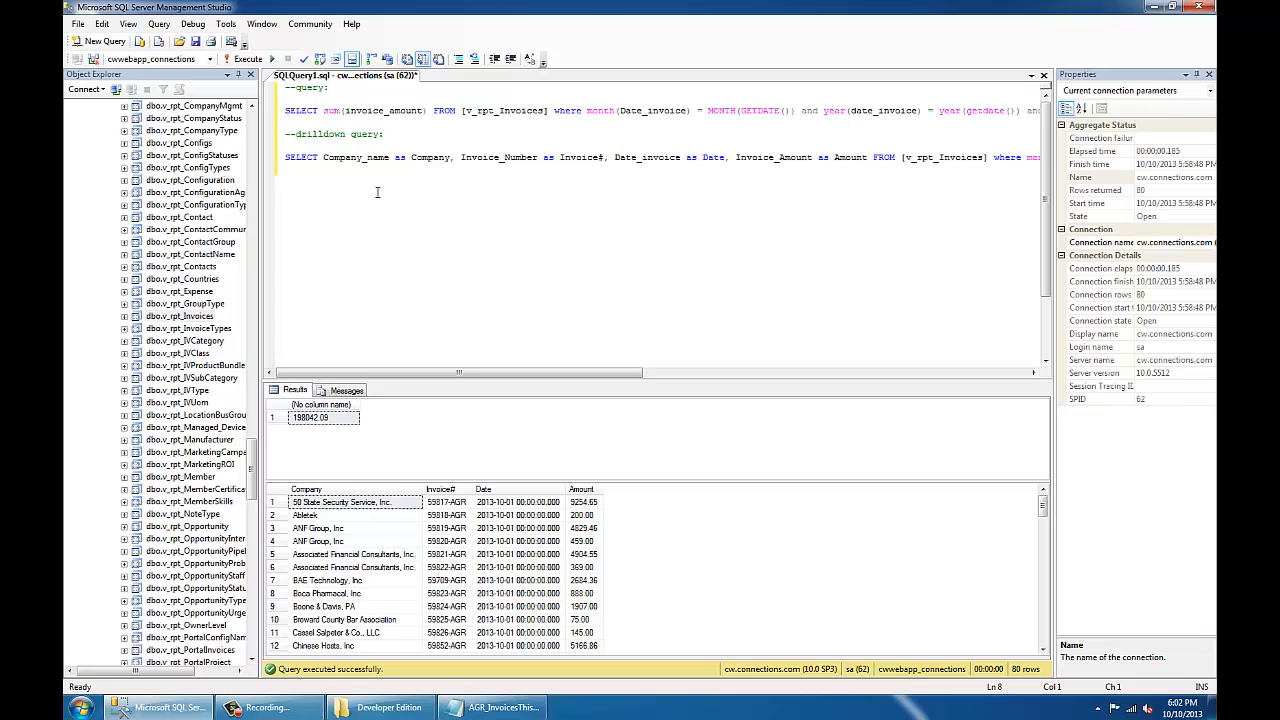
mouse_move(503, 384)
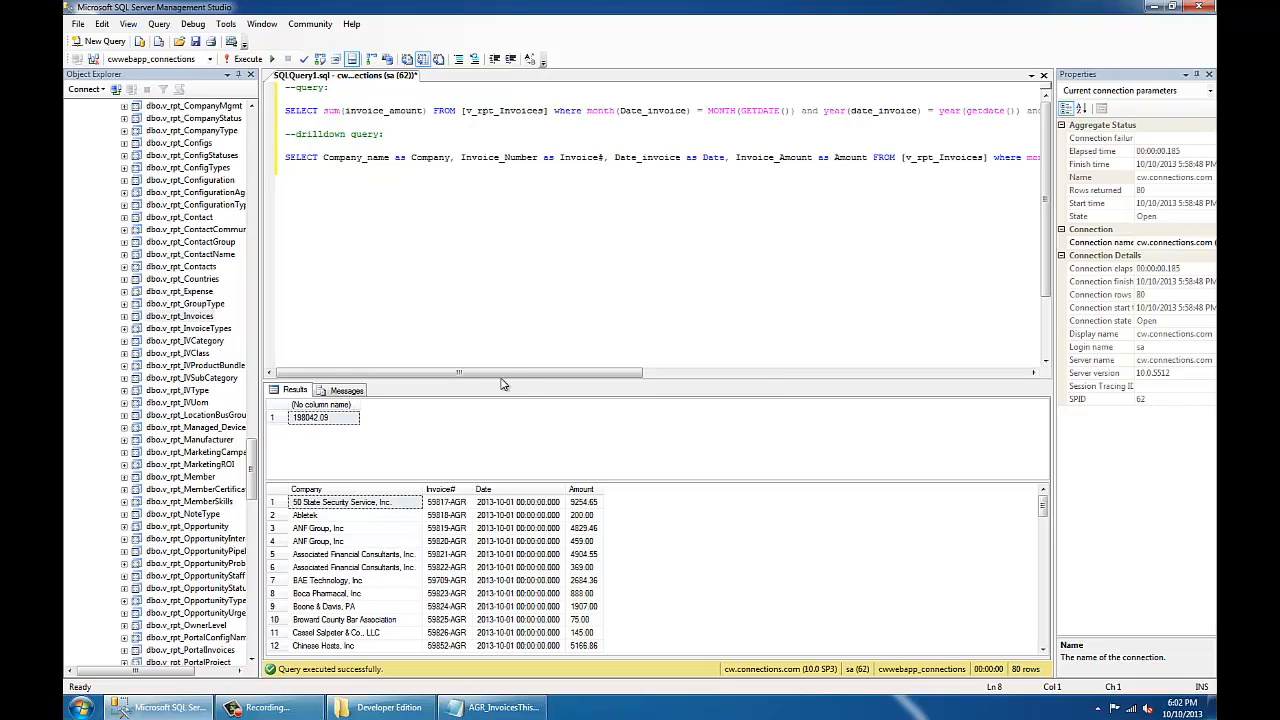
Scroll the SSMS editor to read the AGR total query's full current-month WHERE clause.
left_click_drag(460, 372, 620, 372)
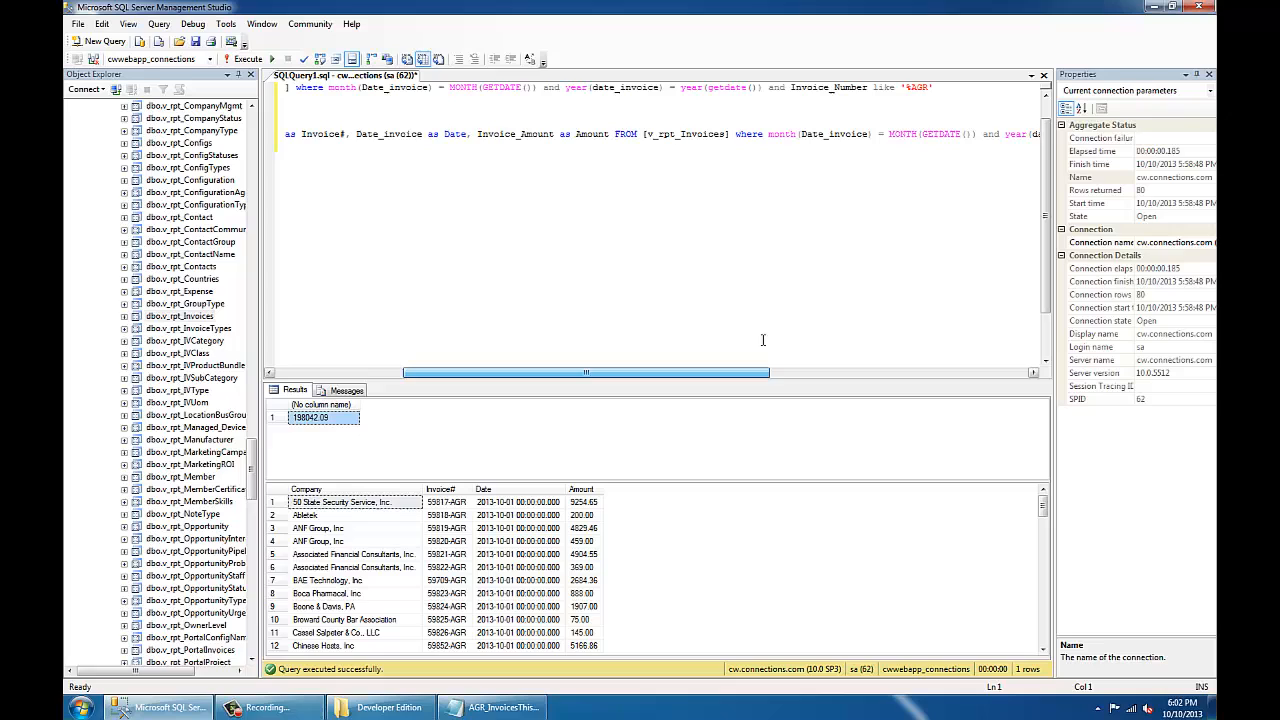
scroll("down", 3)
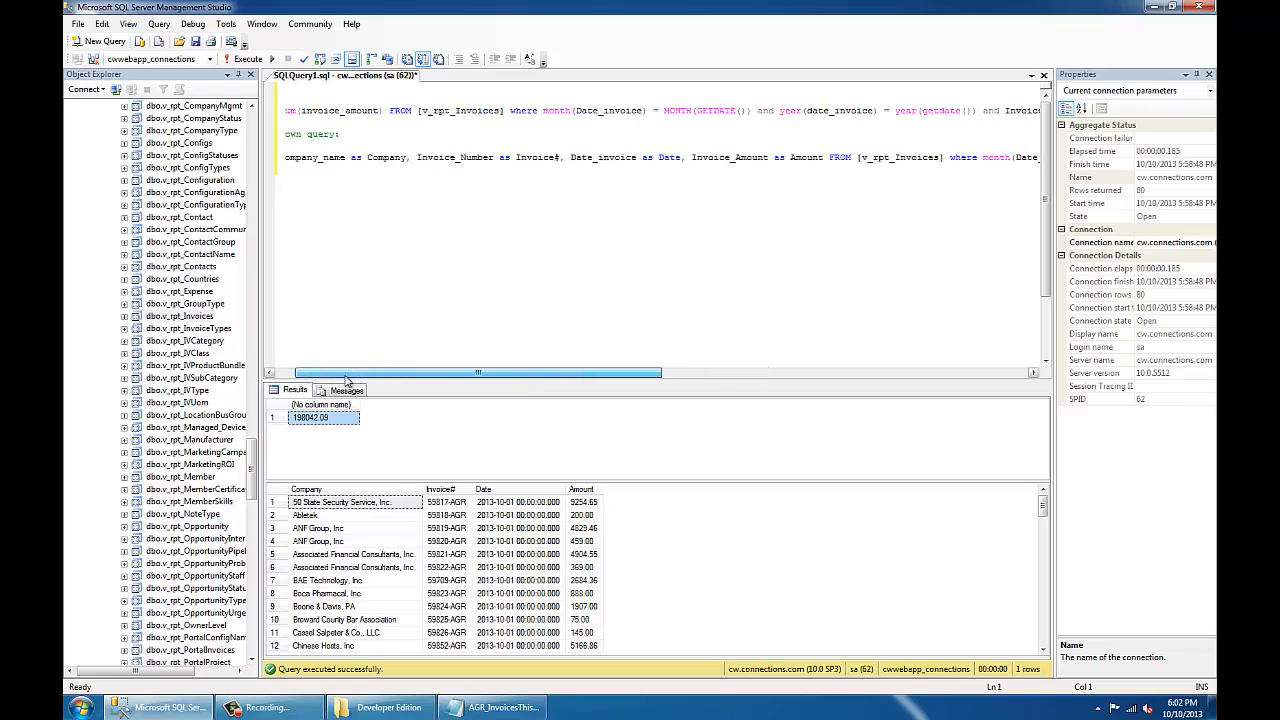
scroll("left", 3)
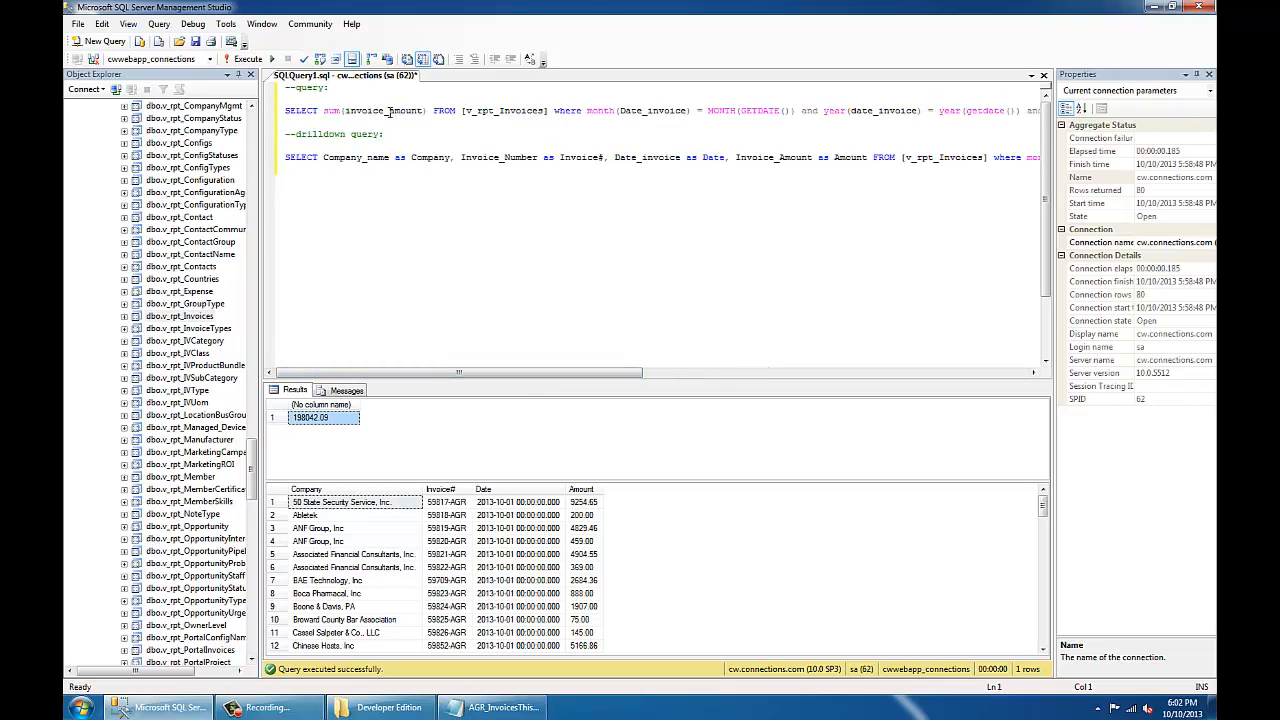
mouse_move(632, 474)
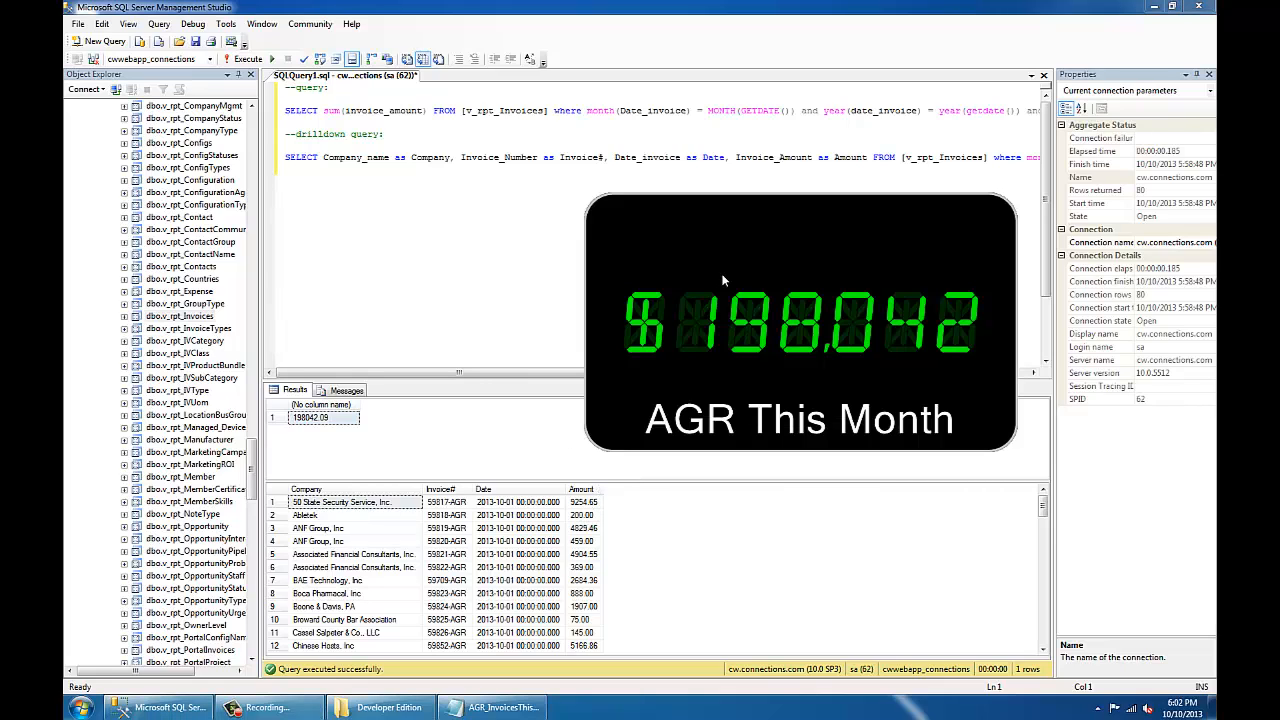
mouse_move(958, 303)
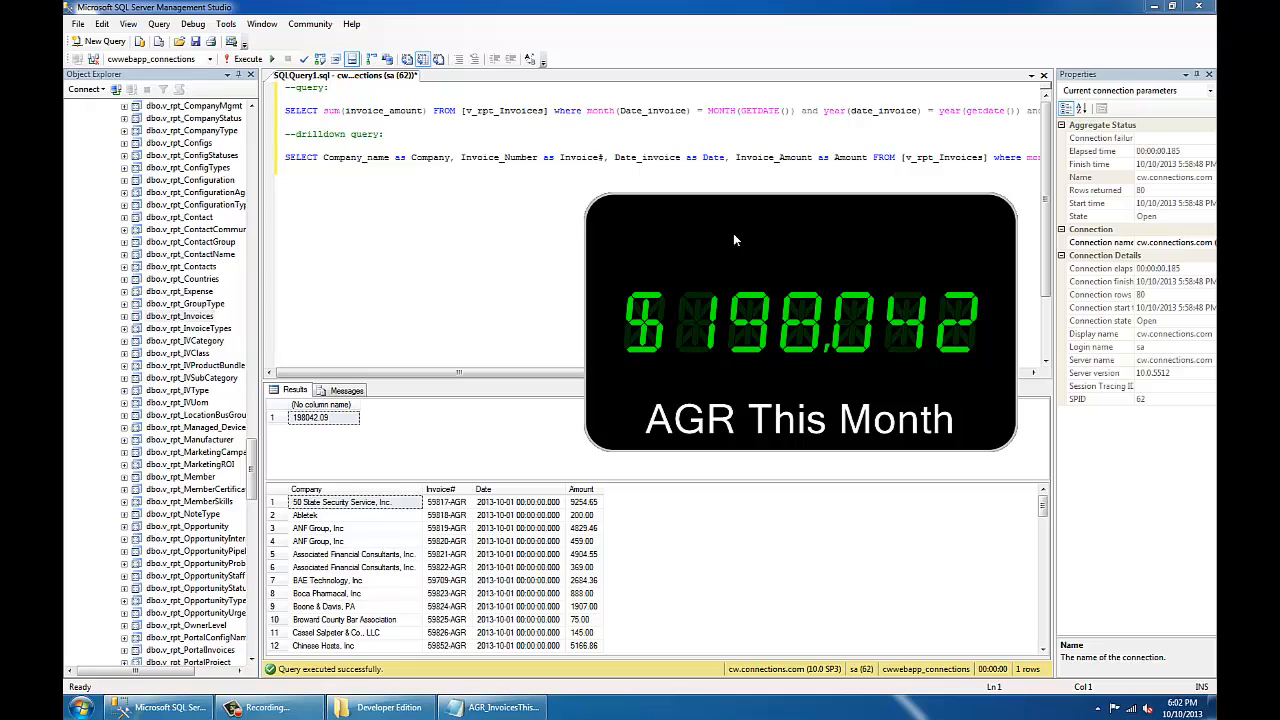
mouse_move(496, 291)
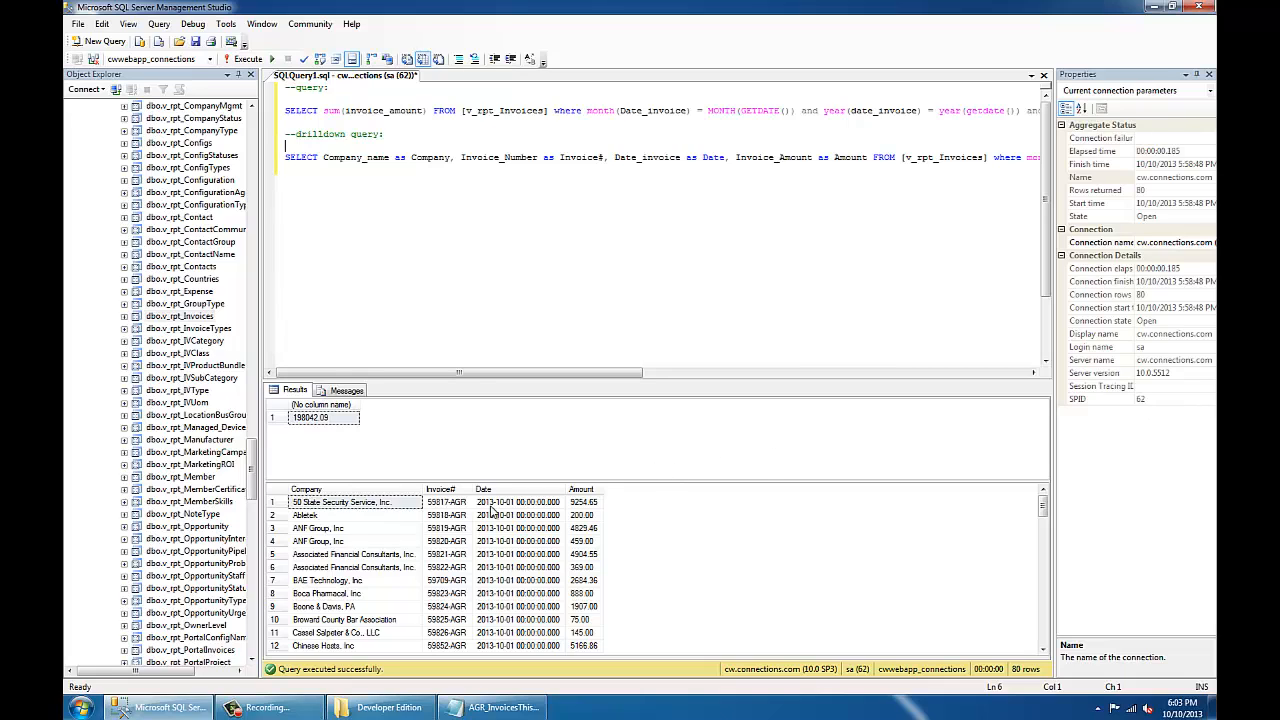
mouse_move(527, 494)
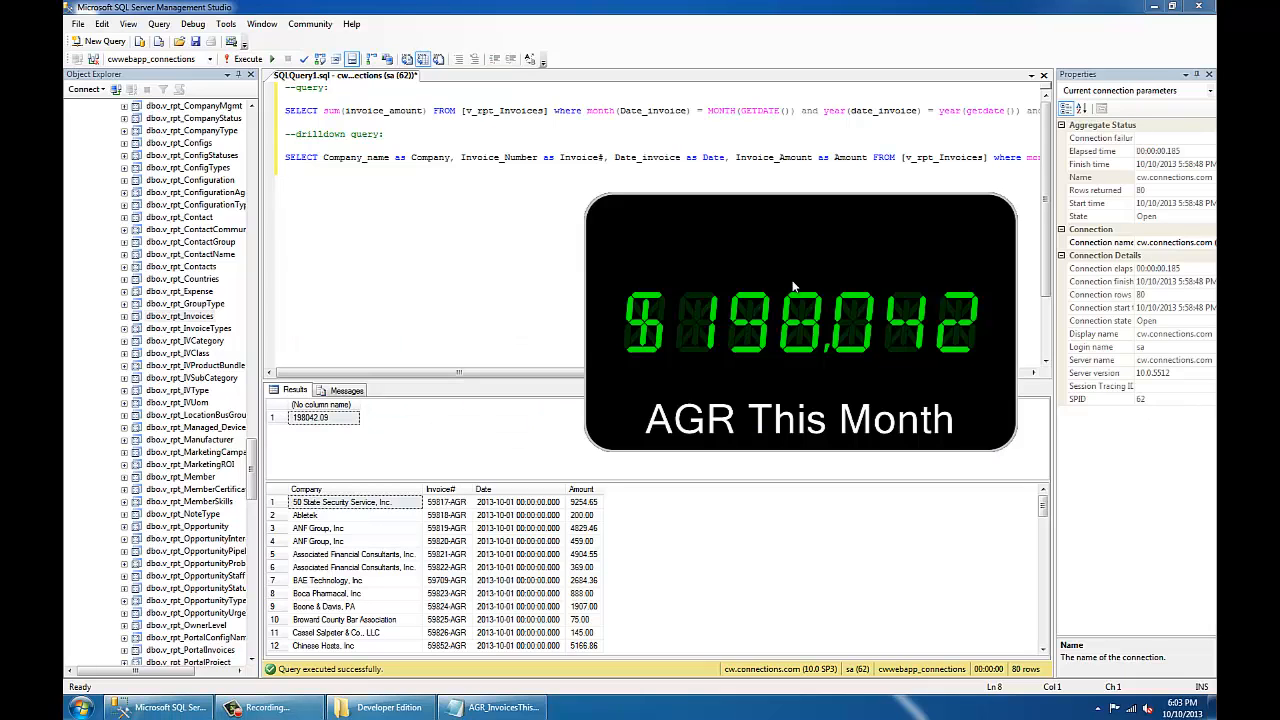
mouse_move(614, 269)
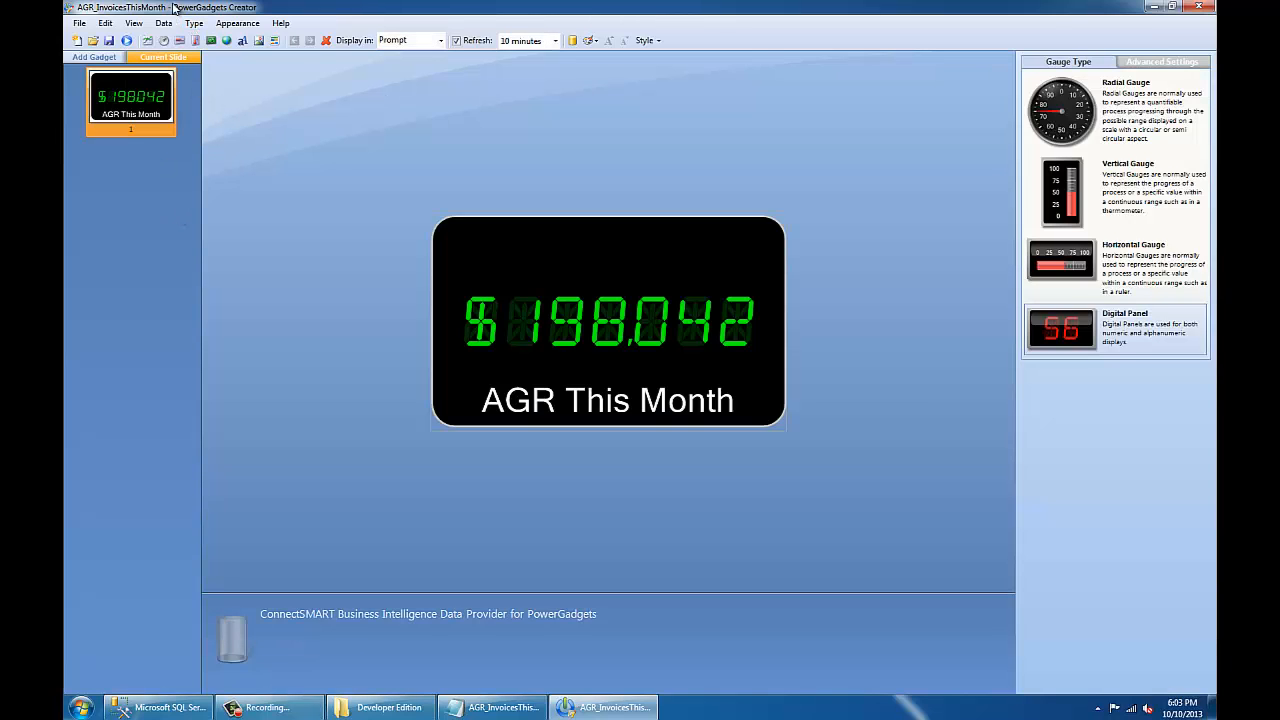
Open the AGR This Month gadget's Set Parameters page and select the drilldownQuery parameter.
left_click(167, 23)
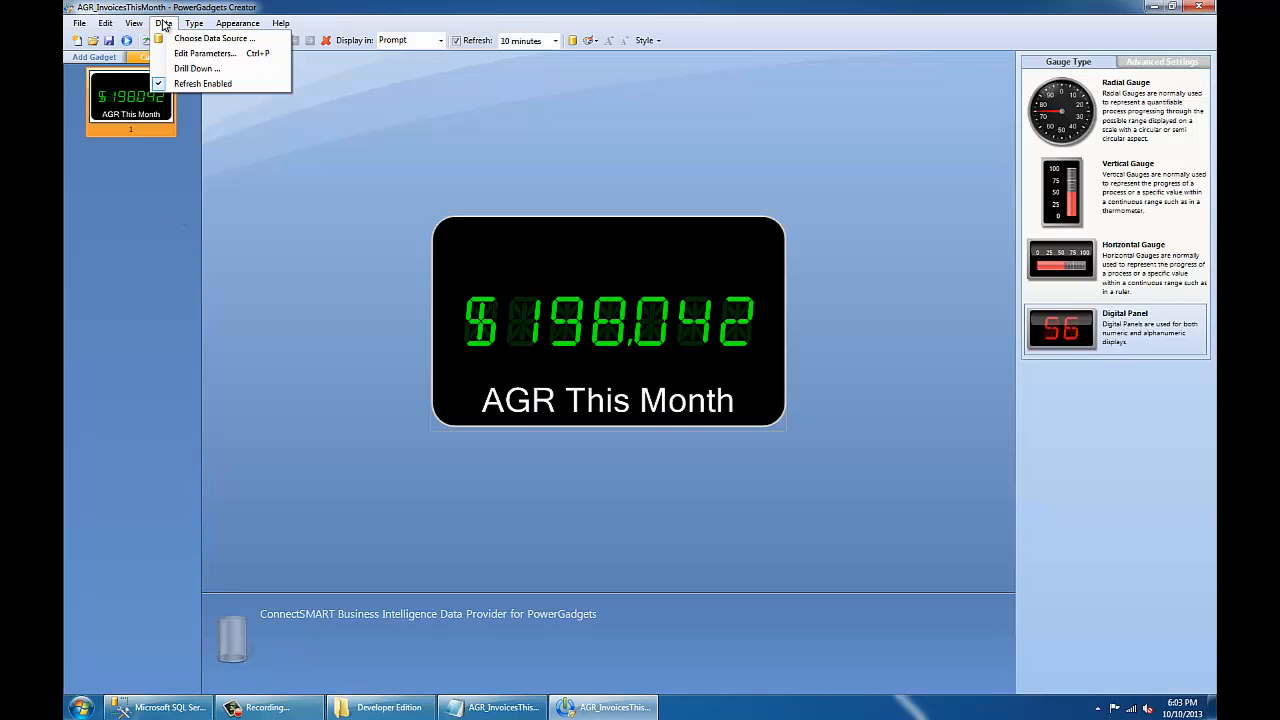
mouse_move(207, 68)
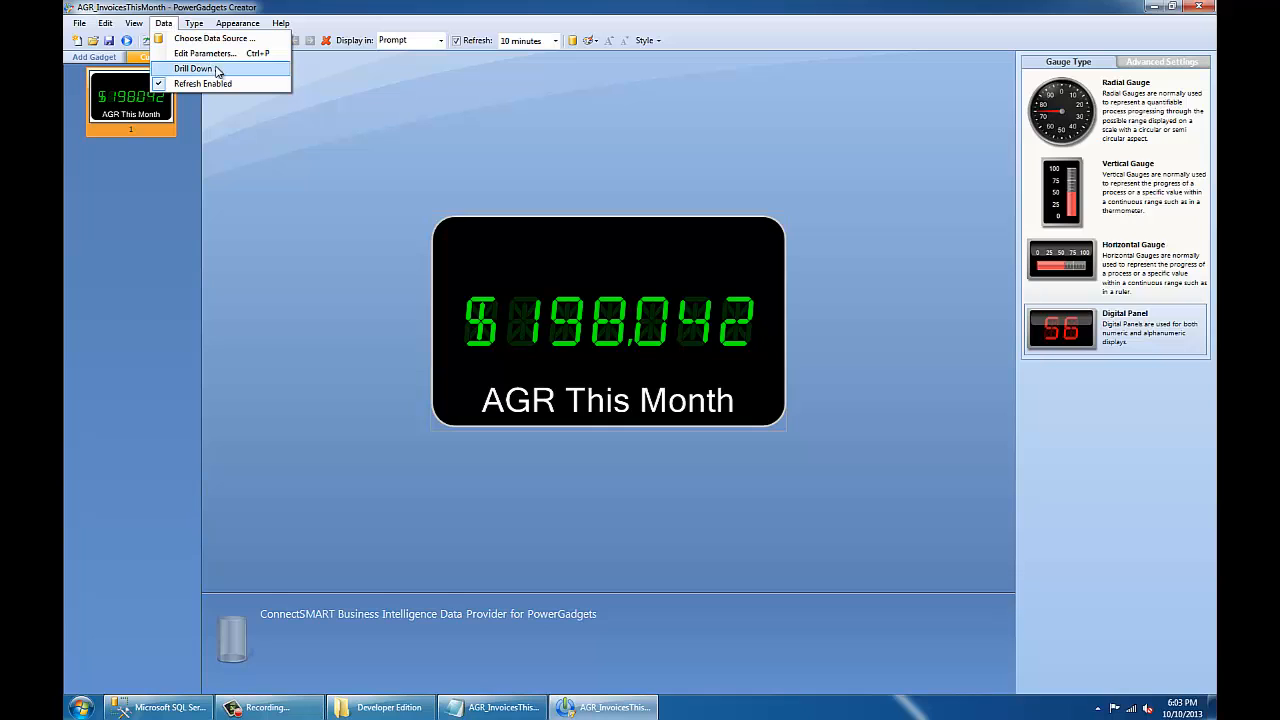
left_click(204, 53)
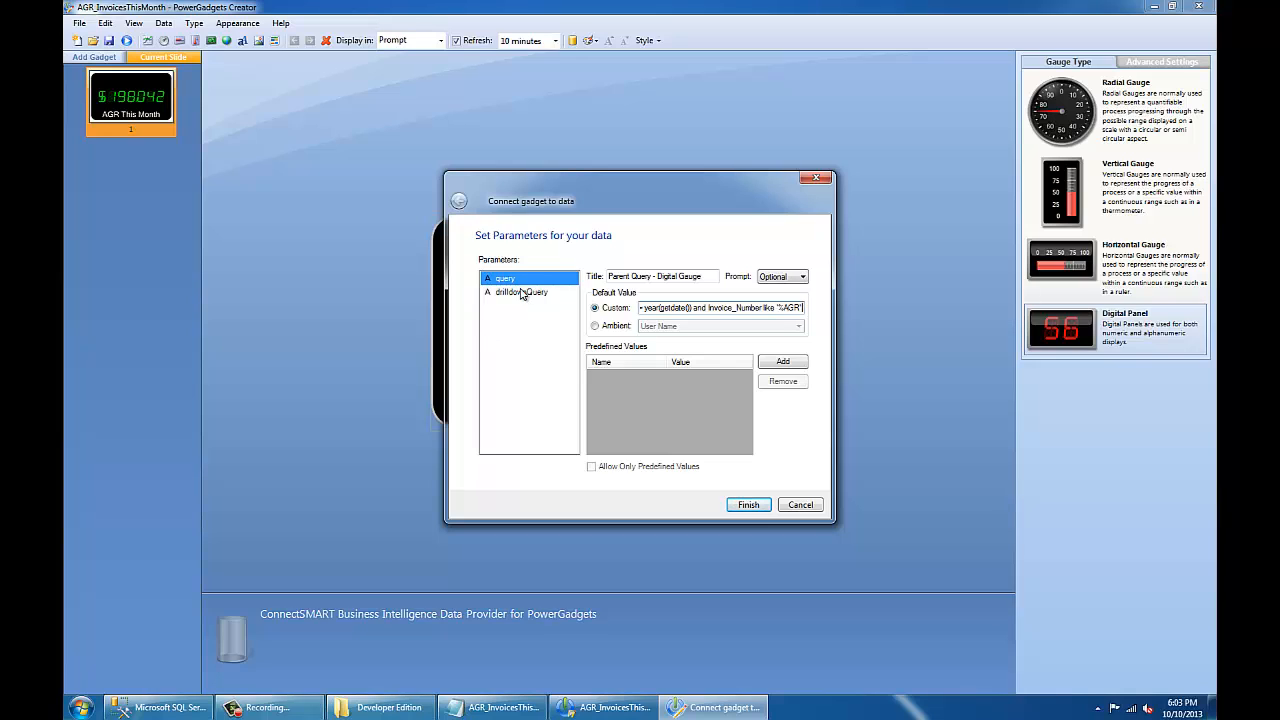
left_click(521, 291)
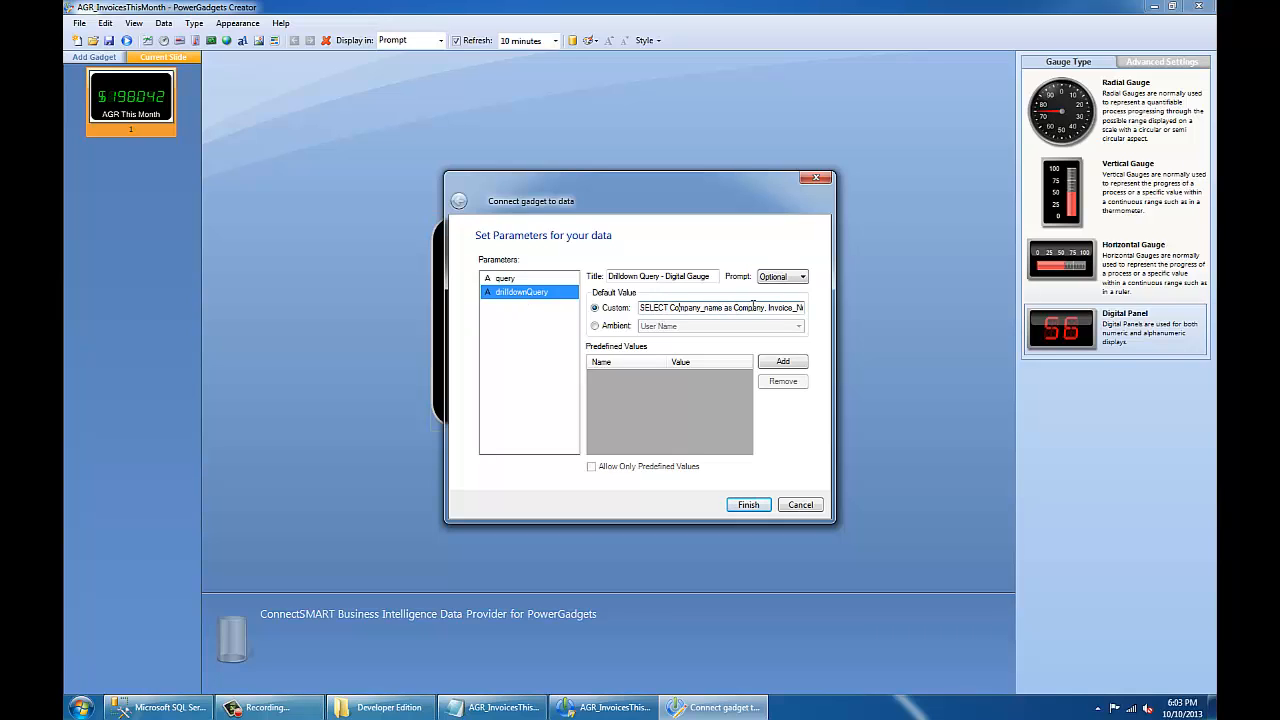
mouse_move(750, 489)
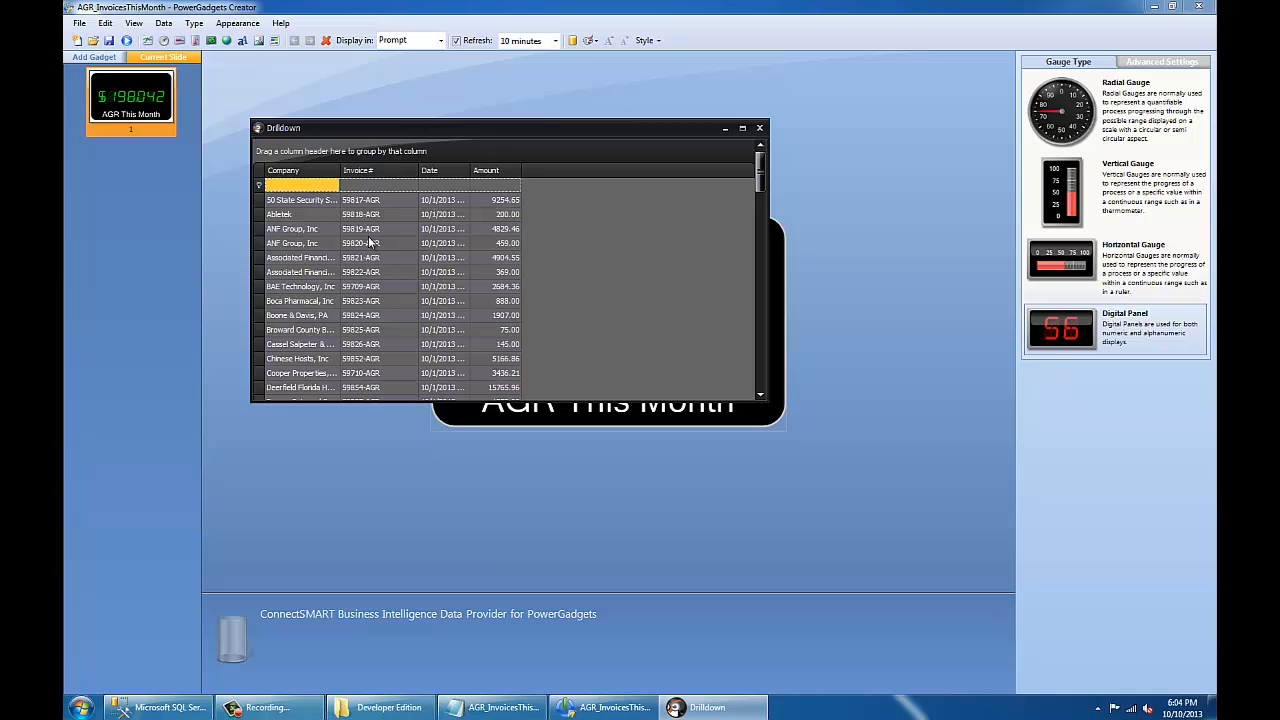
Filter the drilldown's Company column to names beginning with 'b', then close the Drilldown window.
type("b")
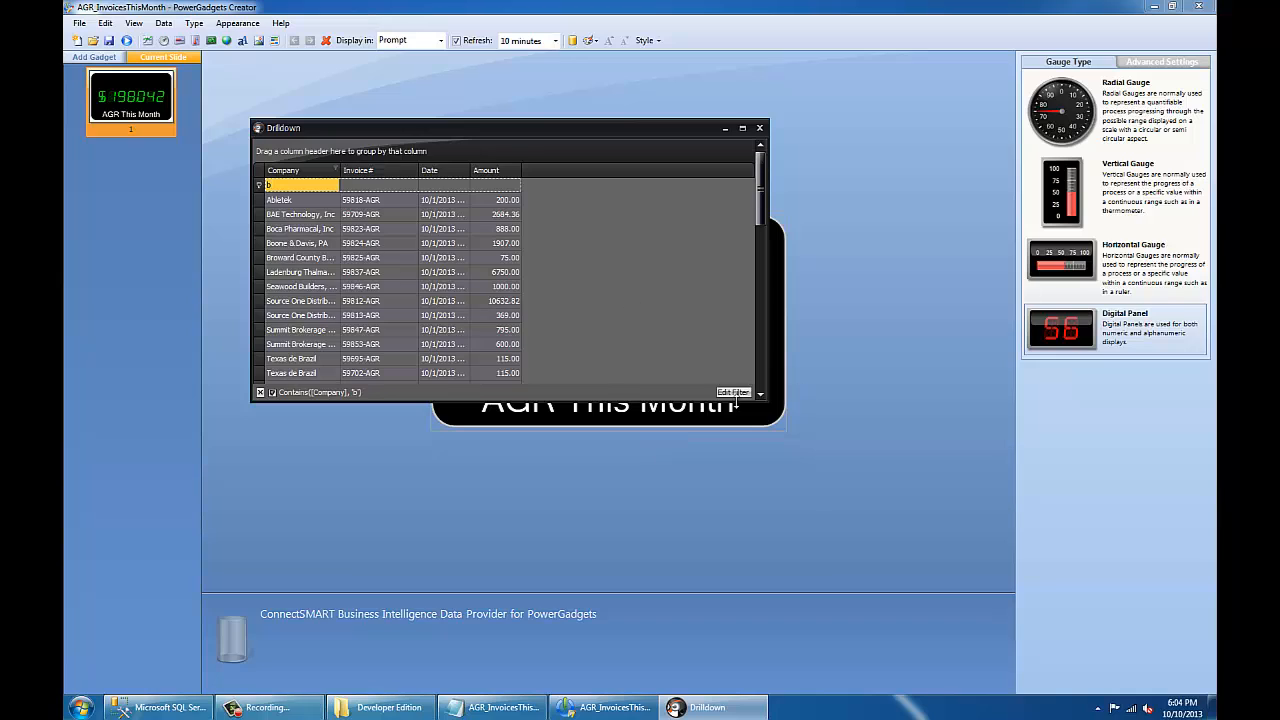
left_click(732, 392)
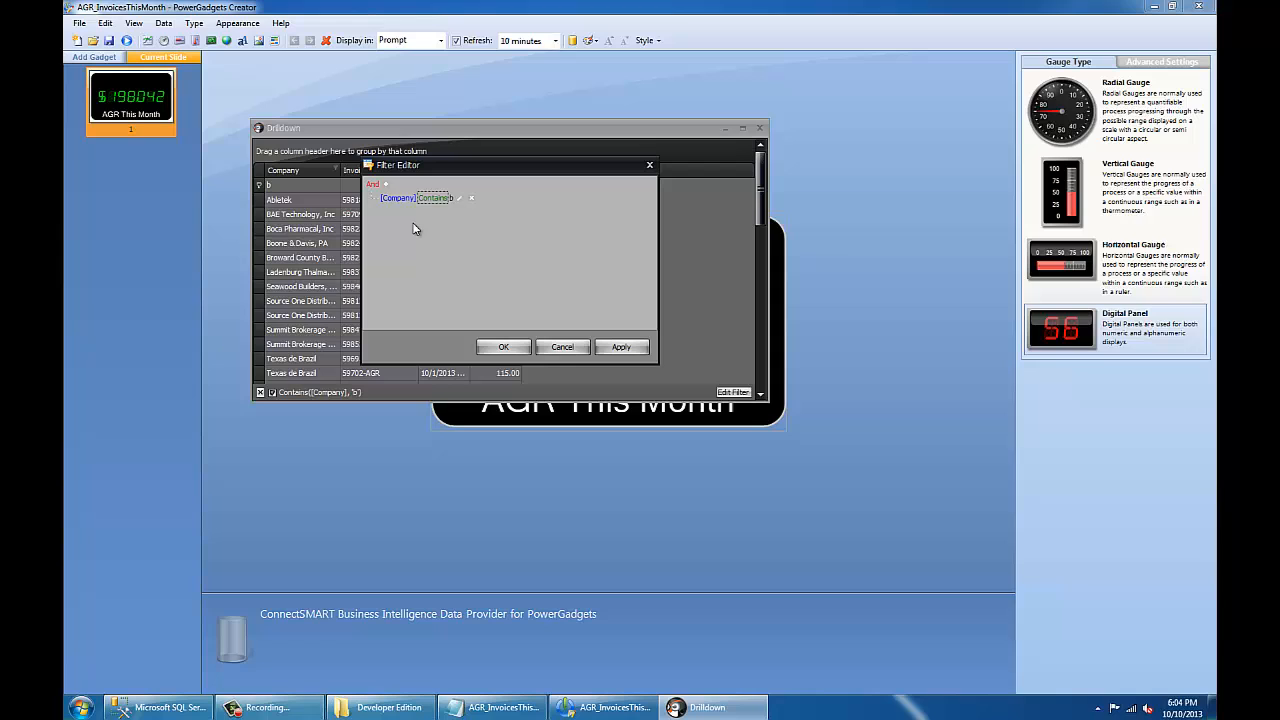
left_click(433, 197)
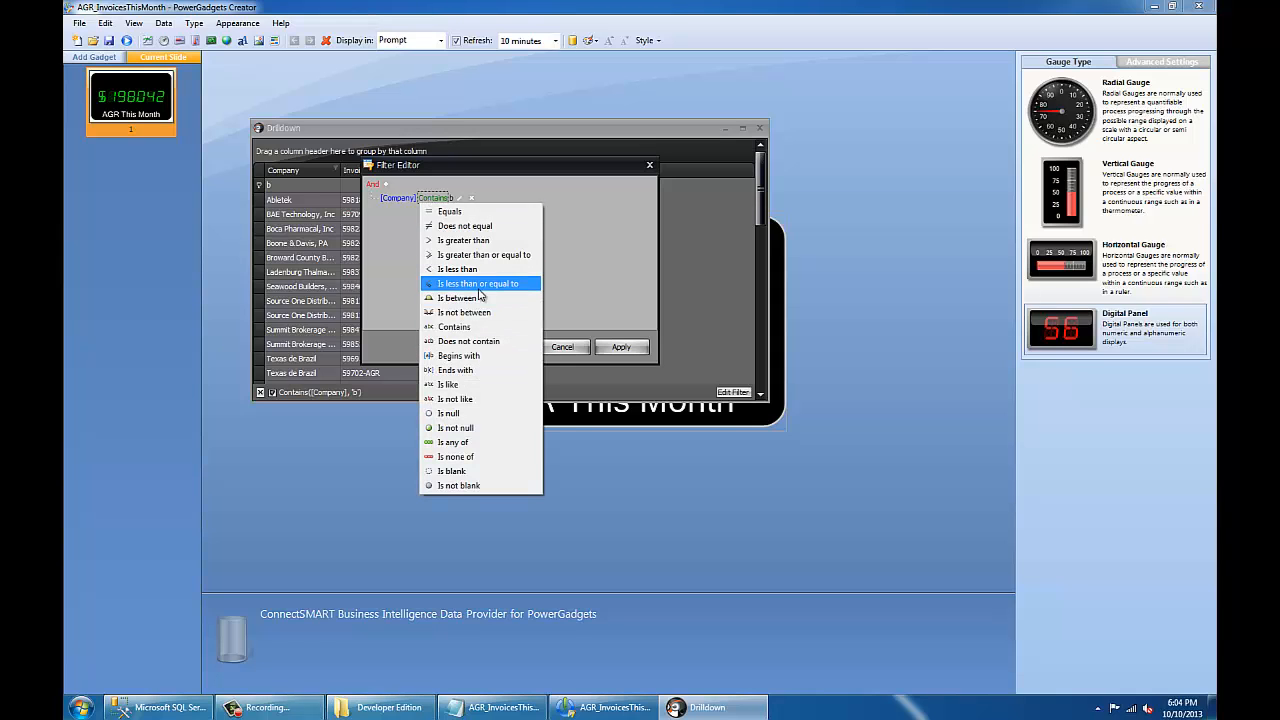
left_click(458, 355)
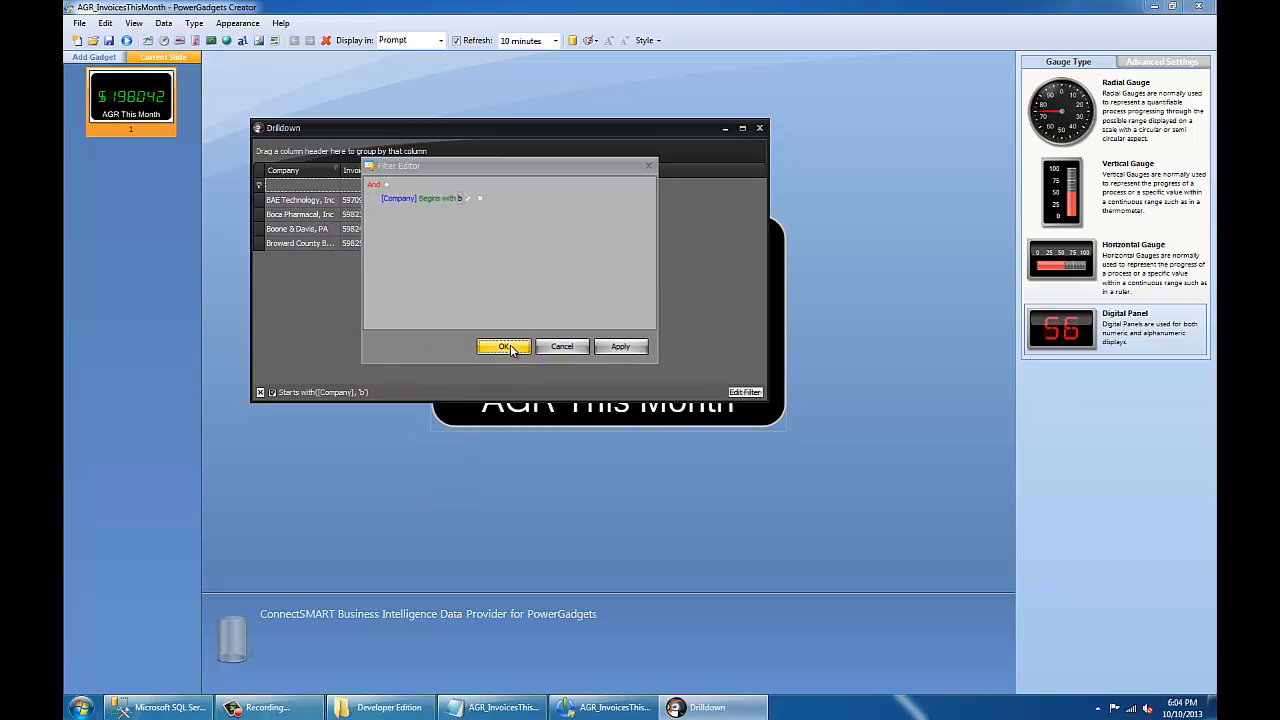
left_click(504, 346)
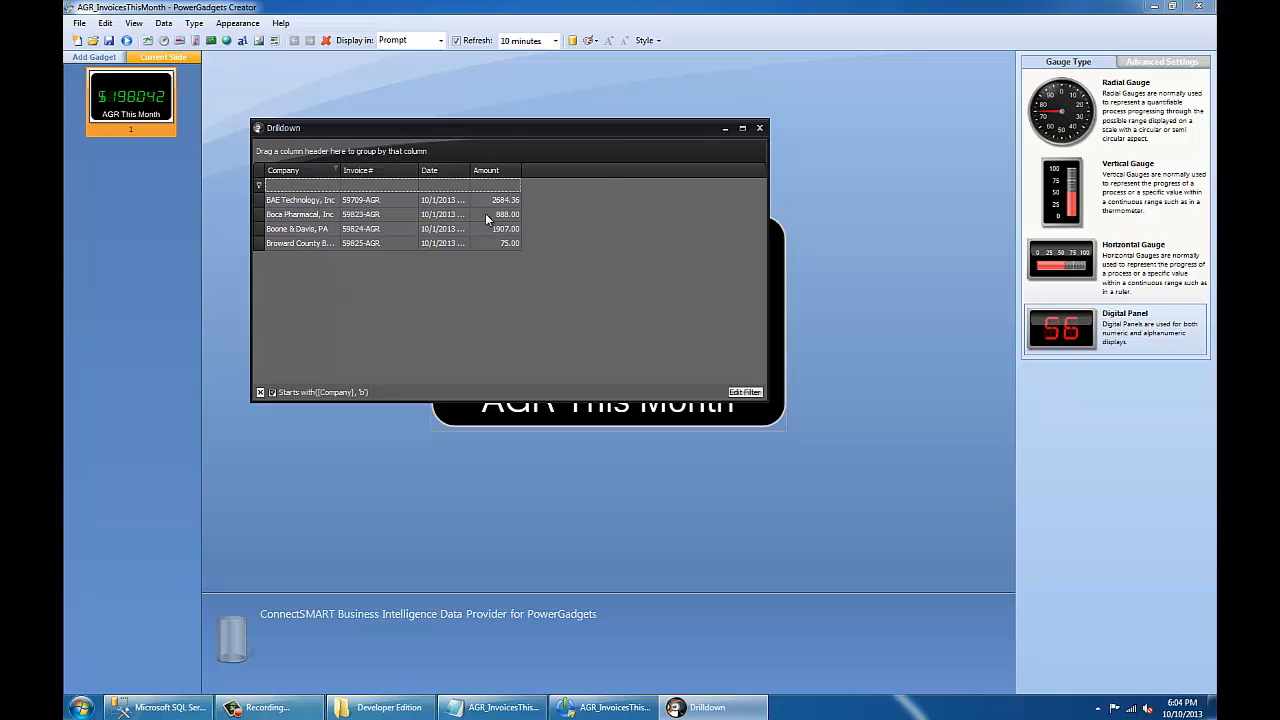
left_click(759, 127)
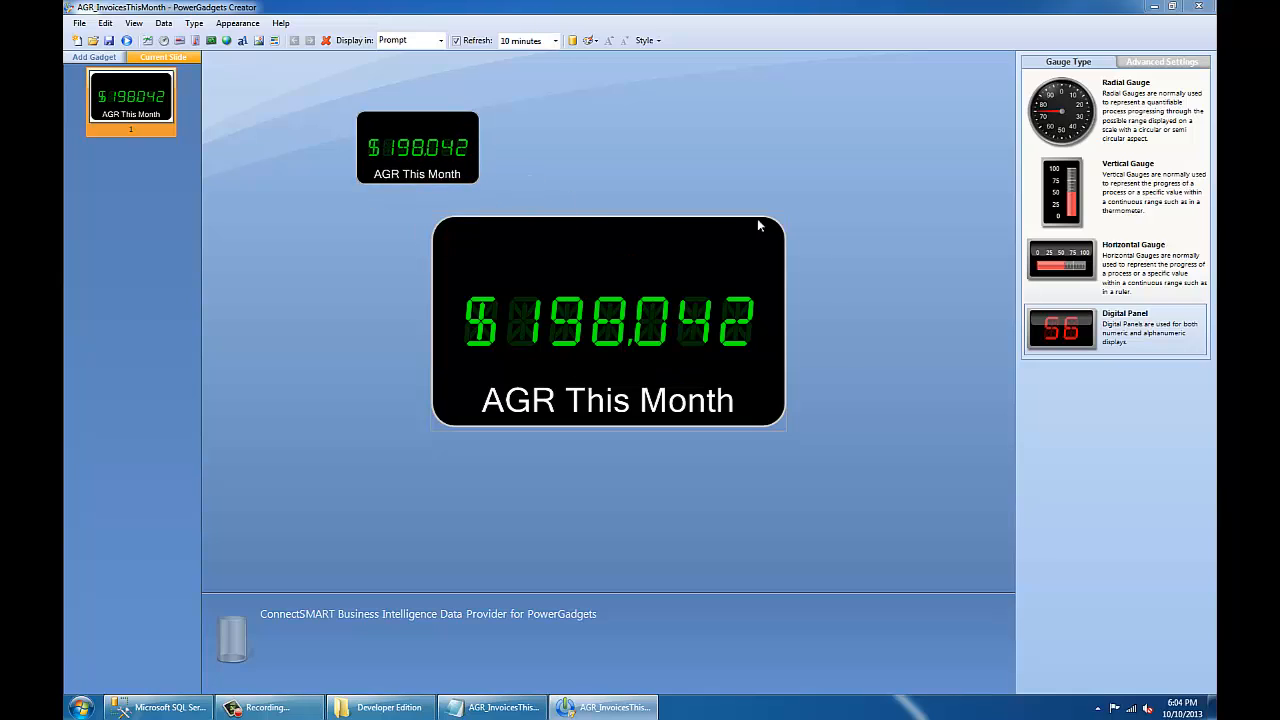
mouse_move(471, 147)
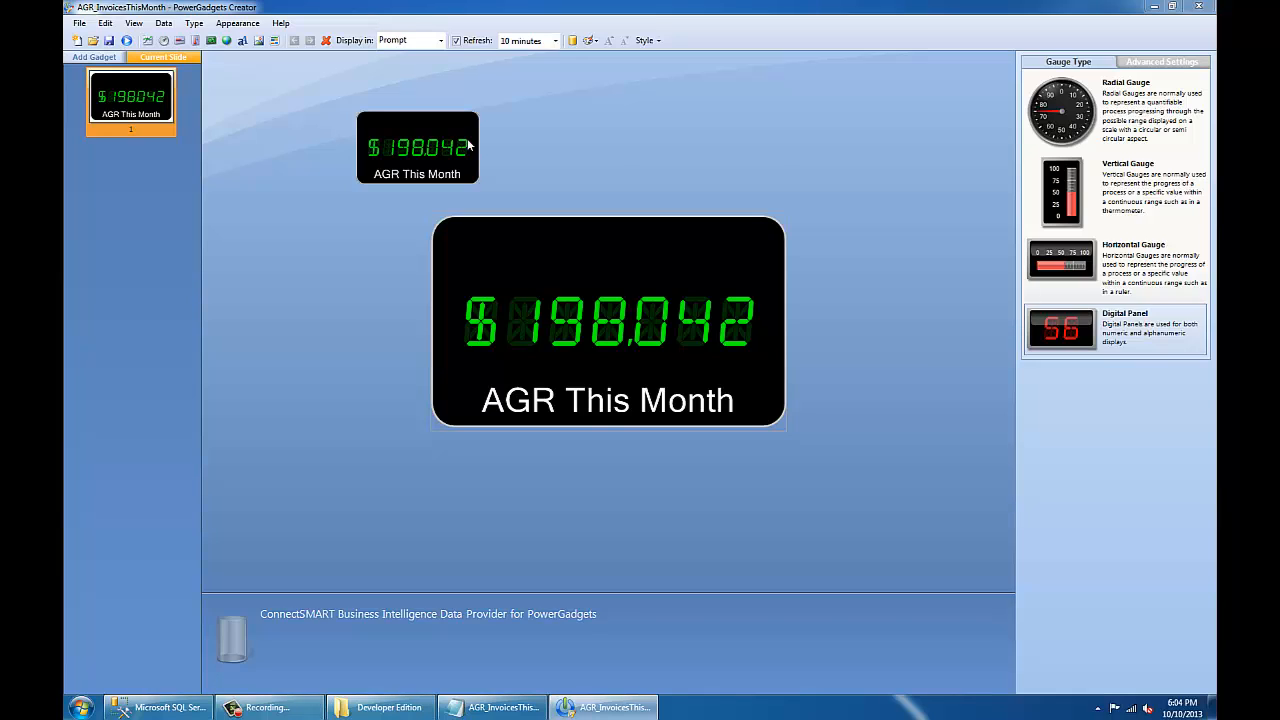
mouse_move(477, 130)
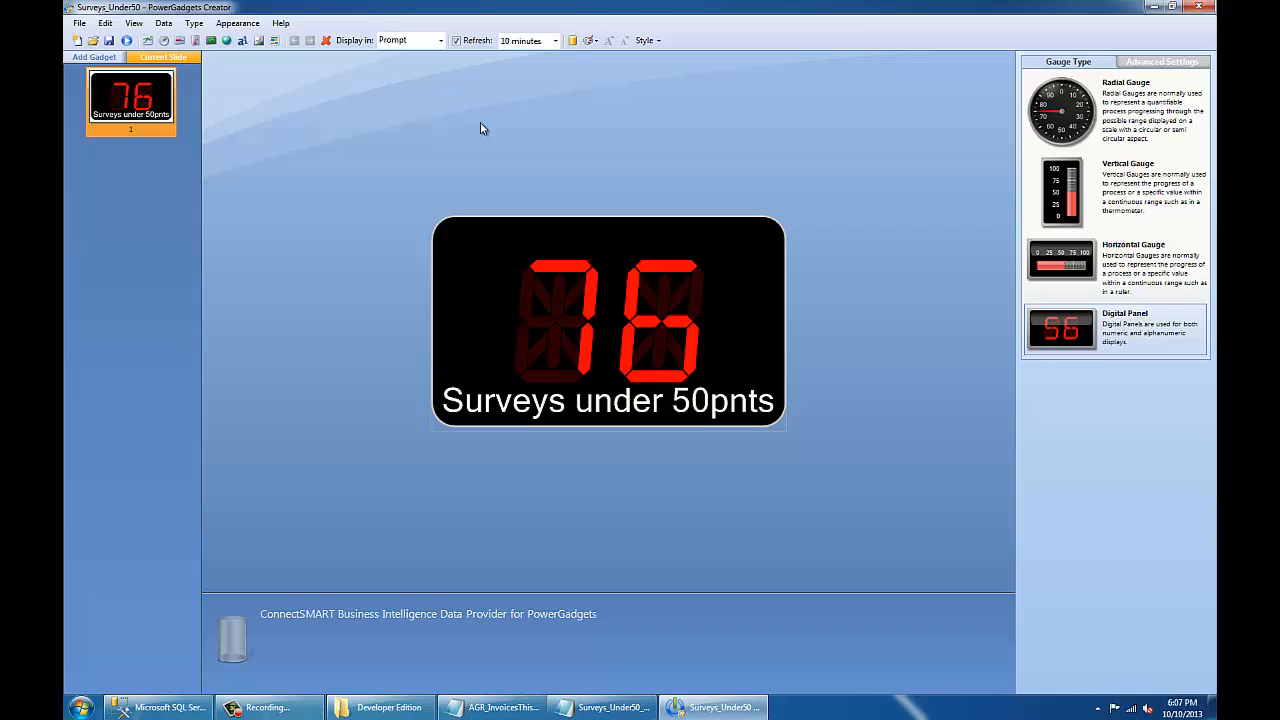
mouse_move(349, 117)
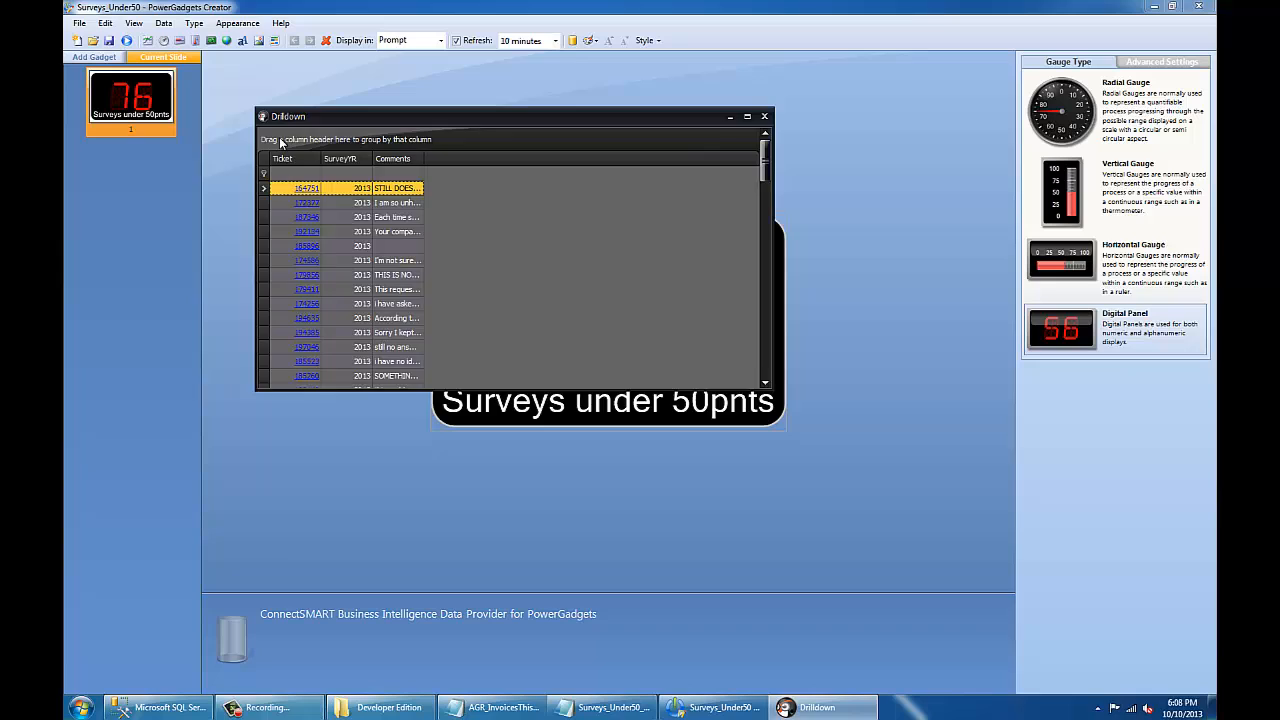
Move the surveys drilldown grid aside and dismiss the Company Status Note for ticket #187203.
left_click_drag(288, 116, 233, 141)
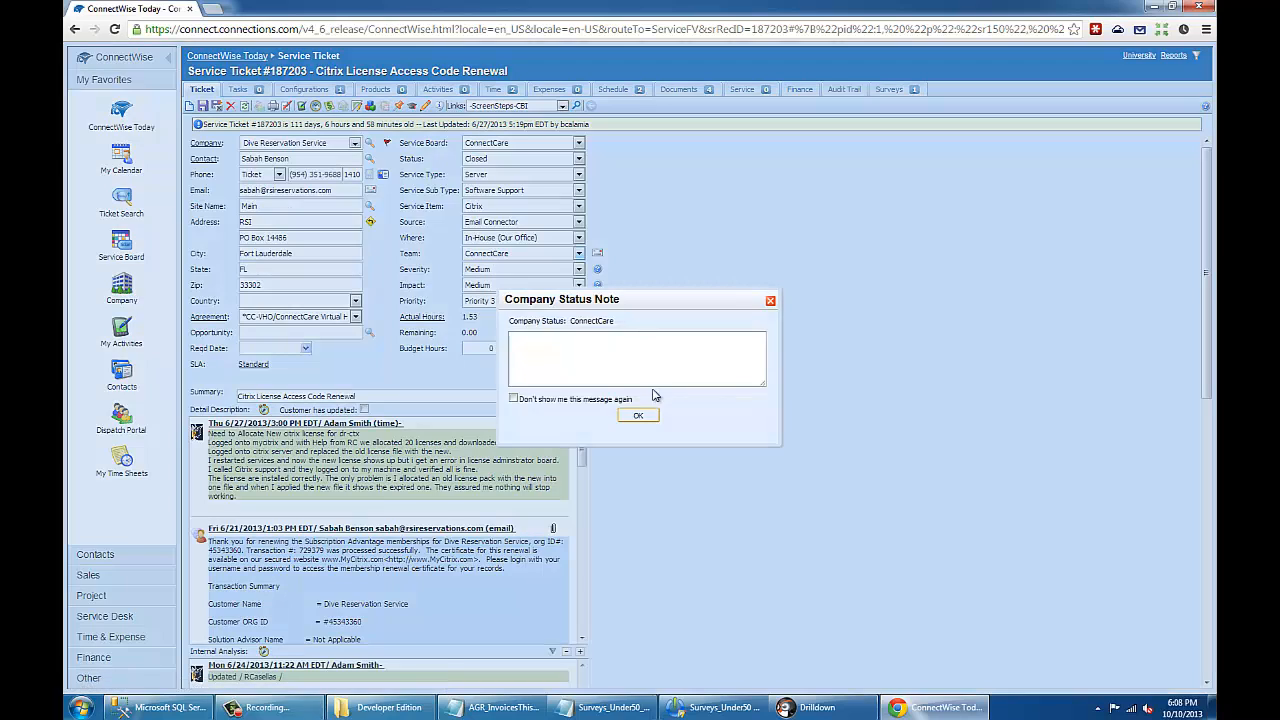
left_click(638, 415)
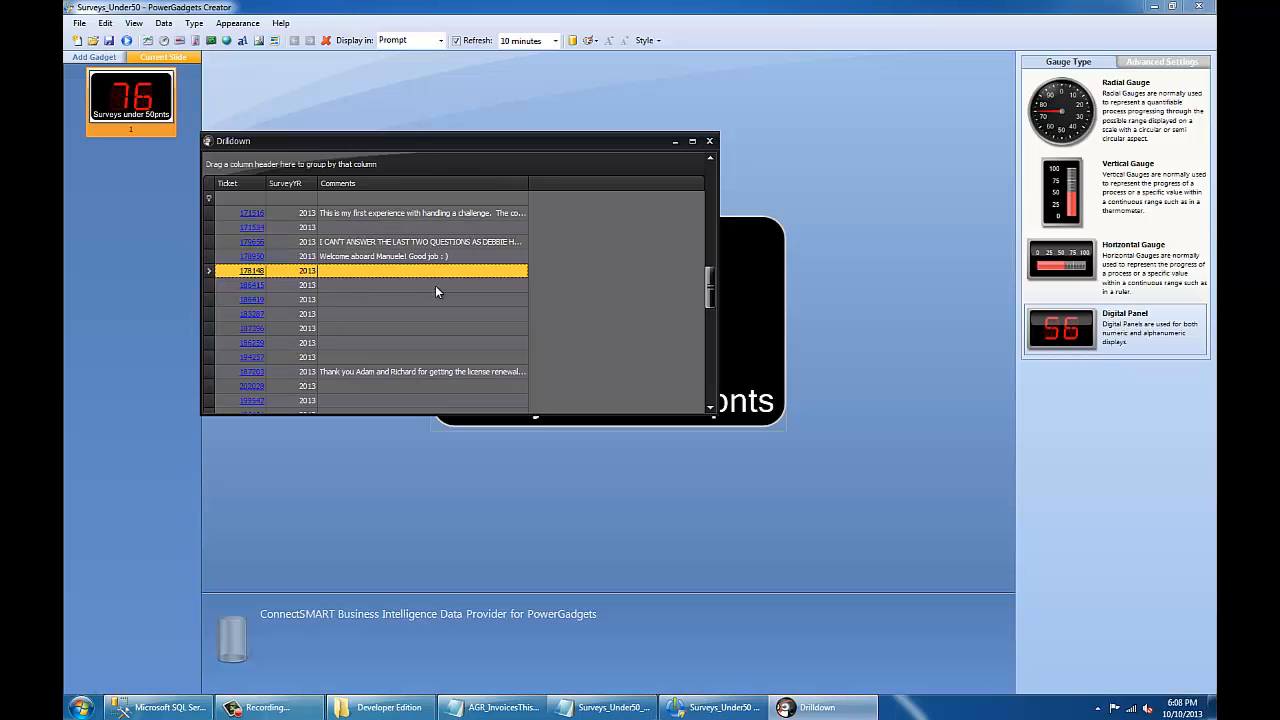
Scroll through the survey tickets and comments, then close the drilldown grid.
scroll("down", 3)
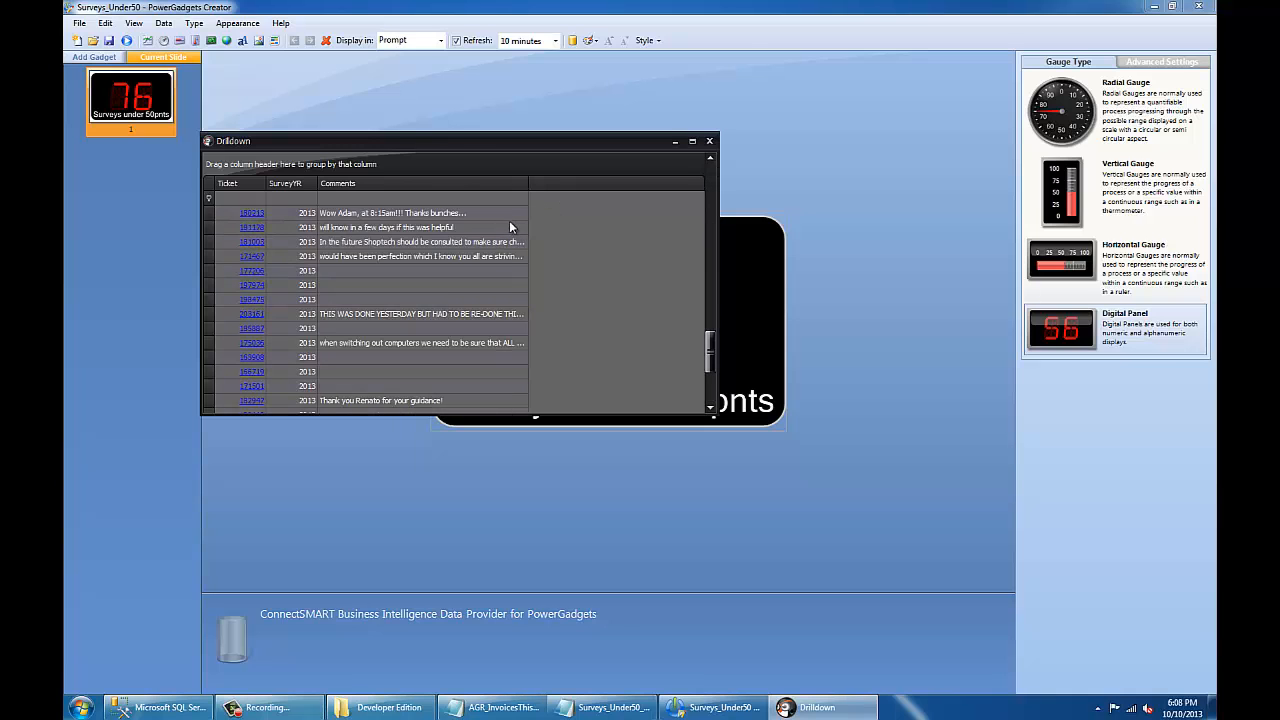
scroll("down", 3)
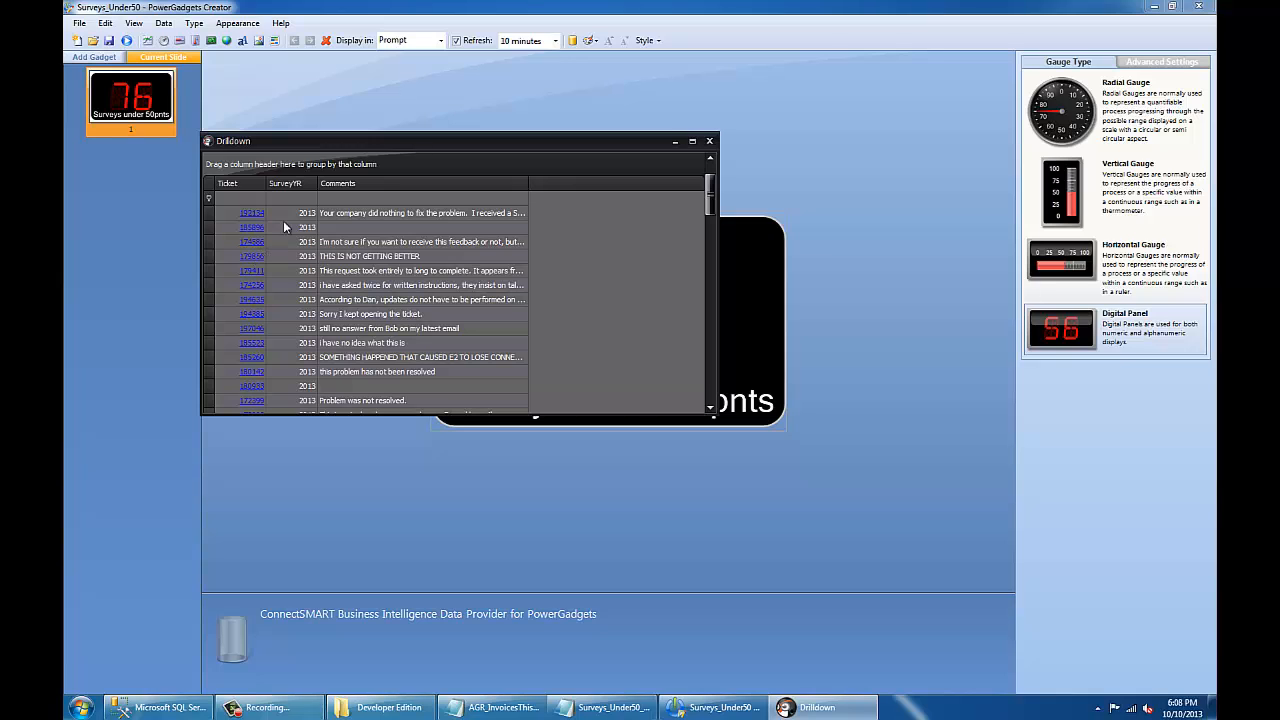
left_click(338, 183)
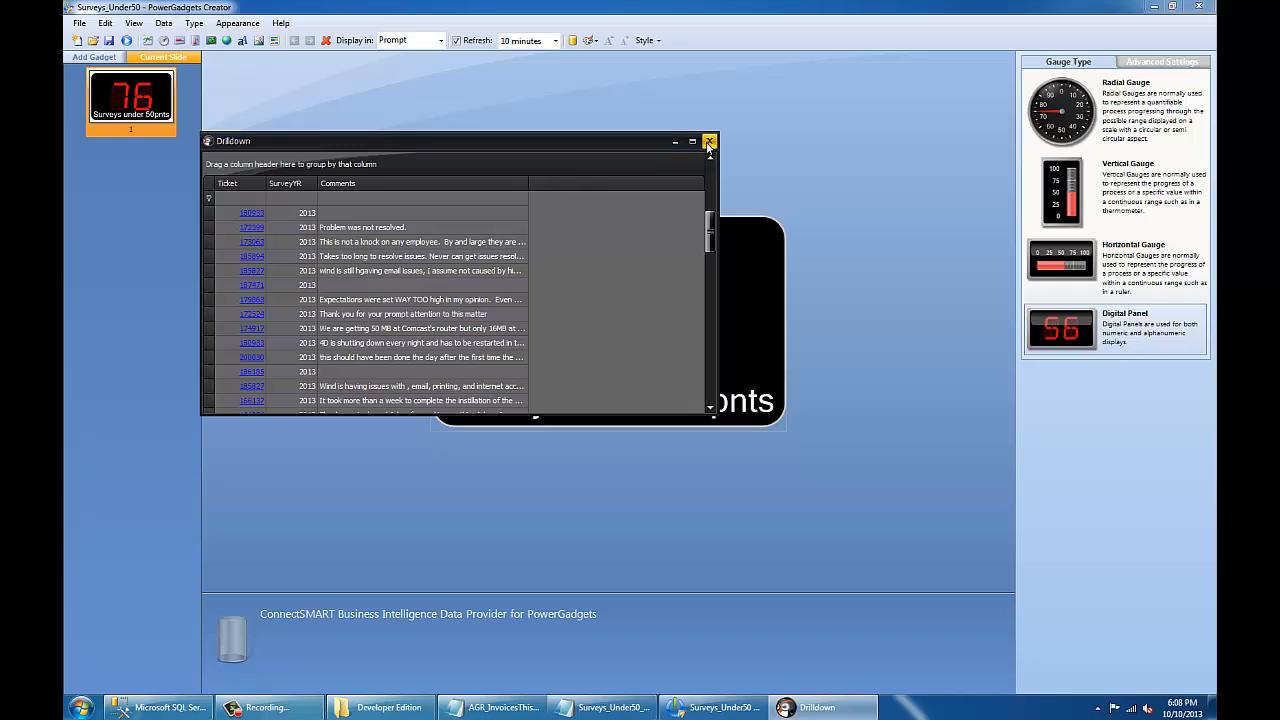
left_click(707, 140)
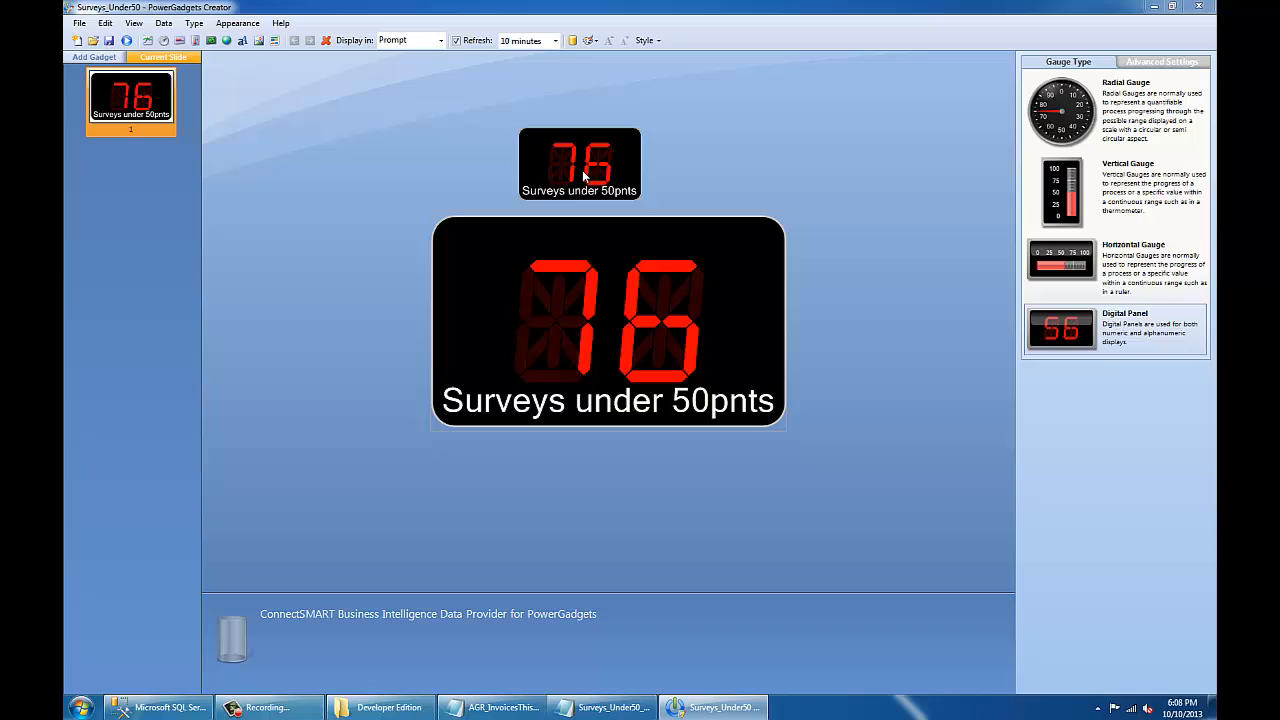
mouse_move(526, 670)
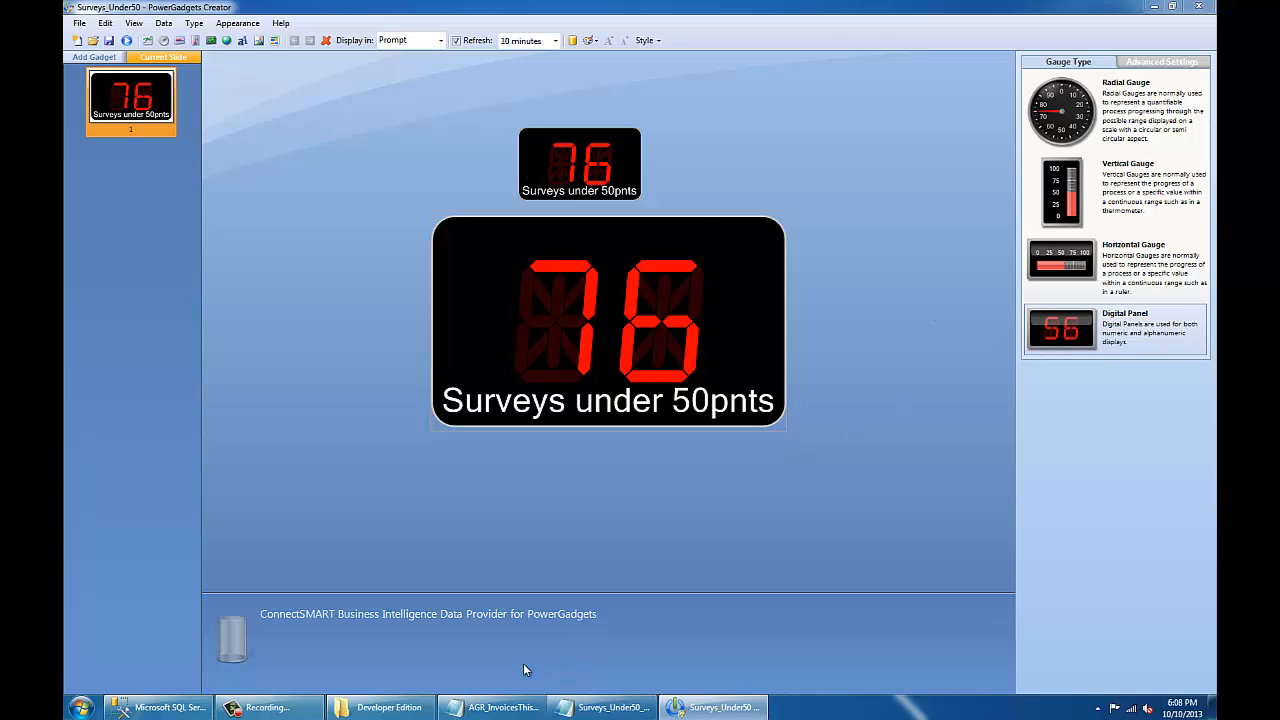
mouse_move(200, 605)
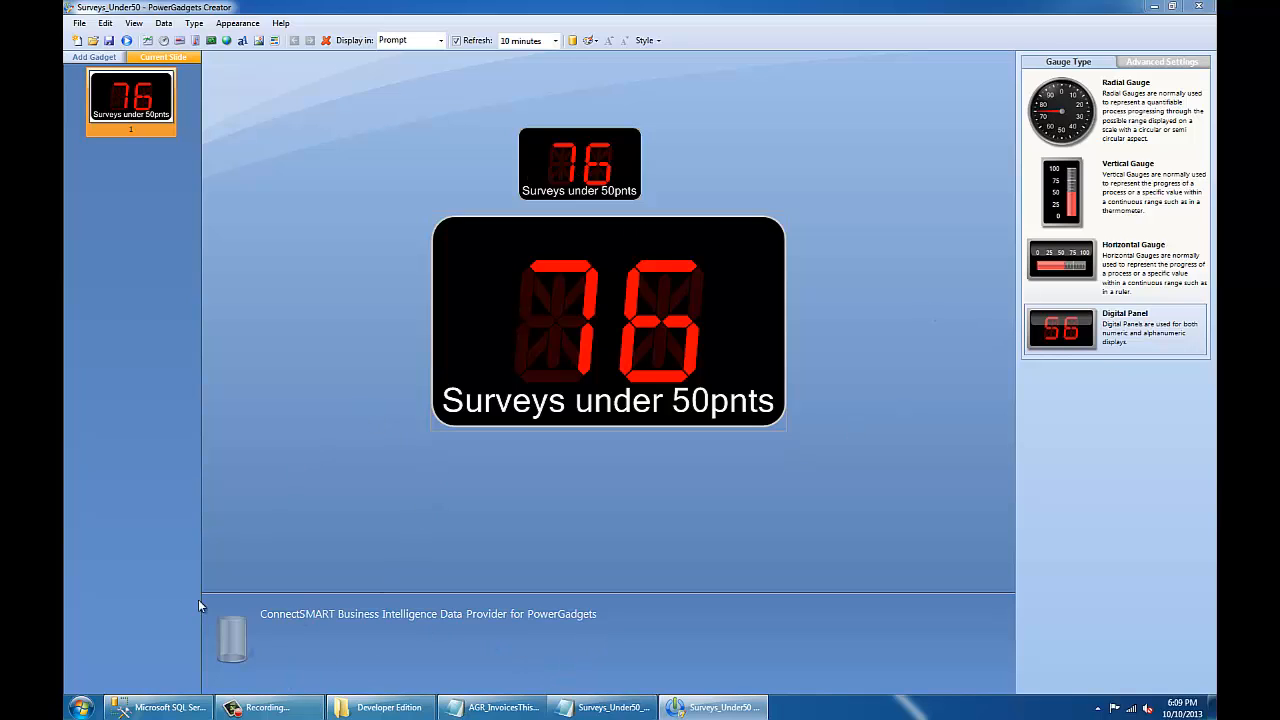
mouse_move(158, 707)
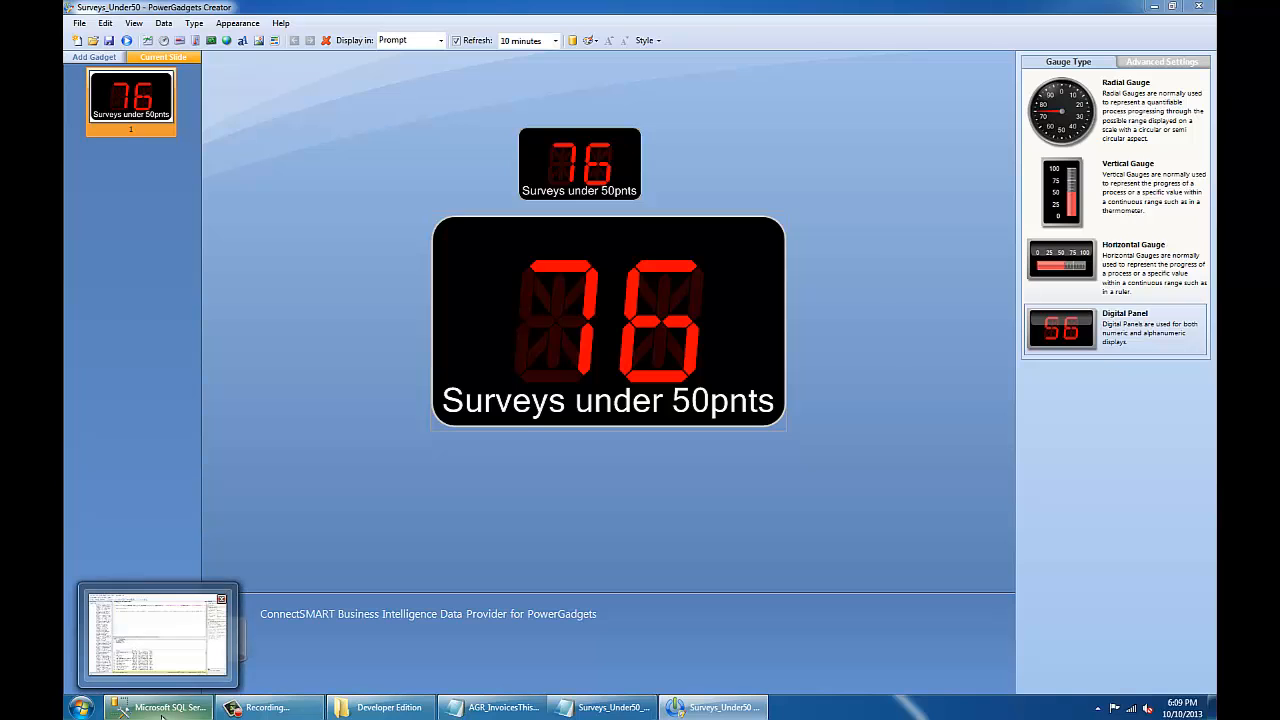
Show the surveys drilldown query in SQL Server Management Studio and mark its 'as Ticket' alias.
left_click(160, 707)
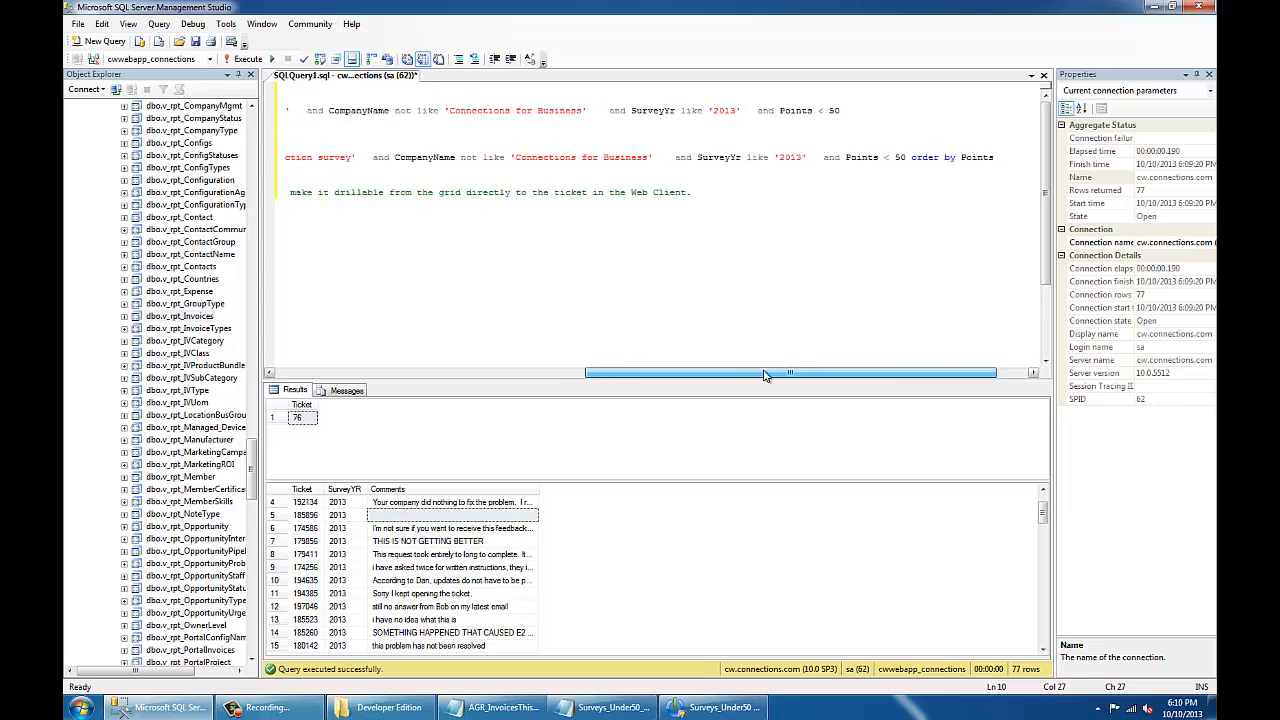
scroll("left", 3)
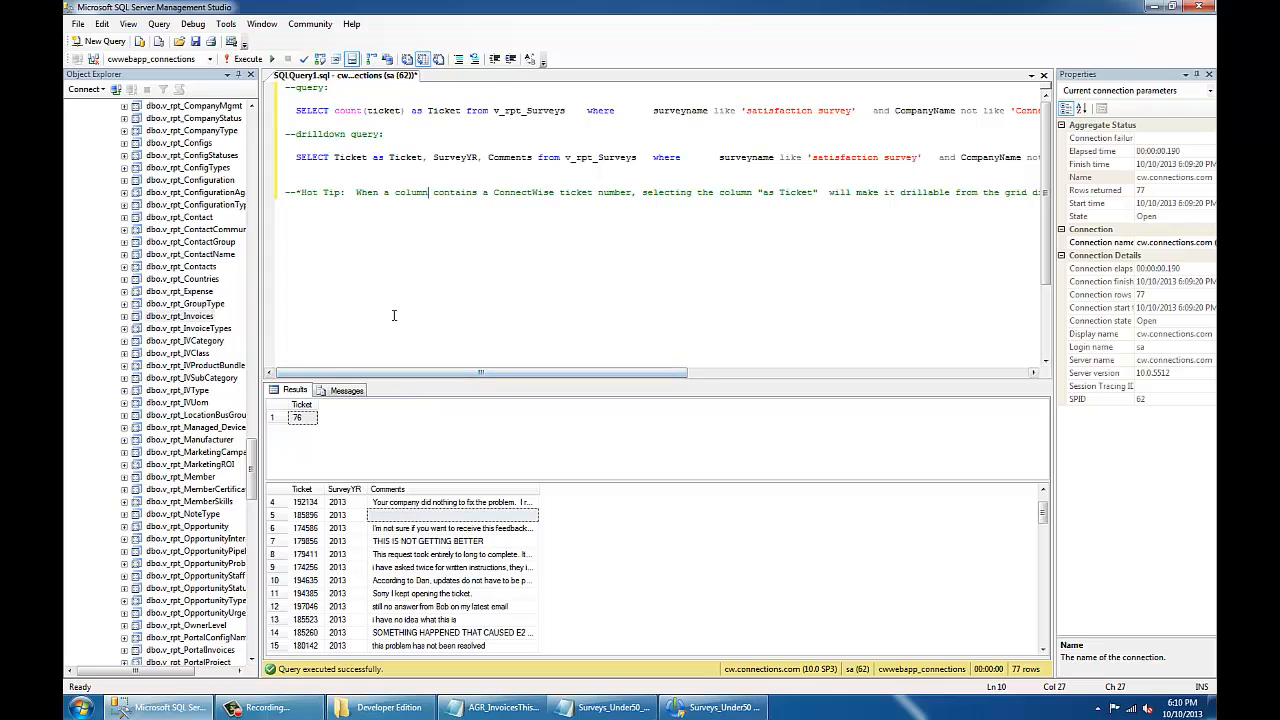
mouse_move(397, 468)
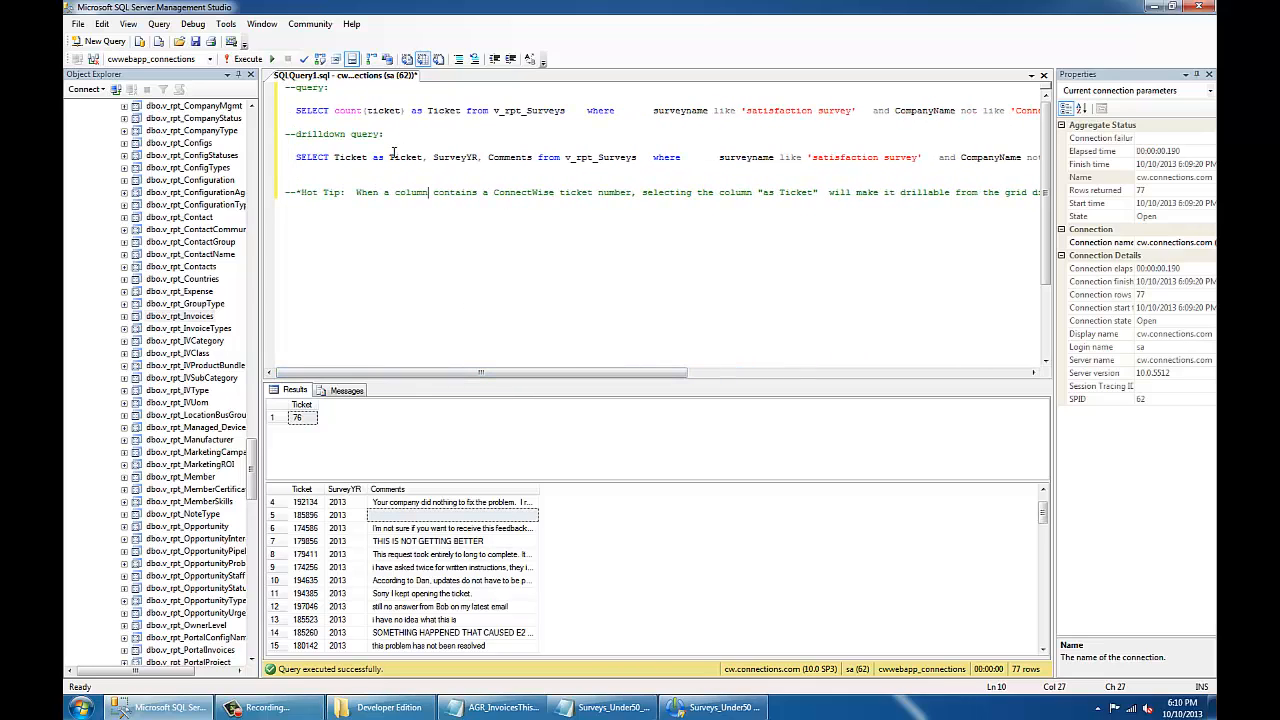
left_click(400, 157)
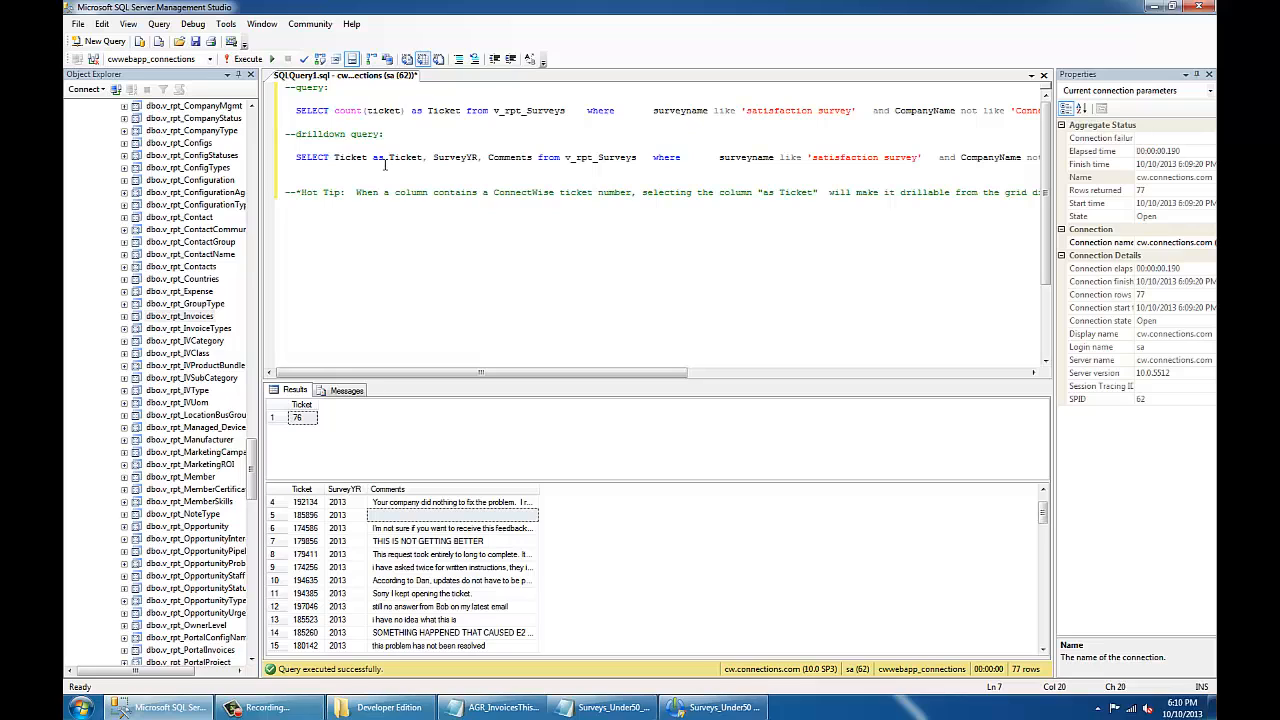
mouse_move(457, 366)
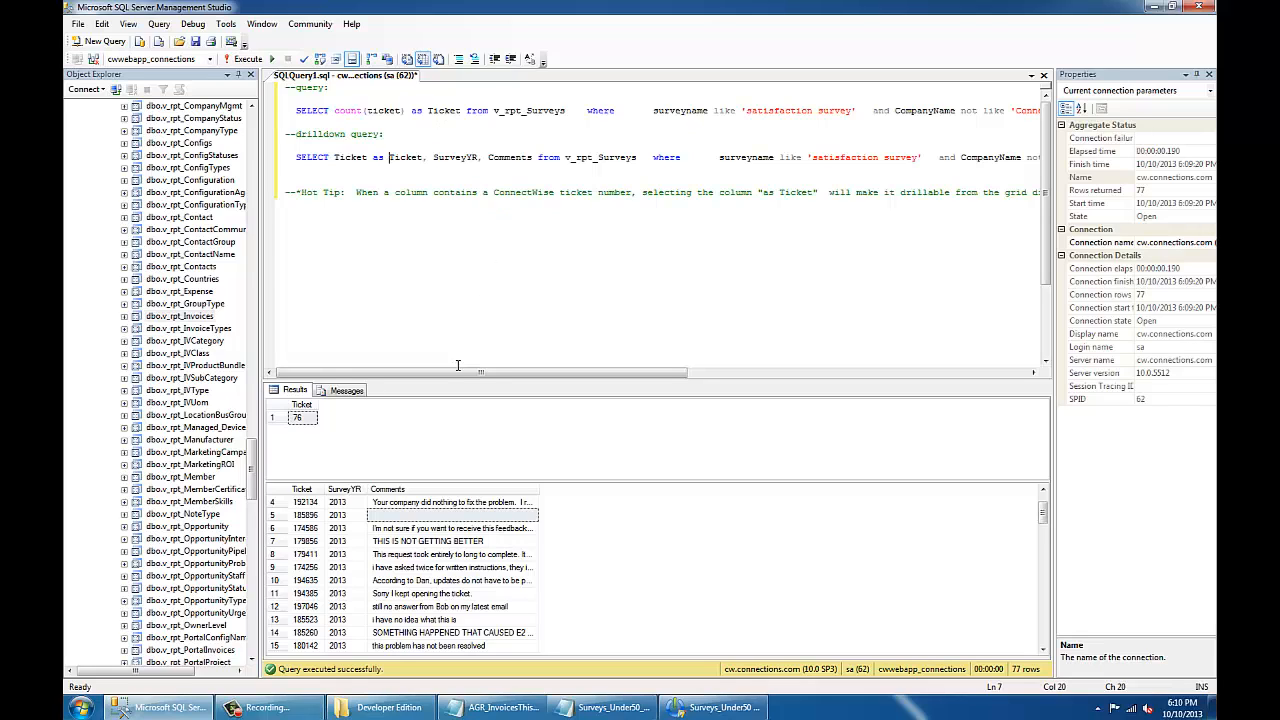
scroll("right", 3)
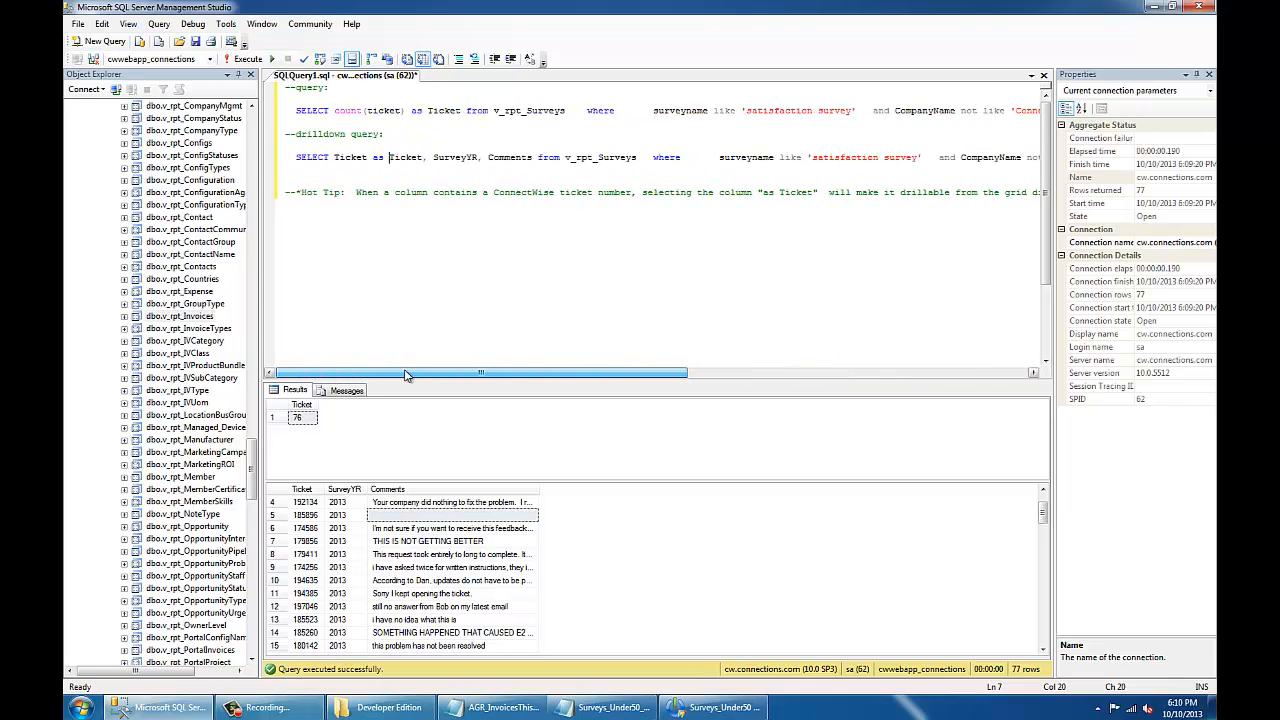
mouse_move(438, 281)
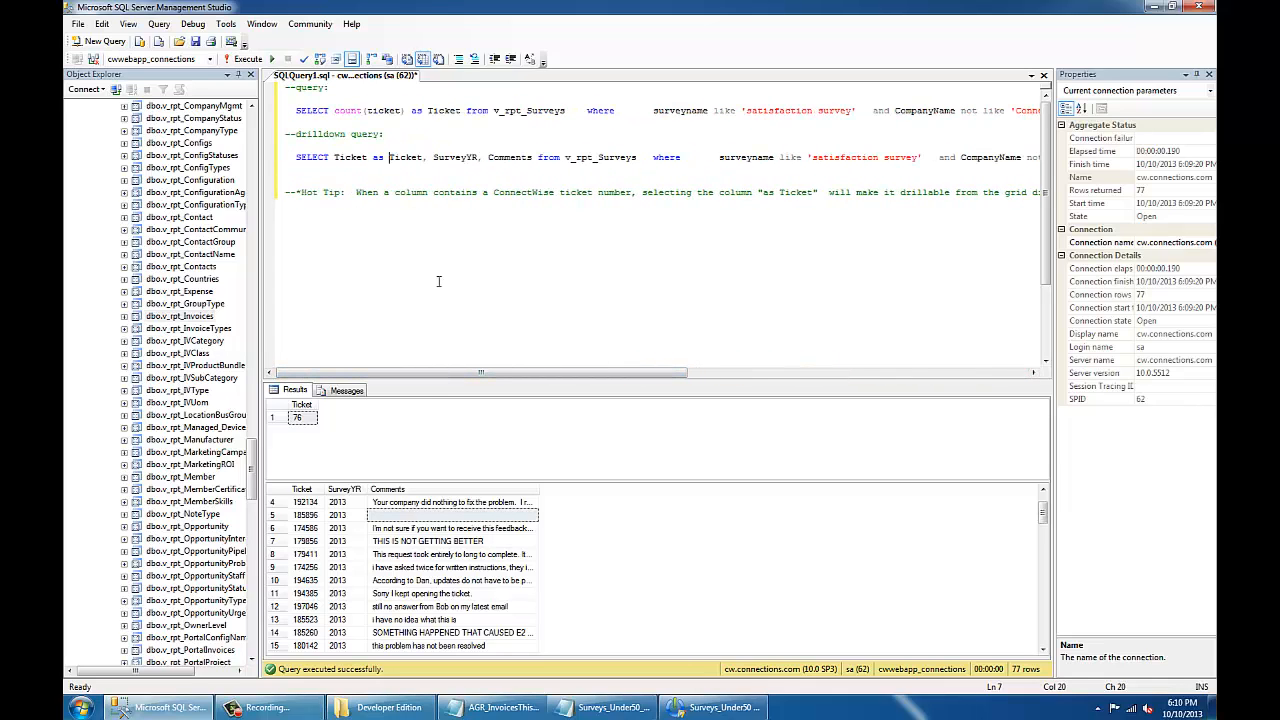
mouse_move(538, 485)
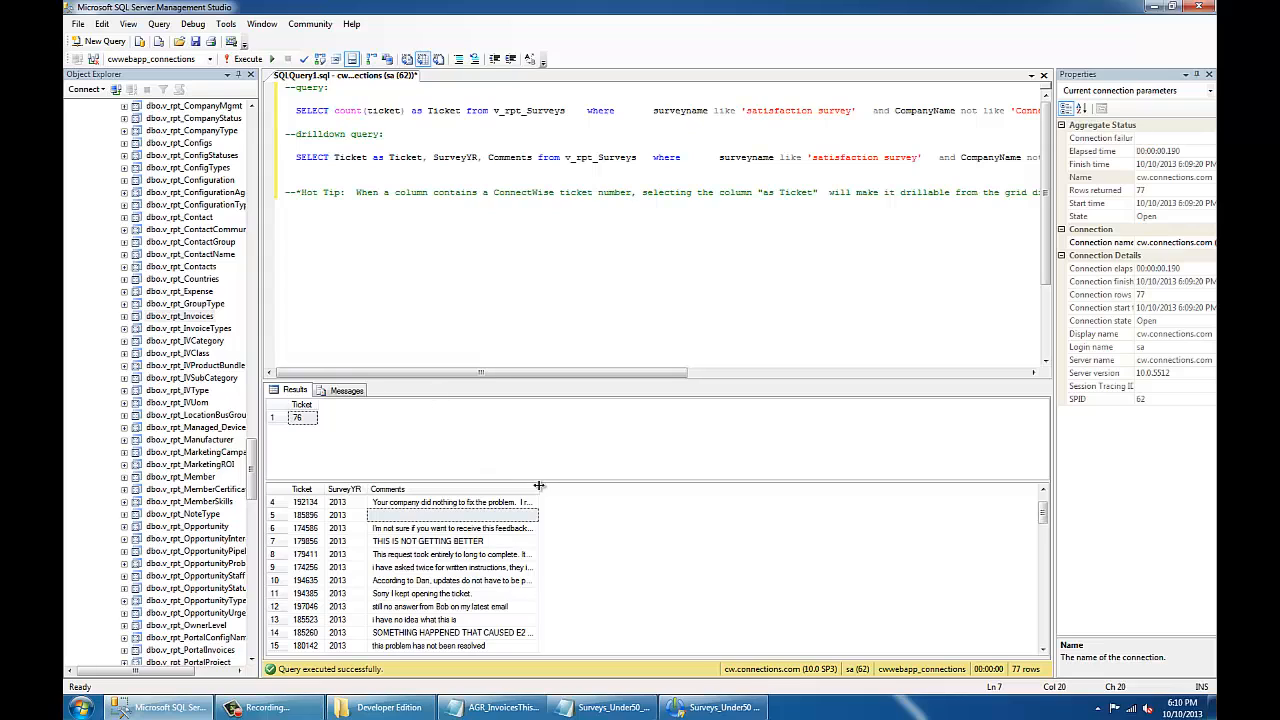